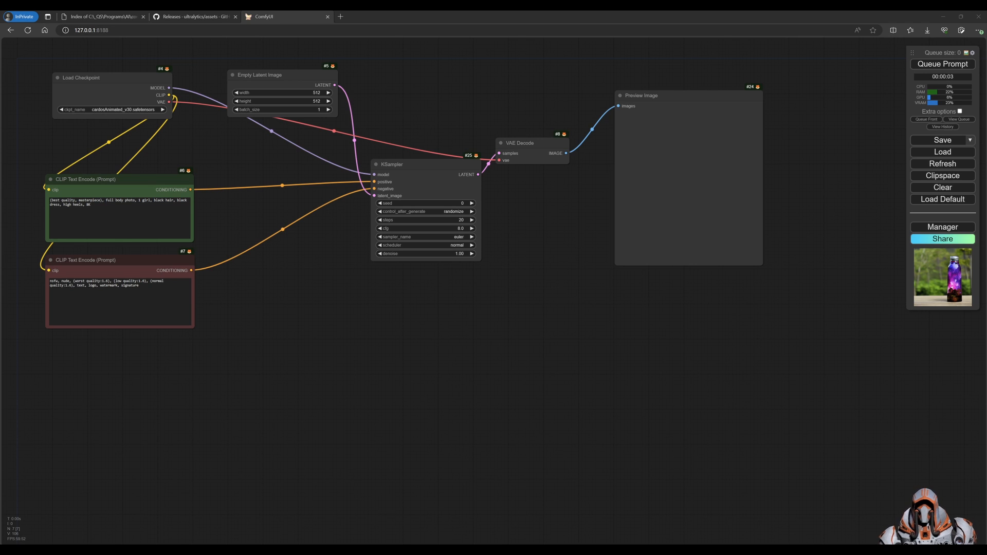
pyautogui.moveTo(283, 360)
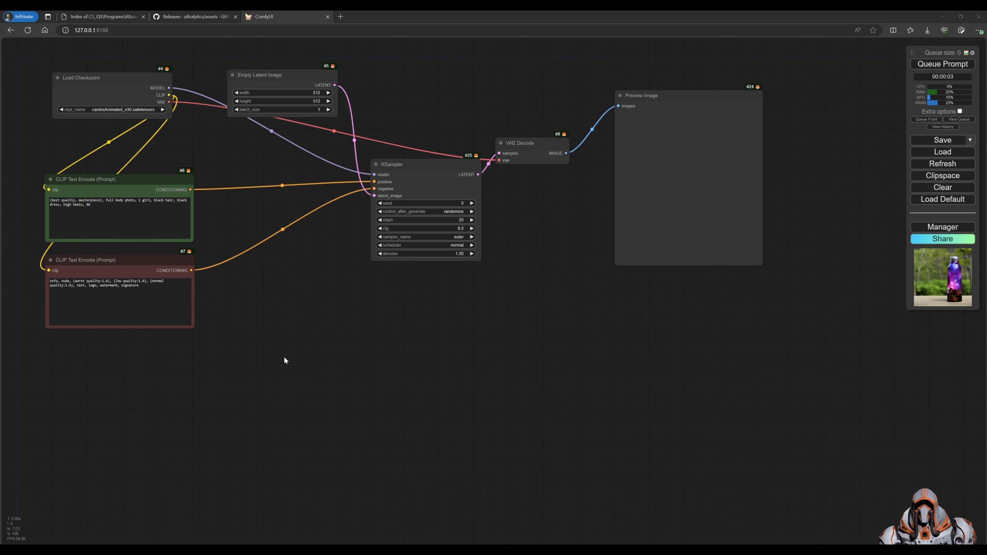
pyautogui.moveTo(269, 206)
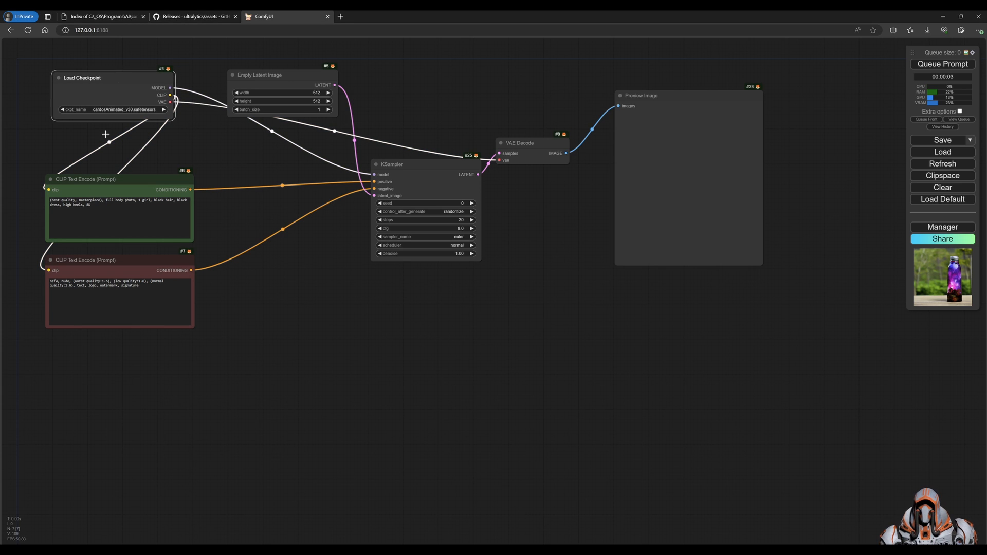
pyautogui.moveTo(128, 276)
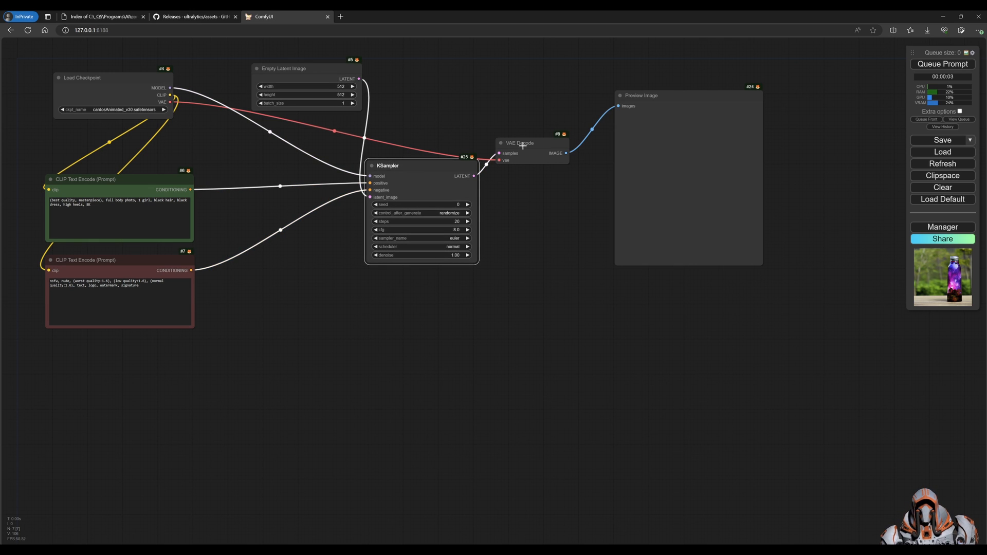
pyautogui.moveTo(608, 158)
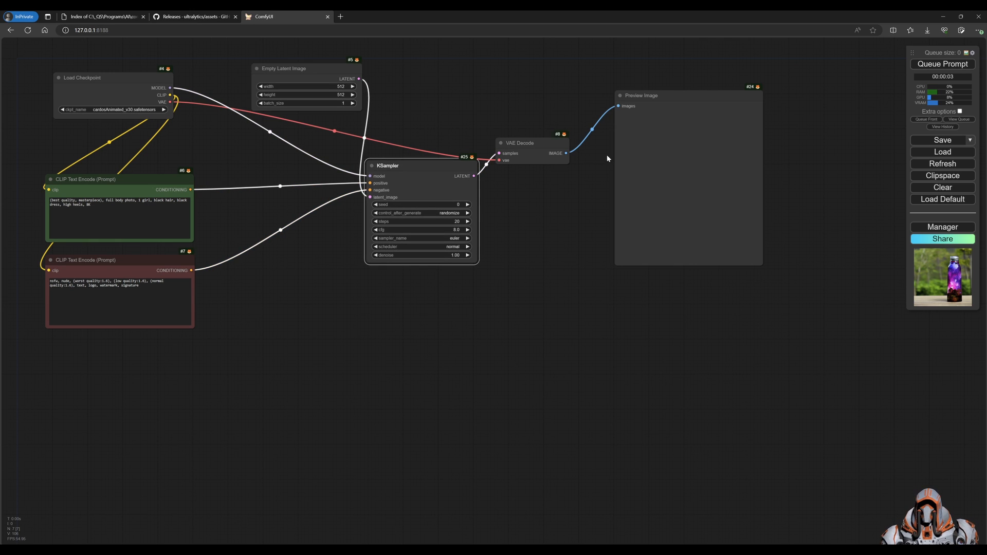
# Step: Queue the default workflow to generate an image of a woman in a black dress
pyautogui.click(942, 64)
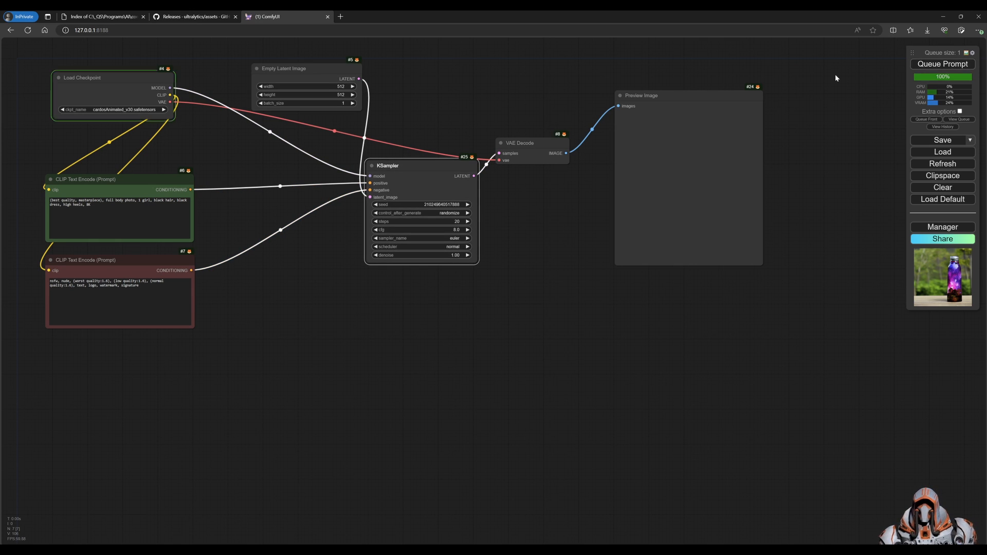
pyautogui.click(942, 63)
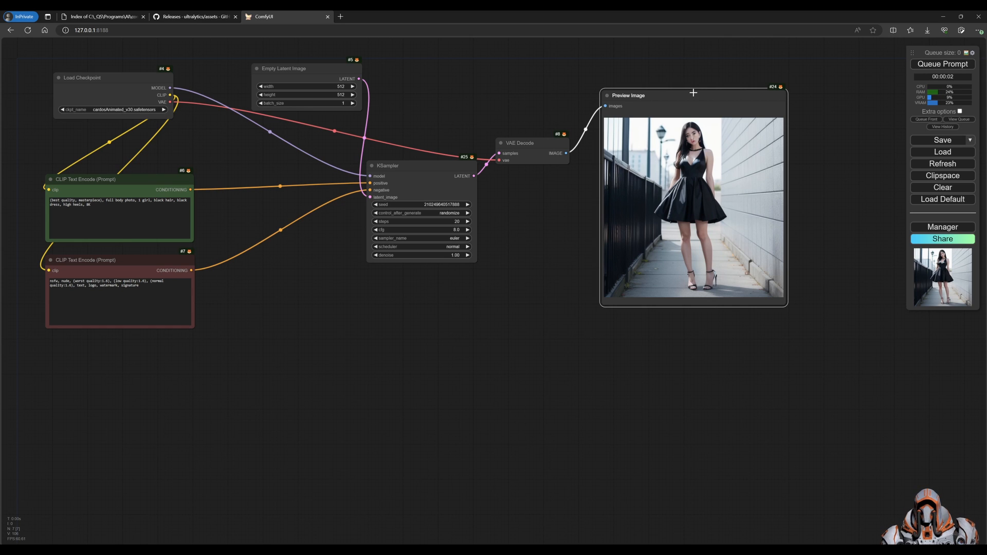
pyautogui.moveTo(393, 305)
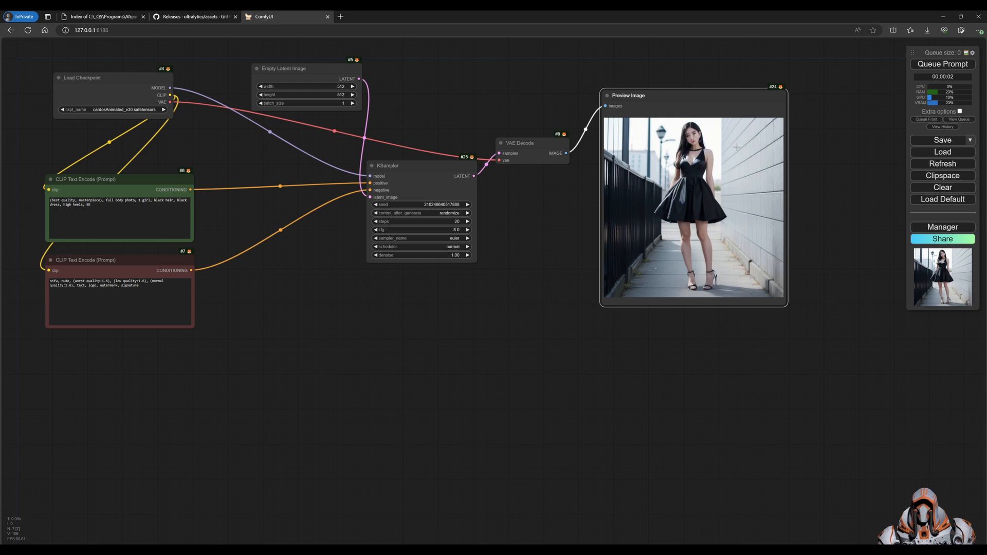
pyautogui.moveTo(811, 172)
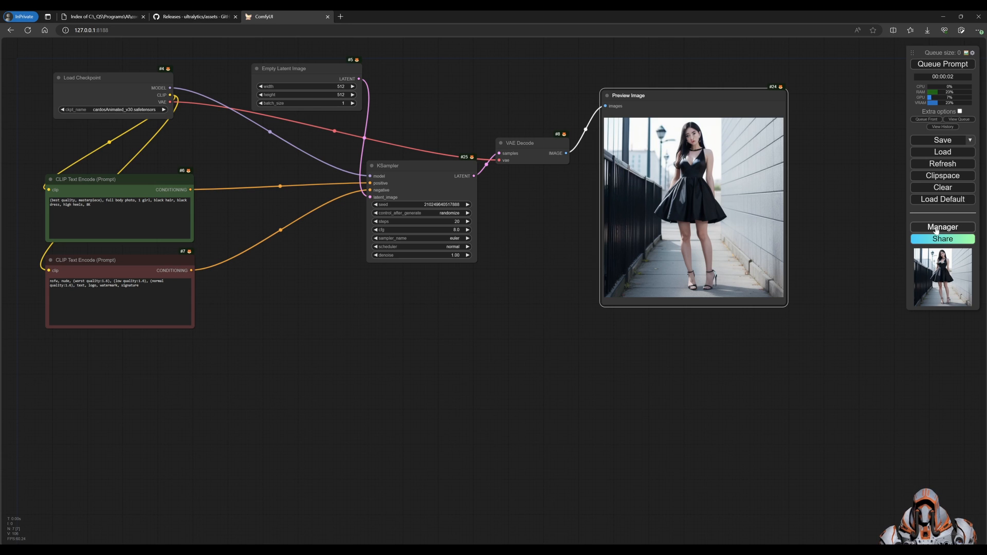
# Step: Filter Manager's custom node list to installed, selecting the Custom-Scripts and pythongosssss names
pyautogui.click(942, 227)
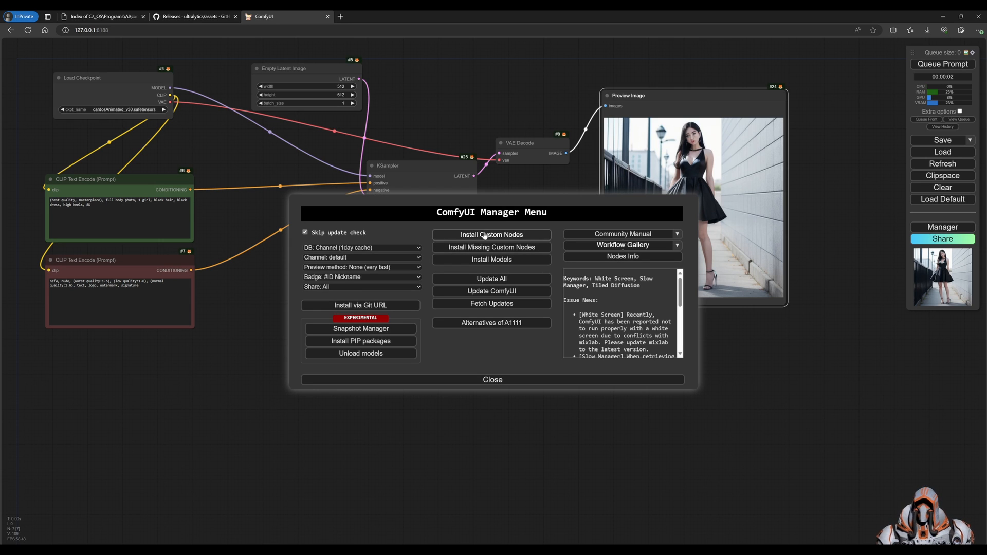
pyautogui.click(491, 235)
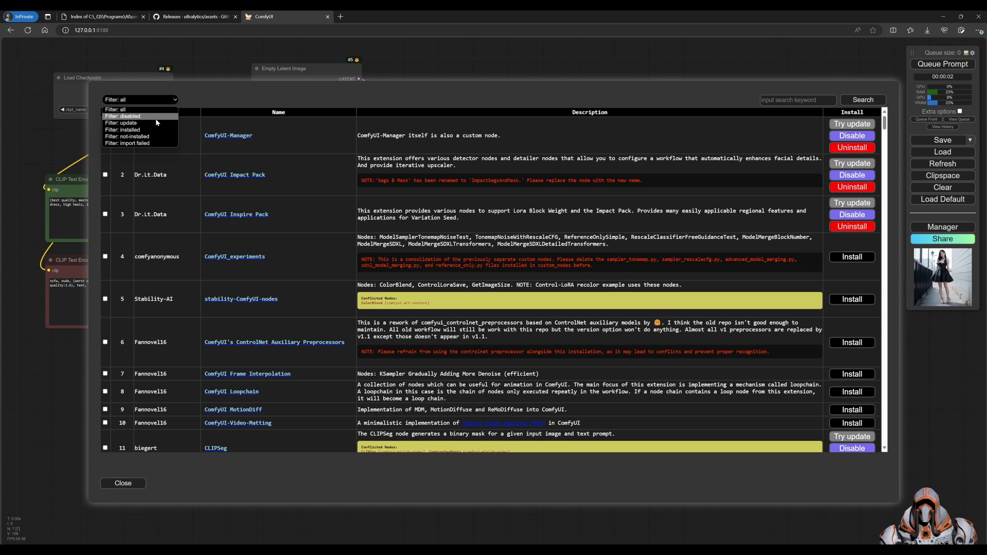
pyautogui.click(123, 129)
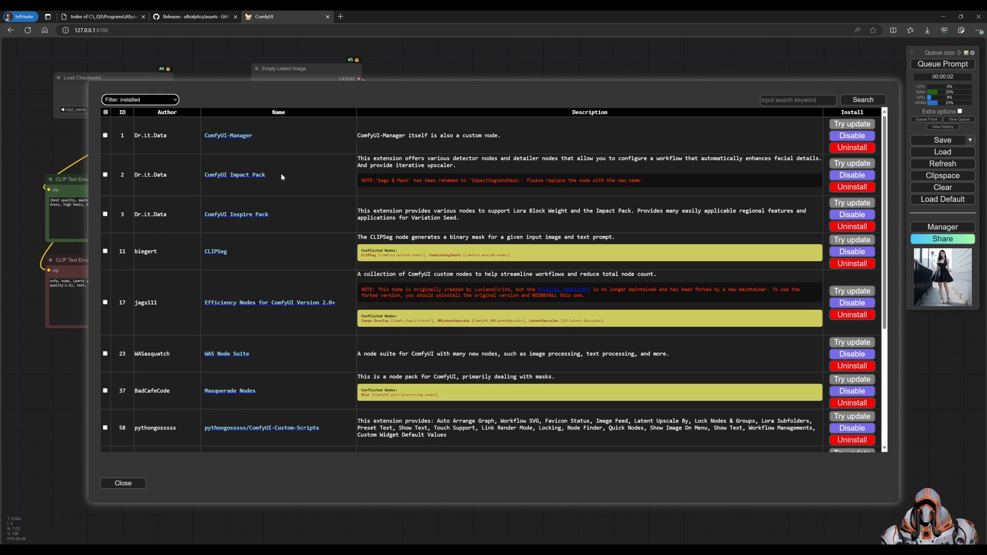
pyautogui.moveTo(283, 176)
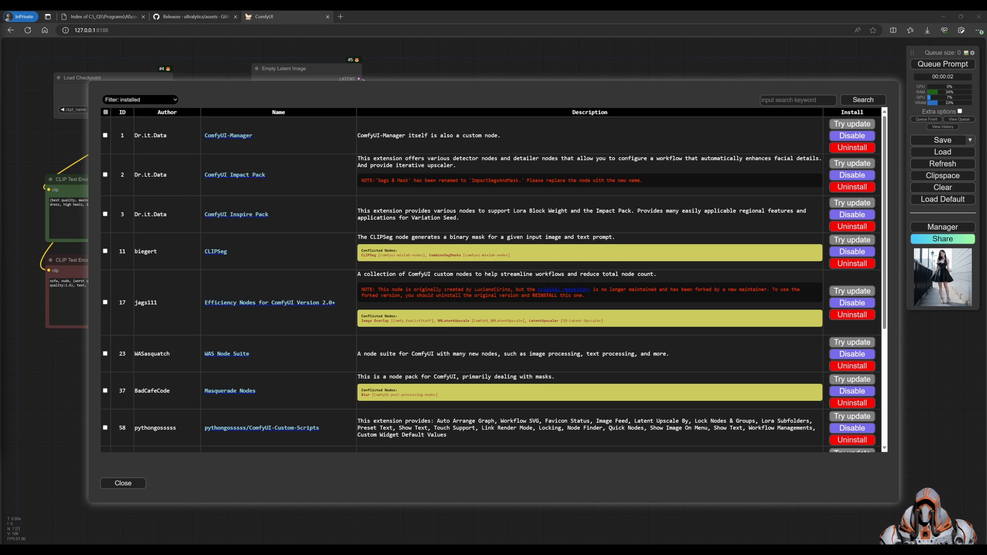
pyautogui.moveTo(327, 401)
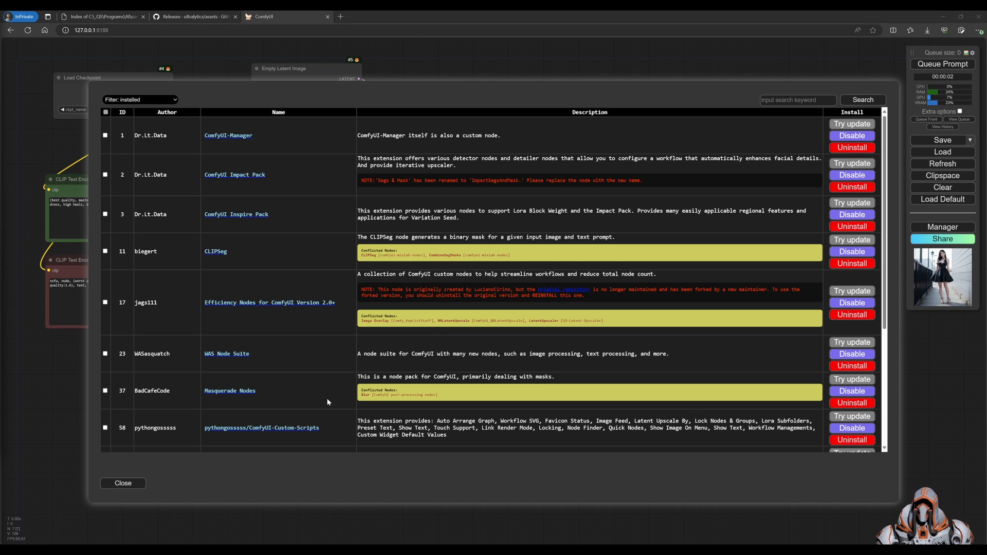
pyautogui.moveTo(282, 428)
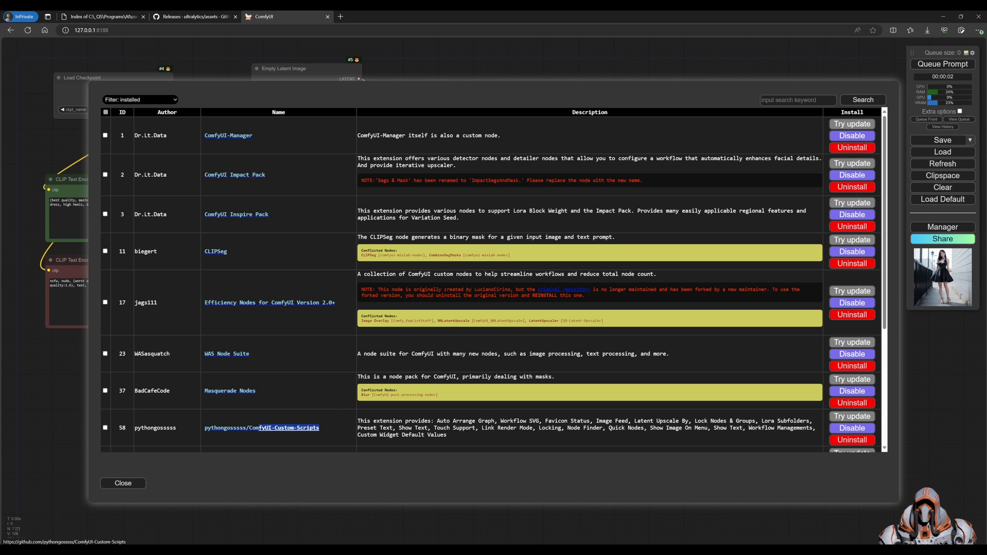
pyautogui.doubleClick(261, 428)
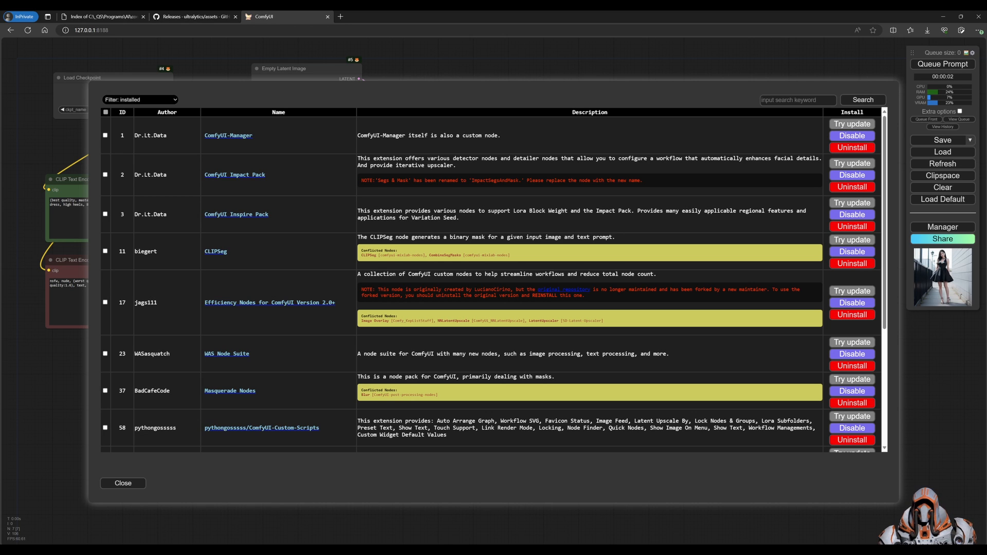
pyautogui.doubleClick(155, 428)
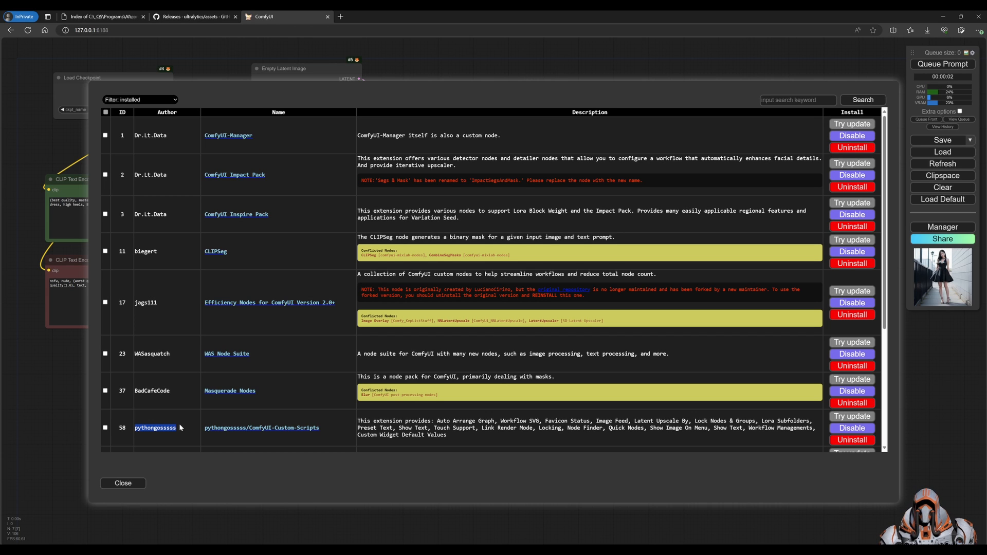
pyautogui.moveTo(170, 417)
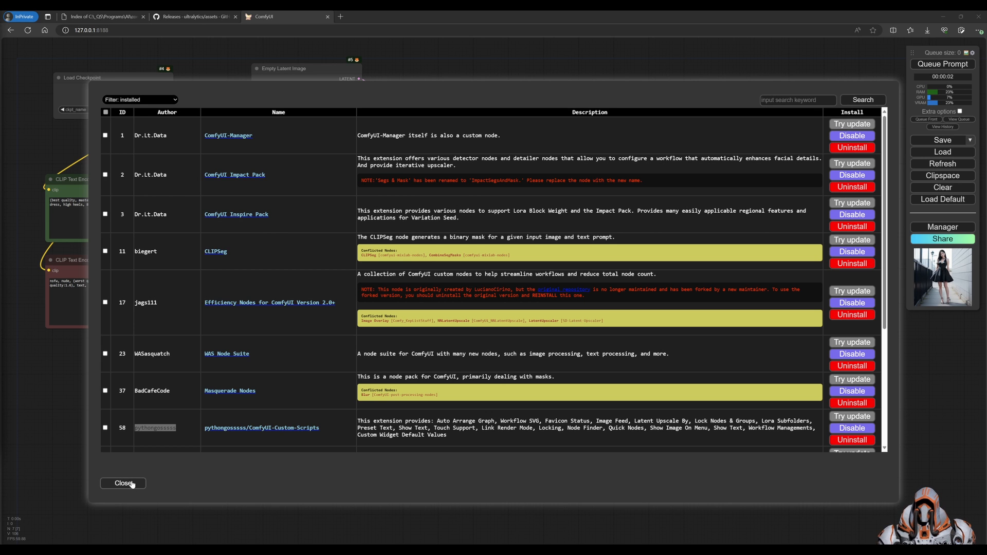
# Step: Search the Install Models list for 'ull' to review Ultralytics detection models, then close it
pyautogui.click(123, 483)
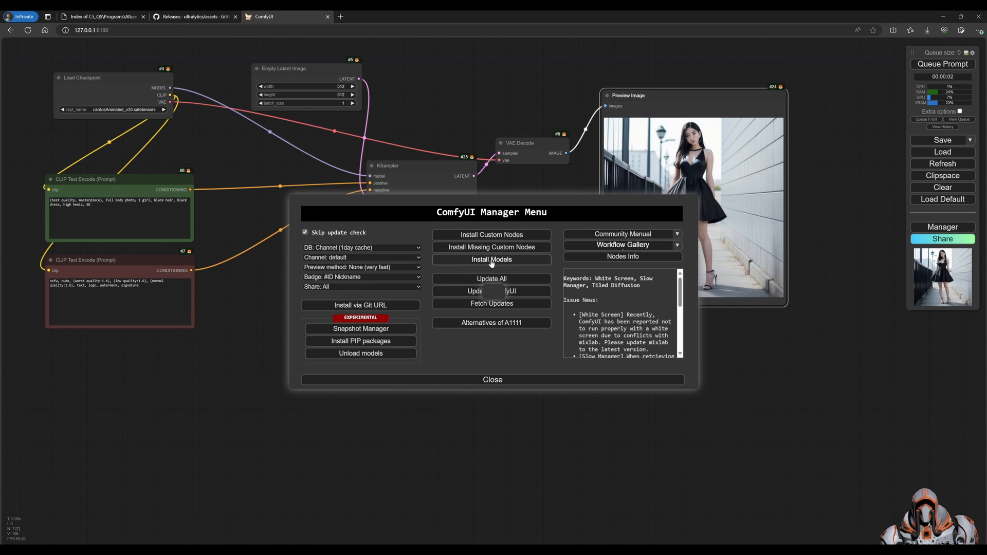
pyautogui.click(491, 259)
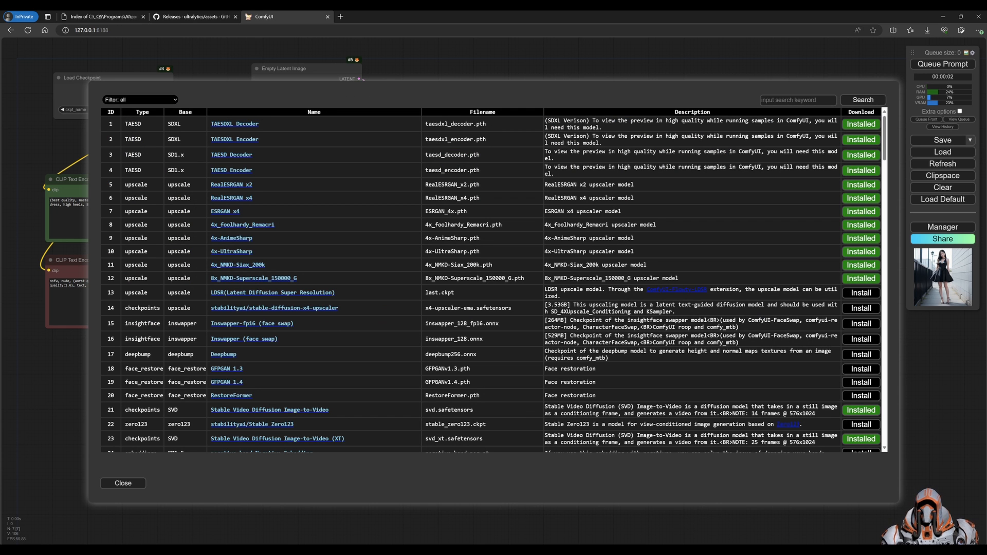
pyautogui.click(798, 99)
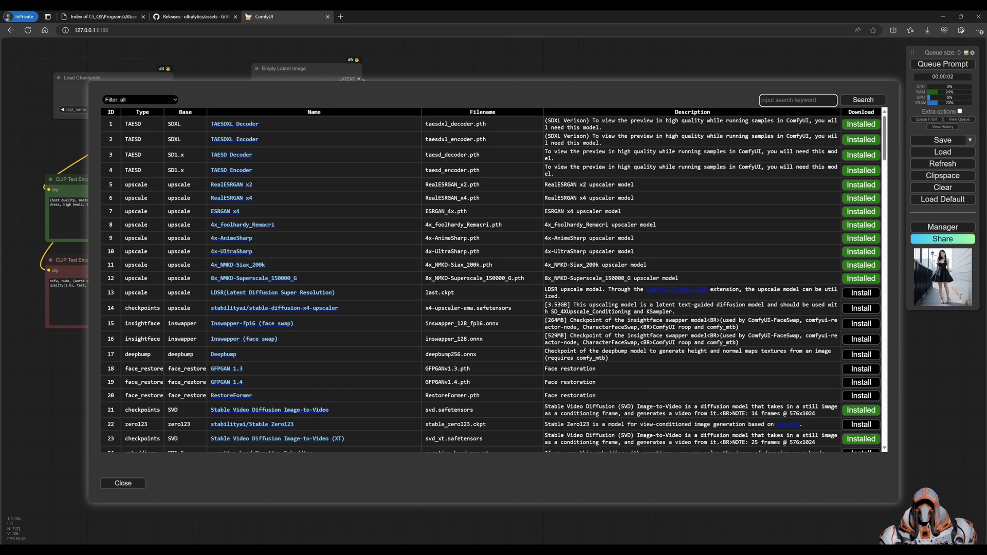
pyautogui.write('ull')
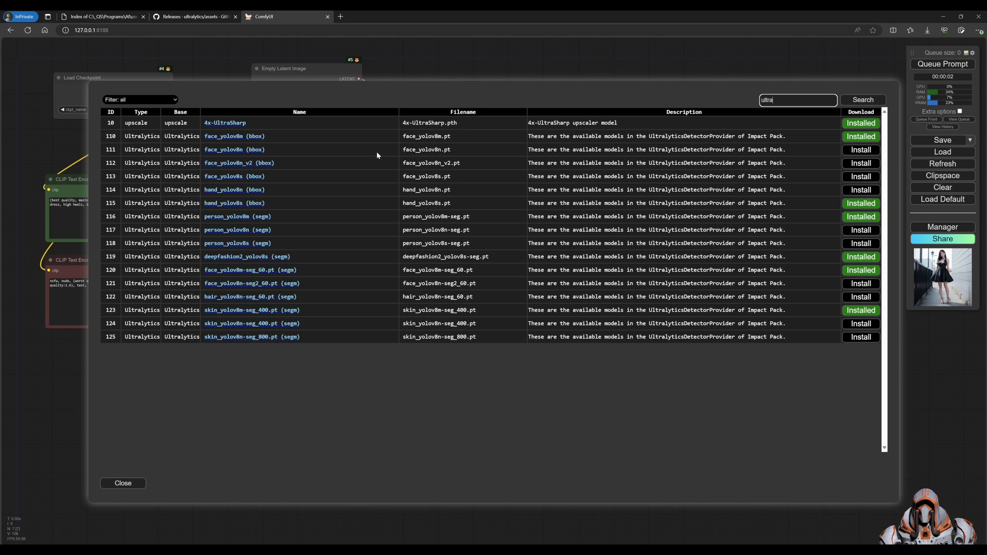
pyautogui.moveTo(330, 144)
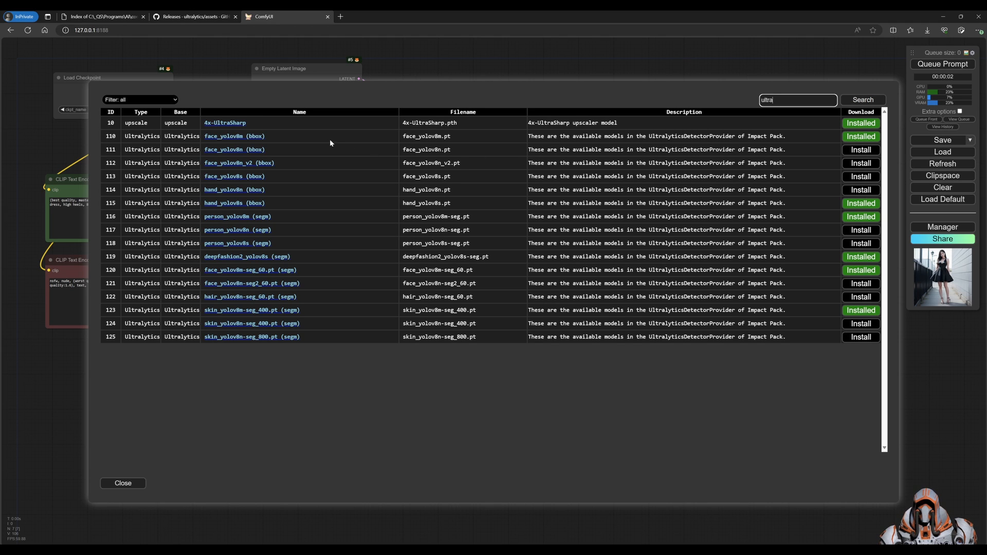
pyautogui.moveTo(326, 140)
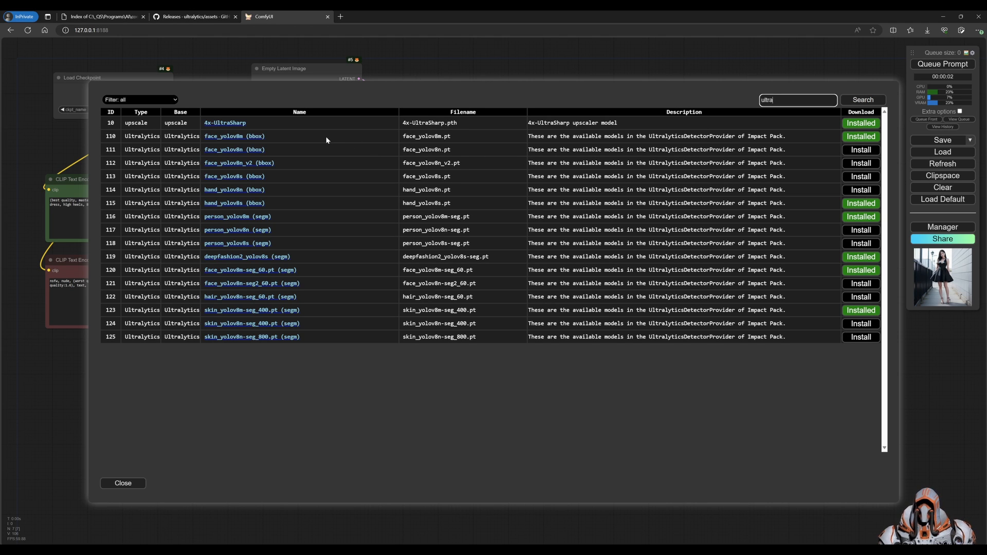
pyautogui.moveTo(292, 138)
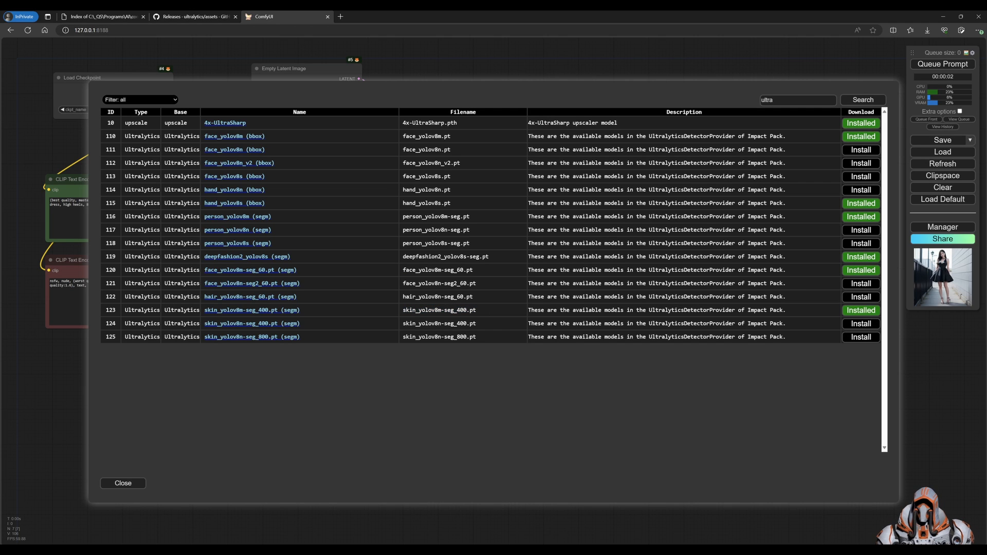
pyautogui.moveTo(449, 250)
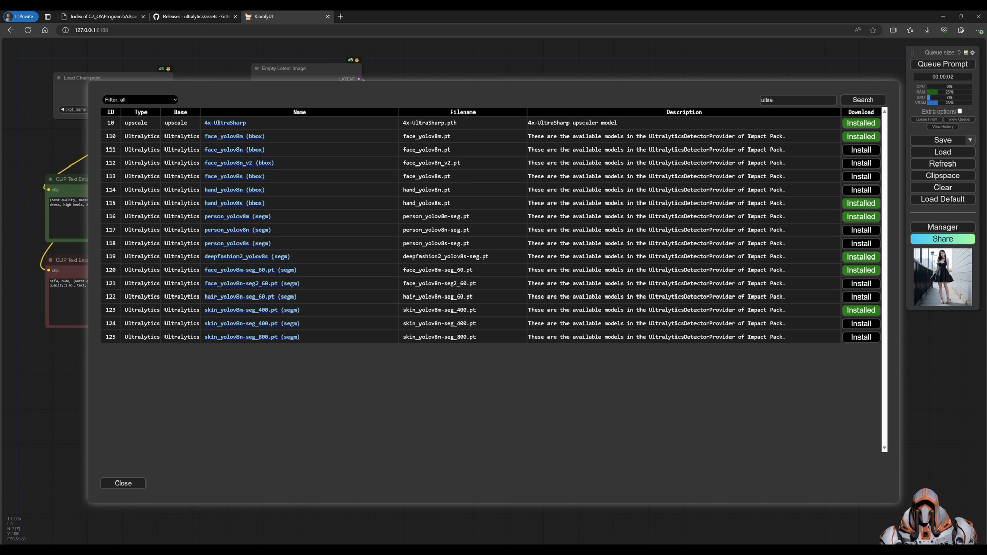
pyautogui.moveTo(422, 305)
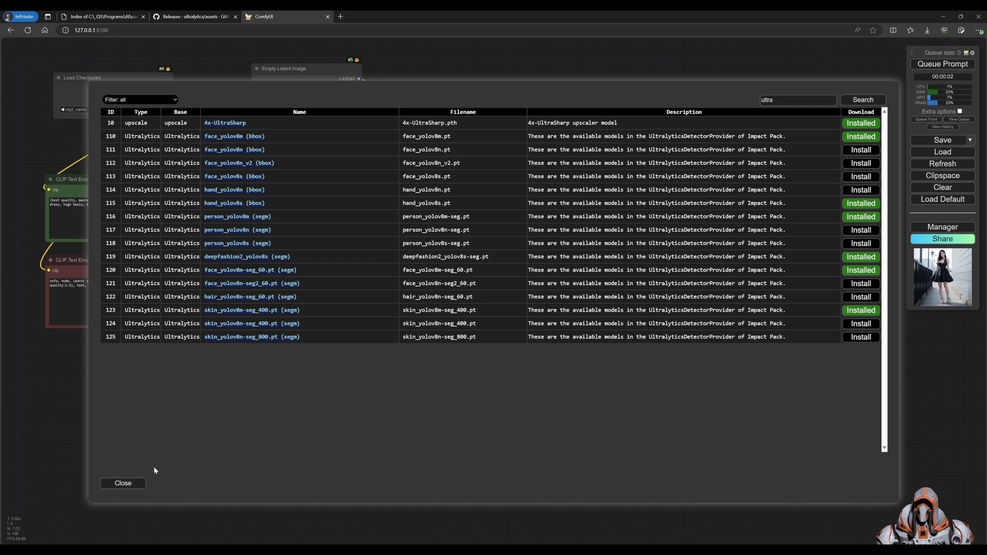
pyautogui.click(123, 483)
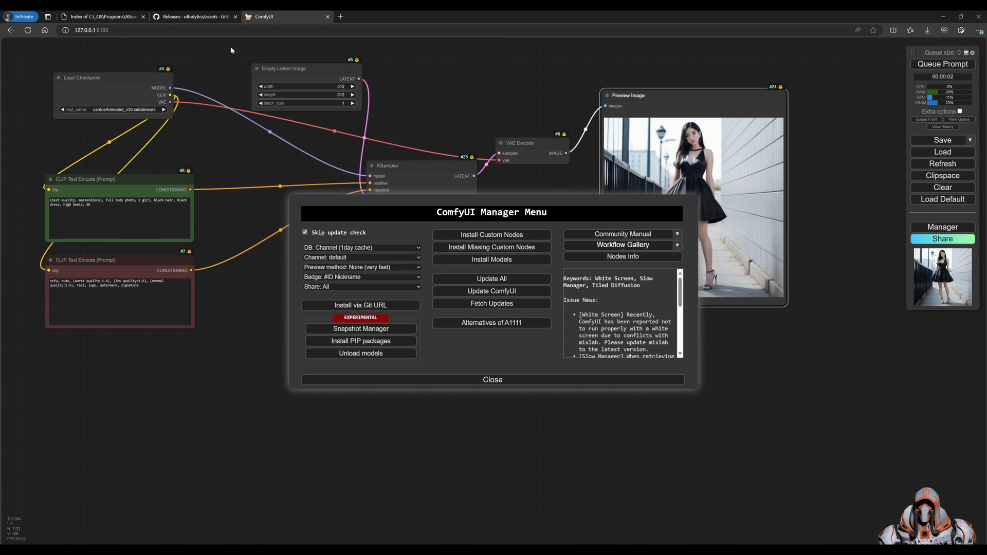
# Step: Scroll the ultralytics/assets release asset list to locate yolov8m-seg.pt
pyautogui.click(191, 16)
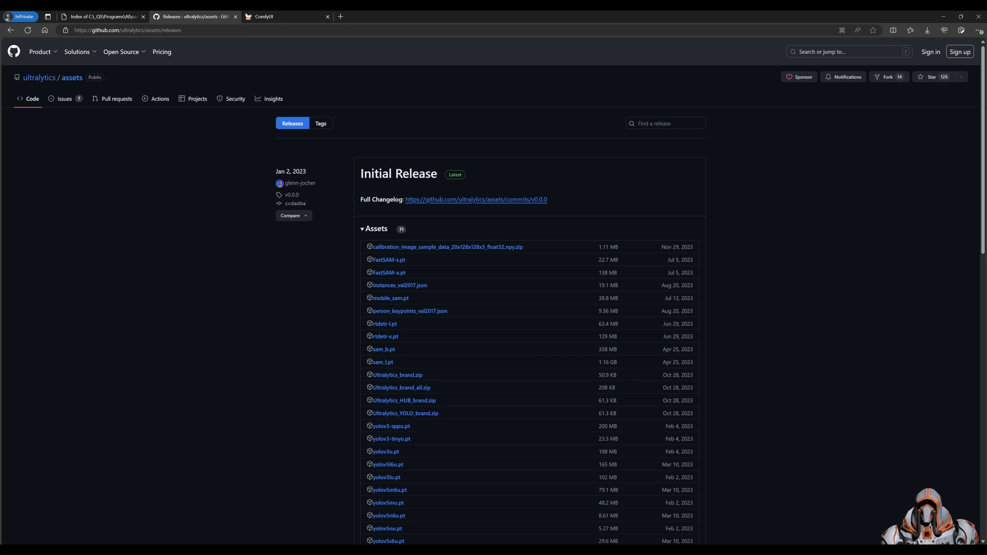
pyautogui.moveTo(207, 179)
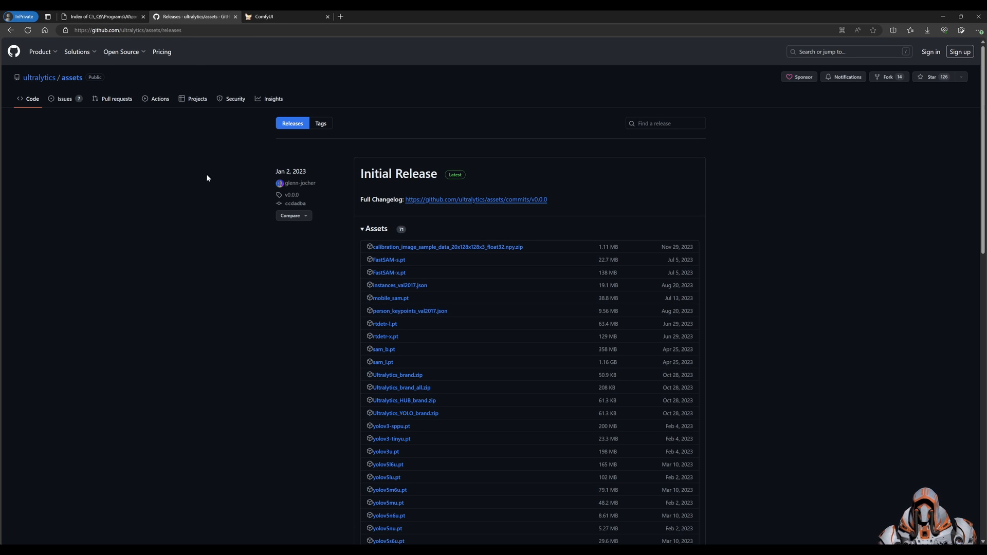
pyautogui.scroll(-3)
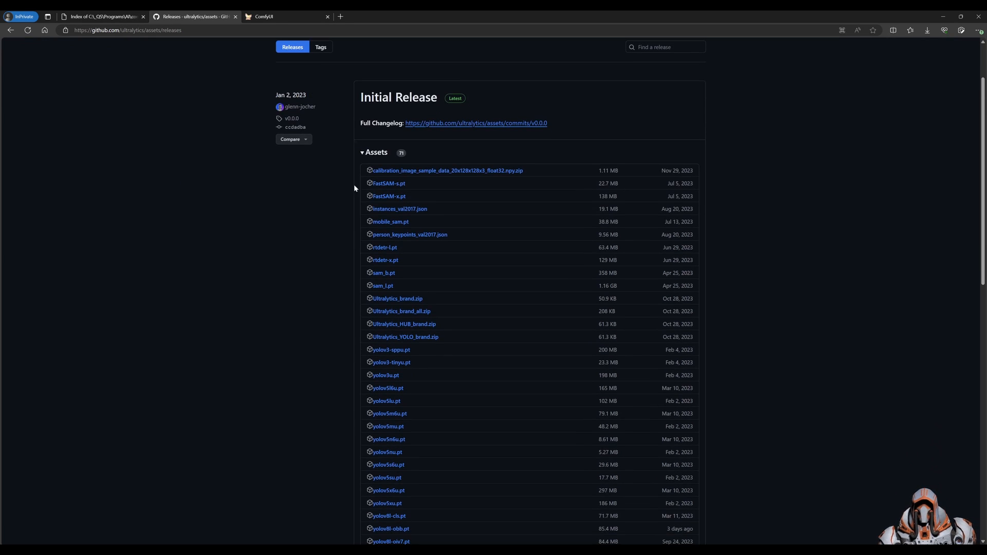
pyautogui.scroll(-3)
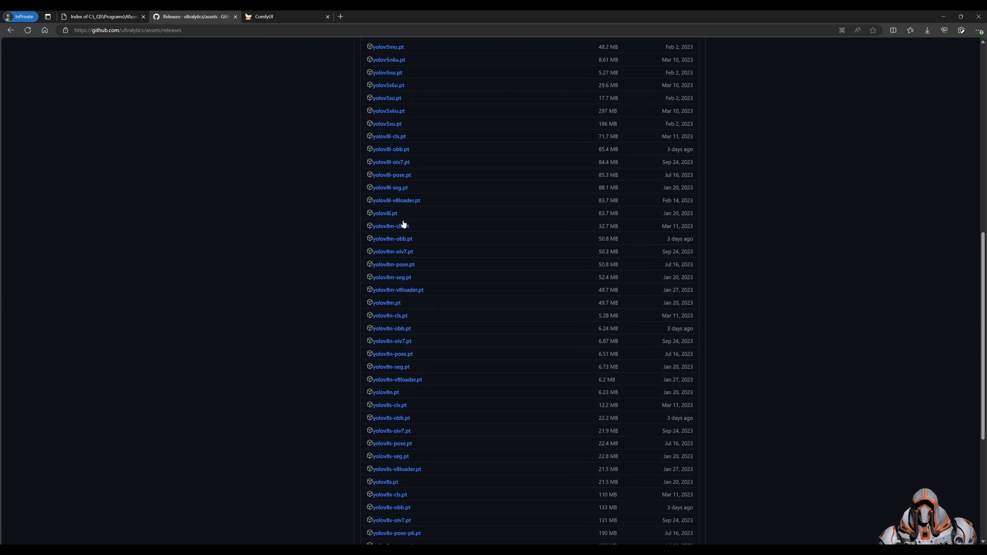
pyautogui.scroll(-3)
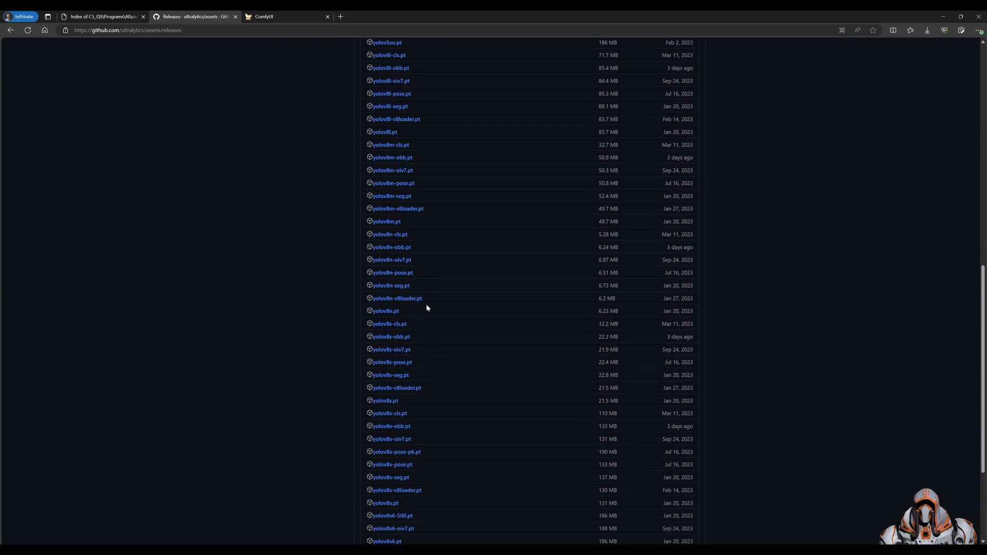
pyautogui.scroll(-3)
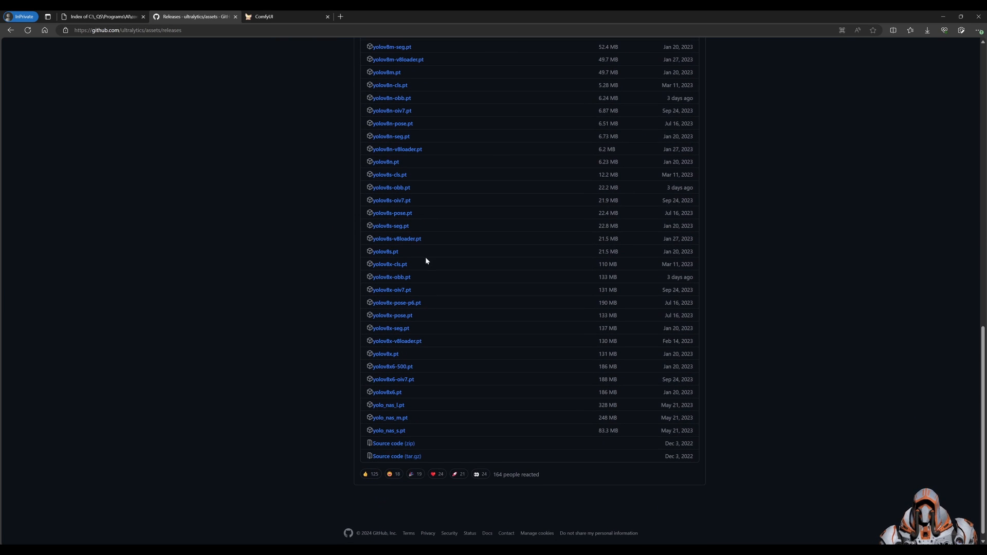
pyautogui.scroll(3)
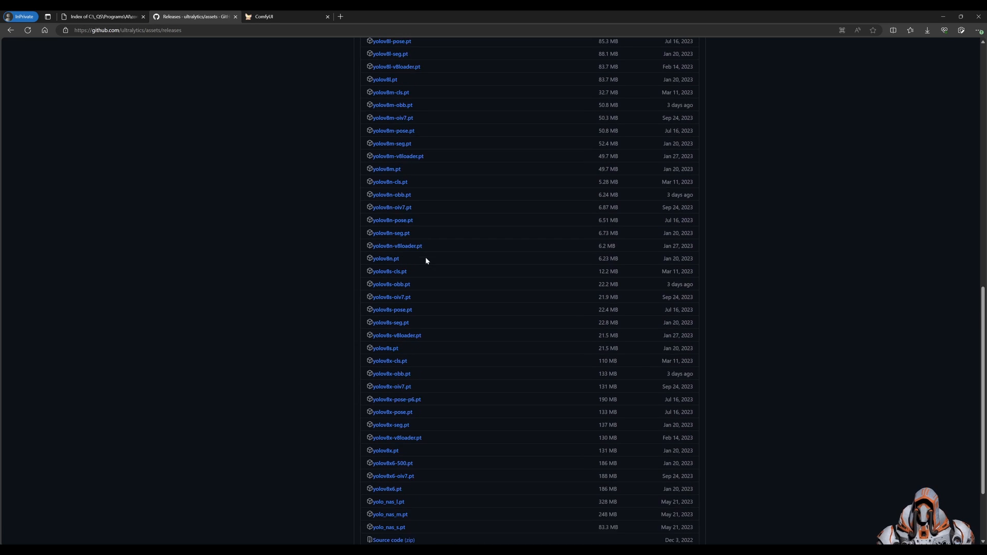
pyautogui.scroll(3)
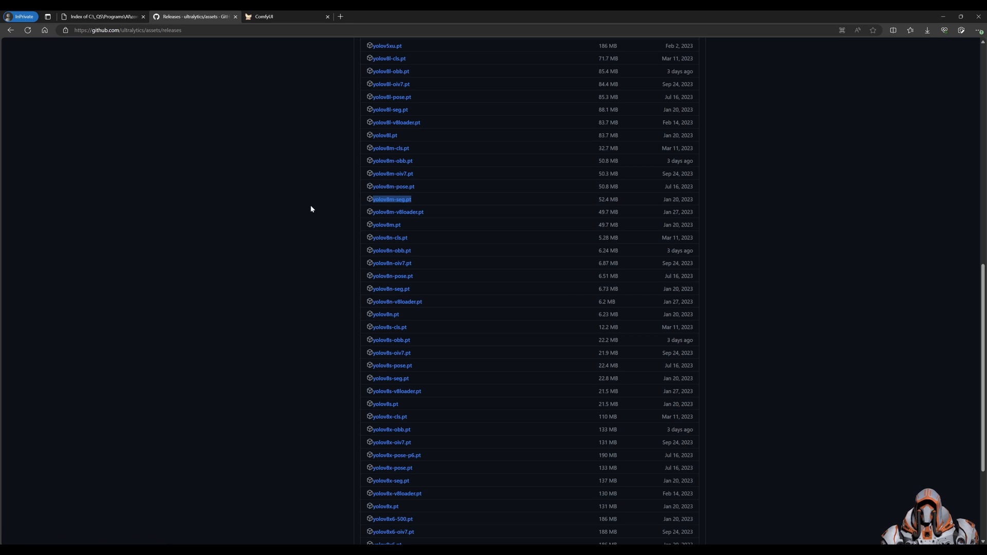
pyautogui.moveTo(387, 206)
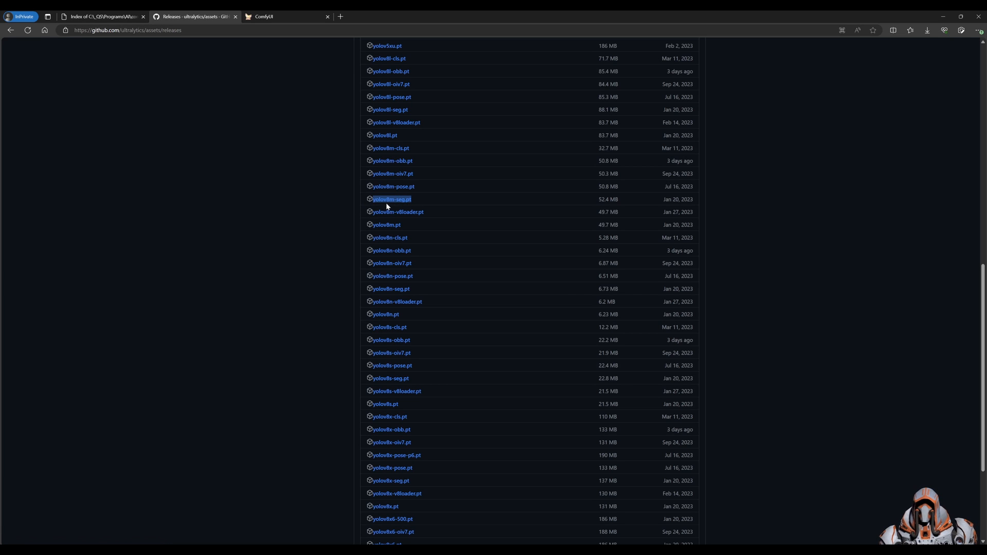
pyautogui.moveTo(391, 199)
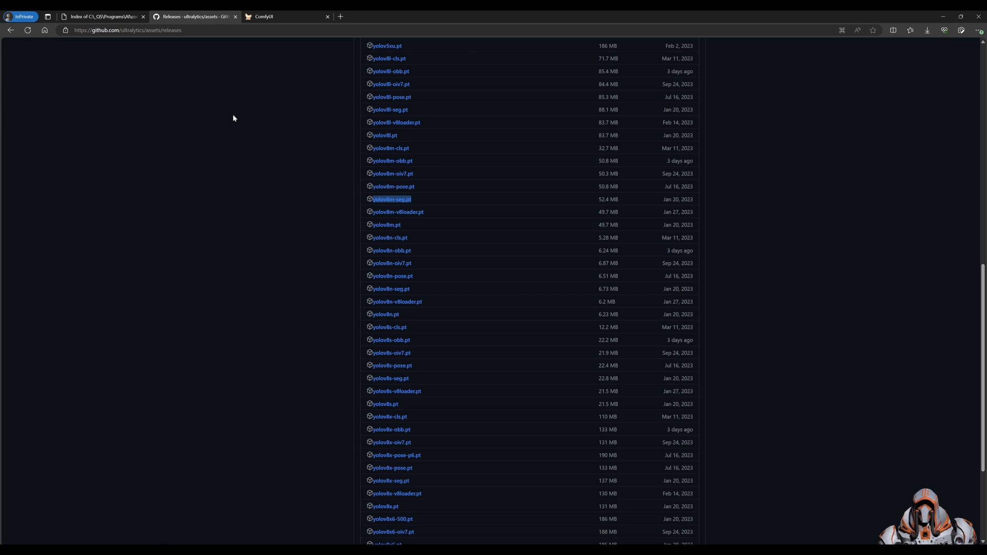
# Step: Check yolov8m-seg.pt in models\ultralytics\segm, then return to ComfyUI with Manager closed
pyautogui.click(100, 16)
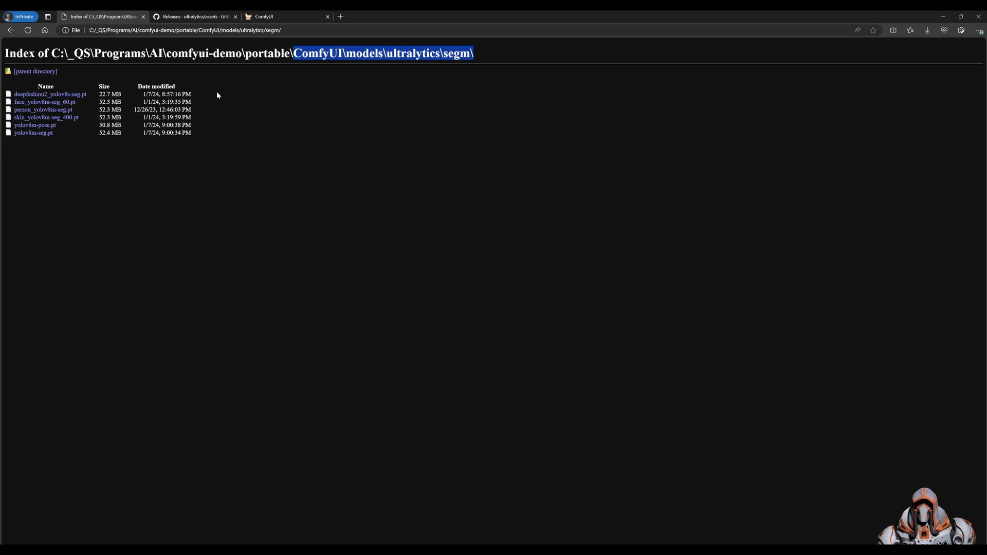
pyautogui.moveTo(34, 132)
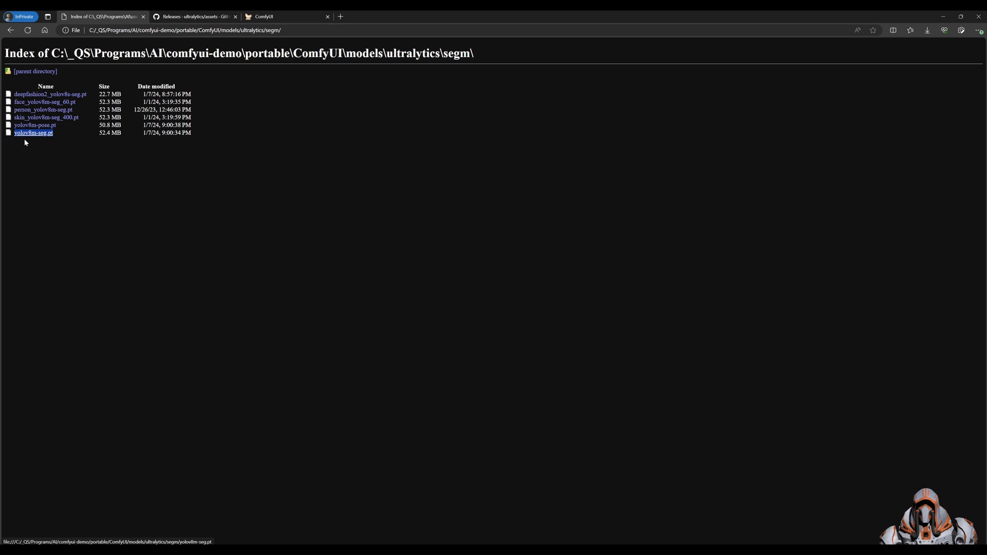
pyautogui.moveTo(81, 155)
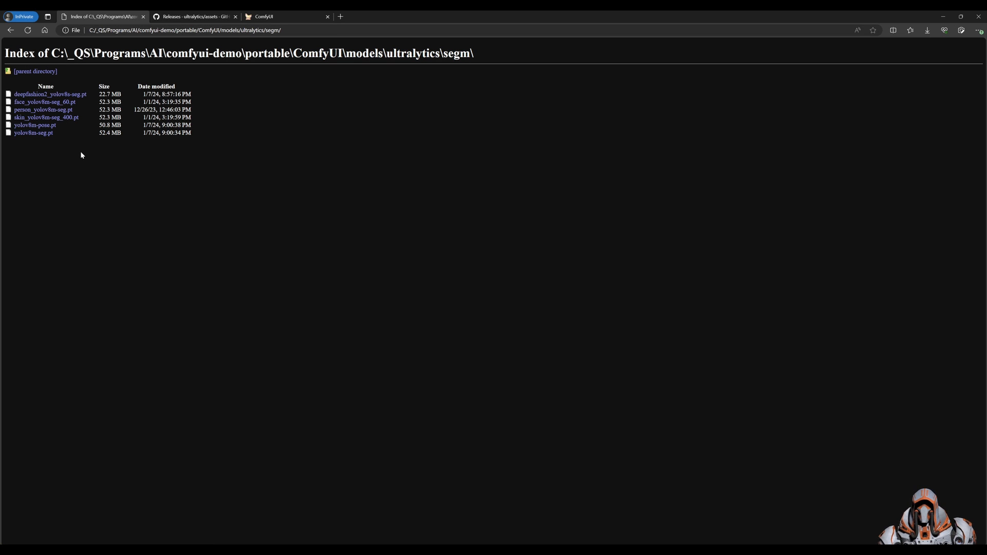
pyautogui.moveTo(95, 160)
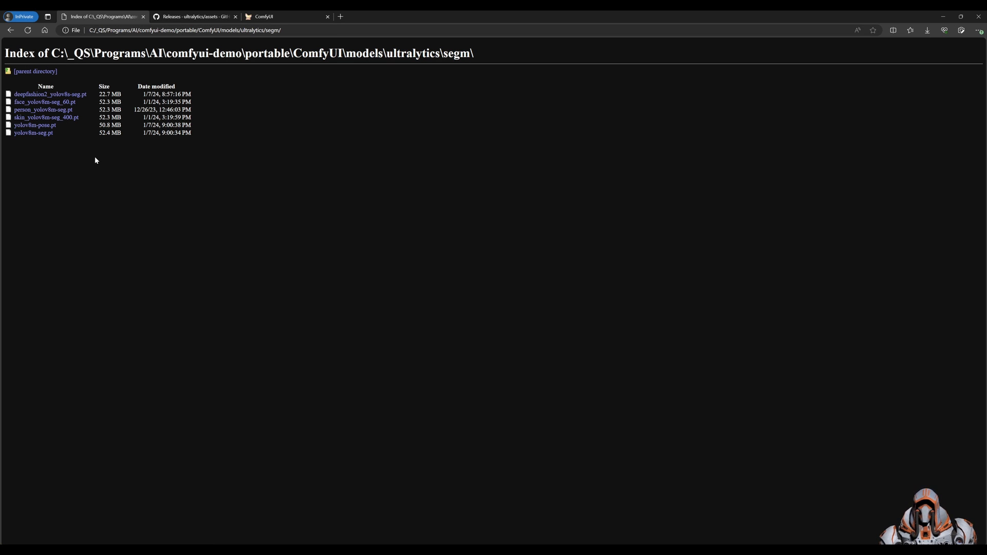
pyautogui.moveTo(110, 150)
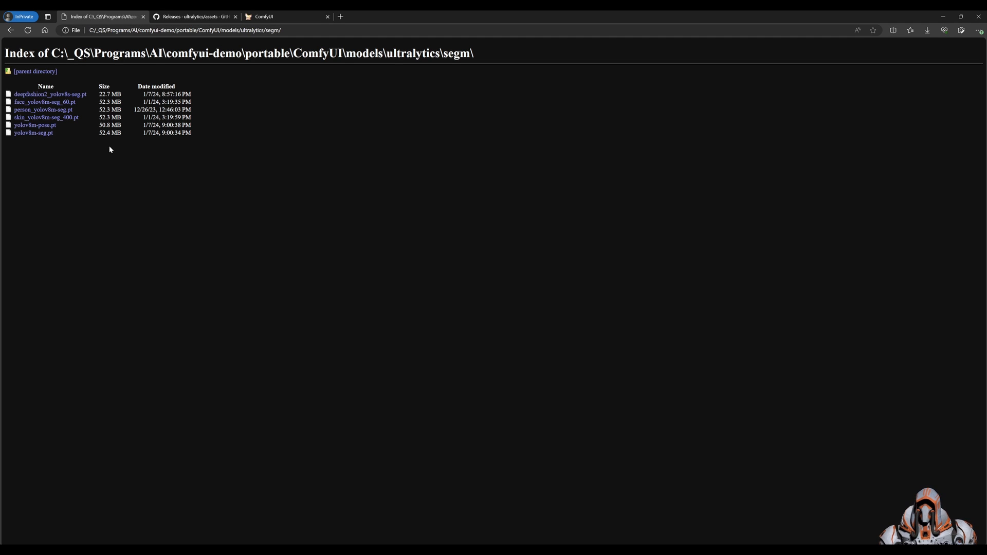
pyautogui.click(286, 16)
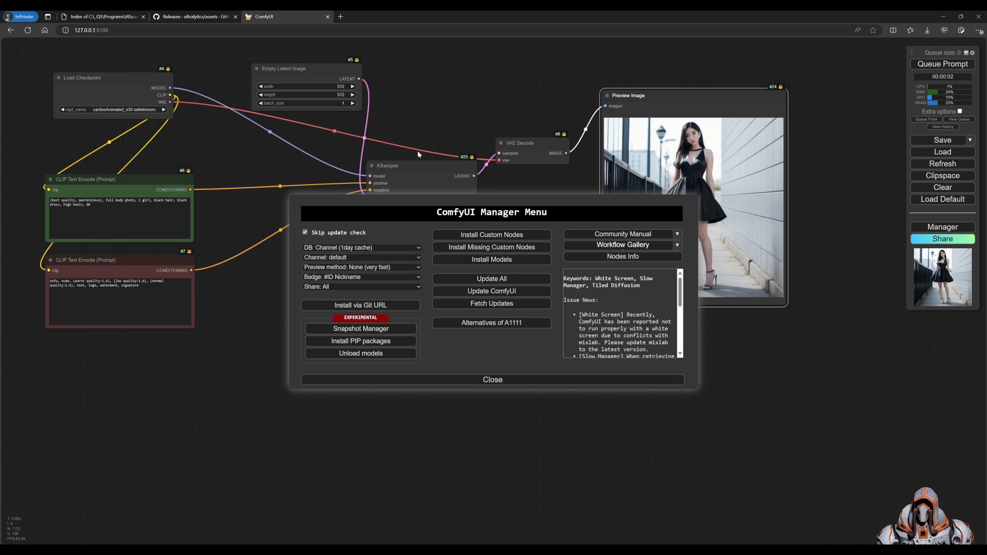
pyautogui.click(493, 380)
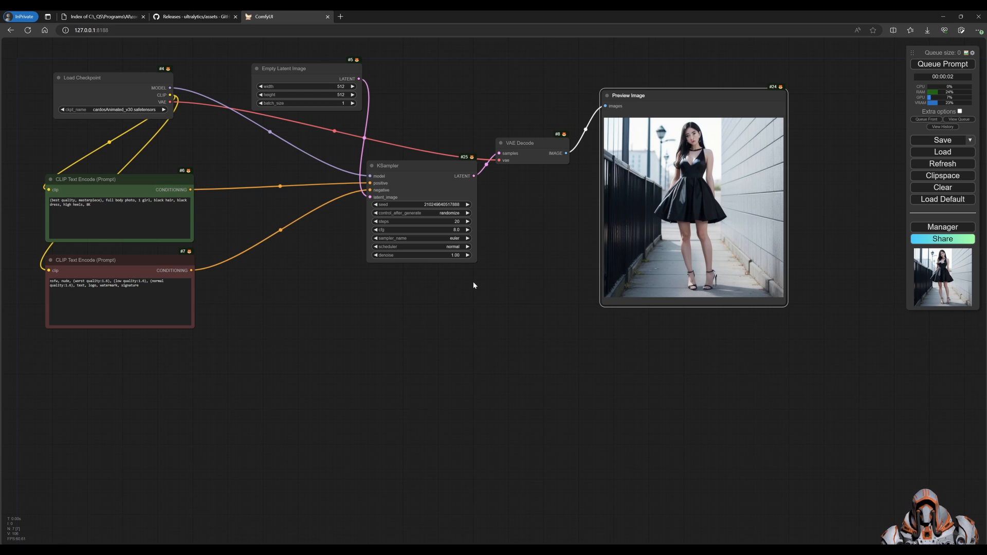
pyautogui.moveTo(415, 171)
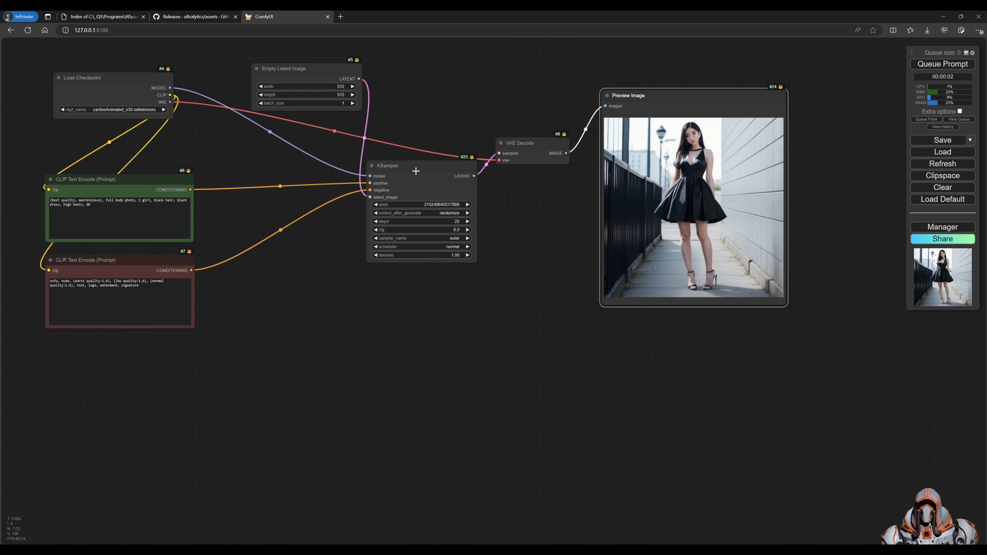
# Step: Swap the standard KSampler for an Impact Pack KSampler (pipe) node
pyautogui.moveTo(387, 166); pyautogui.dragTo(365, 175)
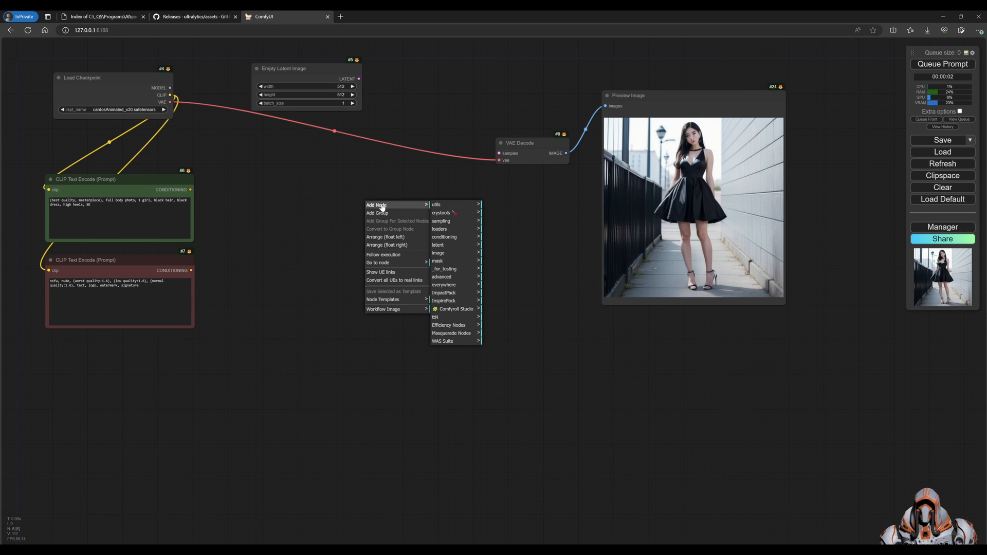
pyautogui.moveTo(444, 293)
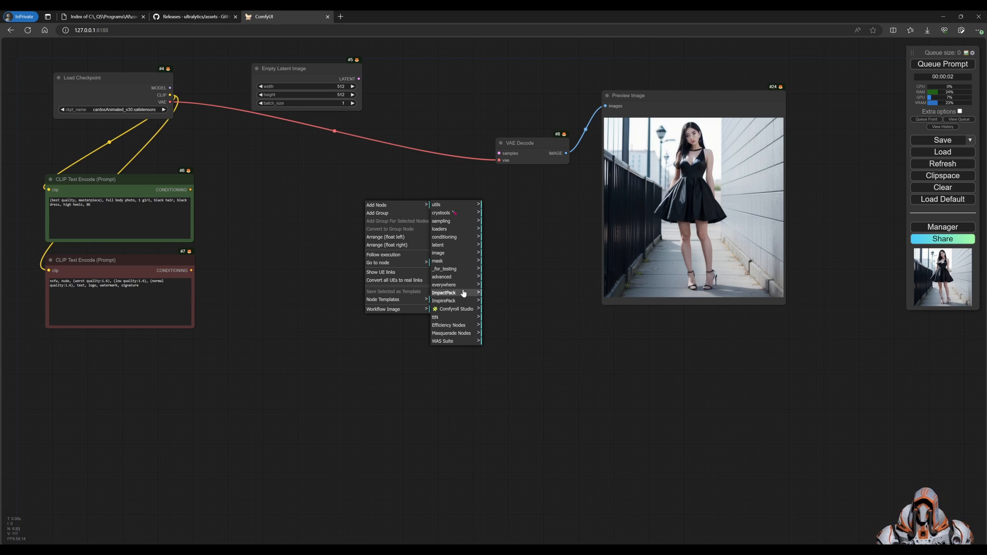
pyautogui.moveTo(444, 236)
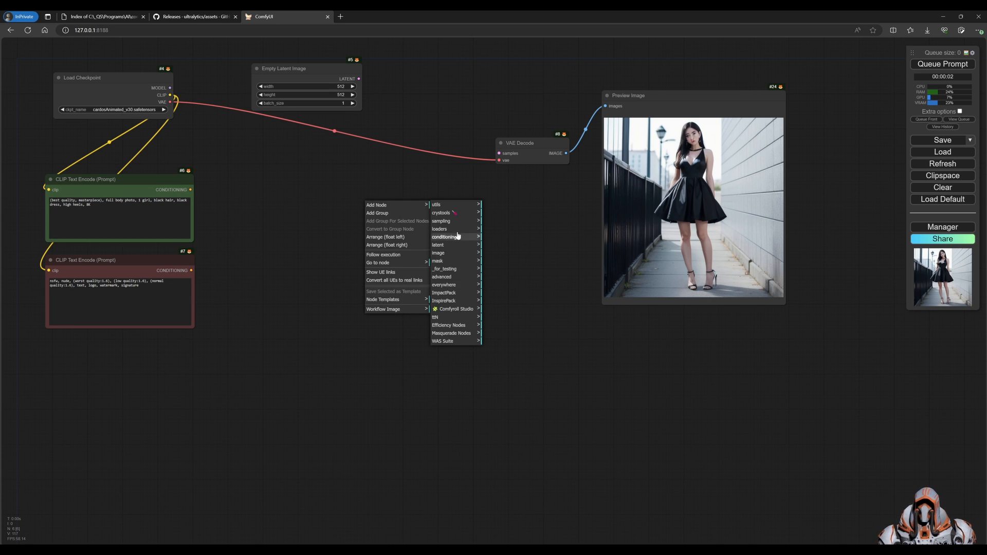
pyautogui.moveTo(441, 221)
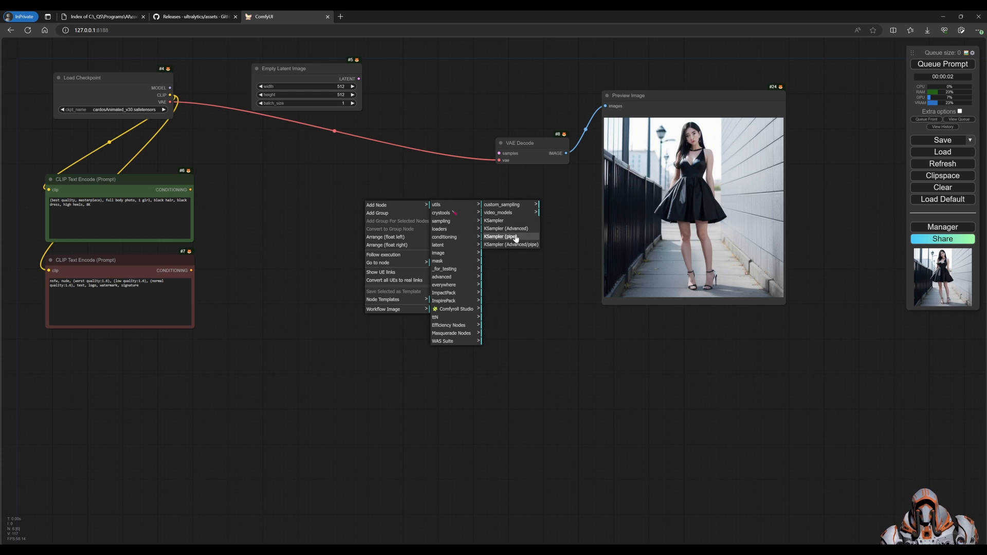
pyautogui.click(502, 236)
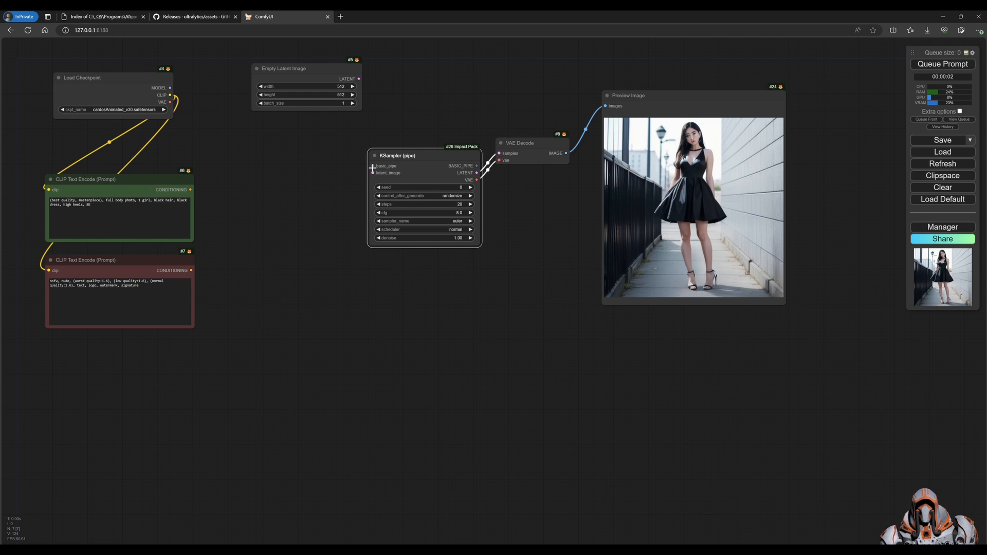
pyautogui.moveTo(292, 345)
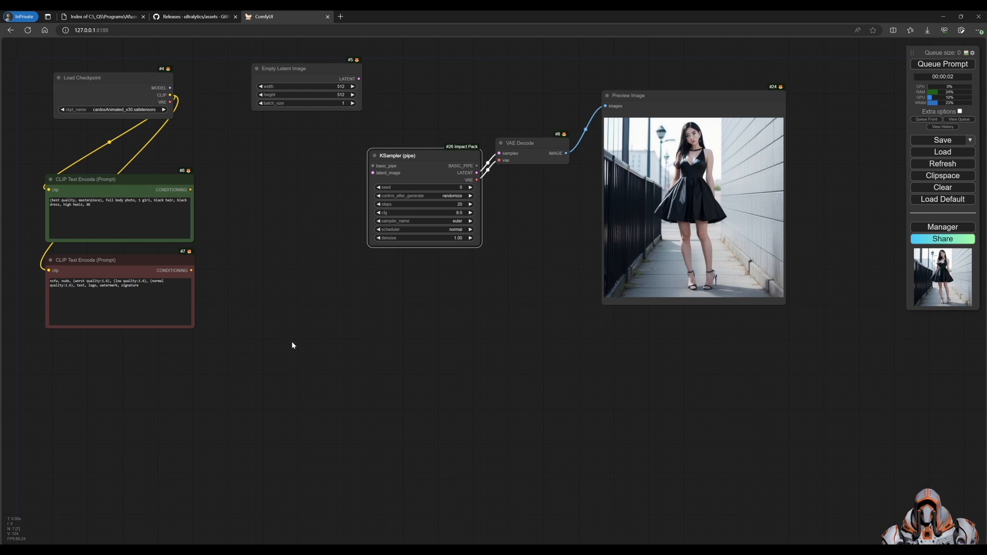
# Step: Add a ToBasicPipe node beside the checkpoint loader and position KSampler (pipe) next to it
pyautogui.rightClick(292, 345)
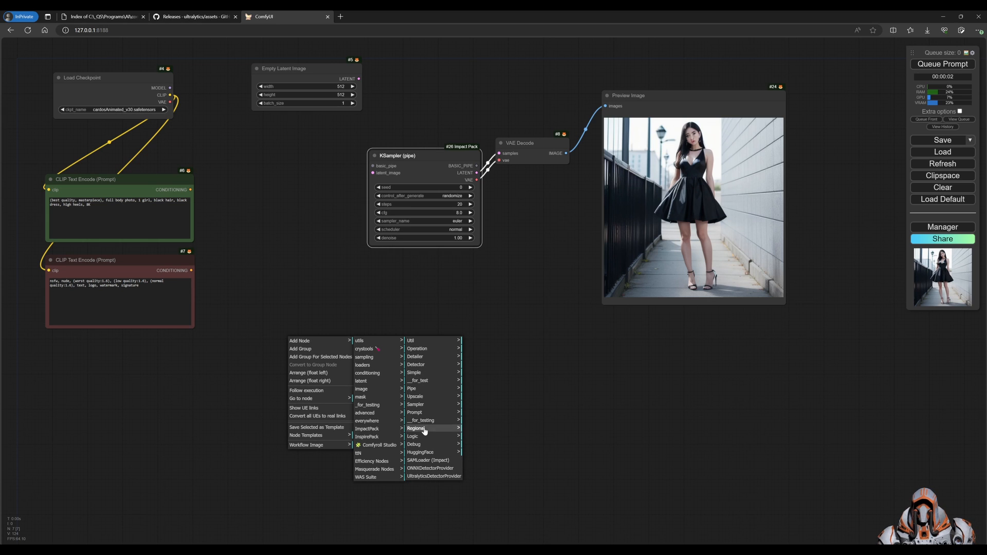
pyautogui.moveTo(412, 389)
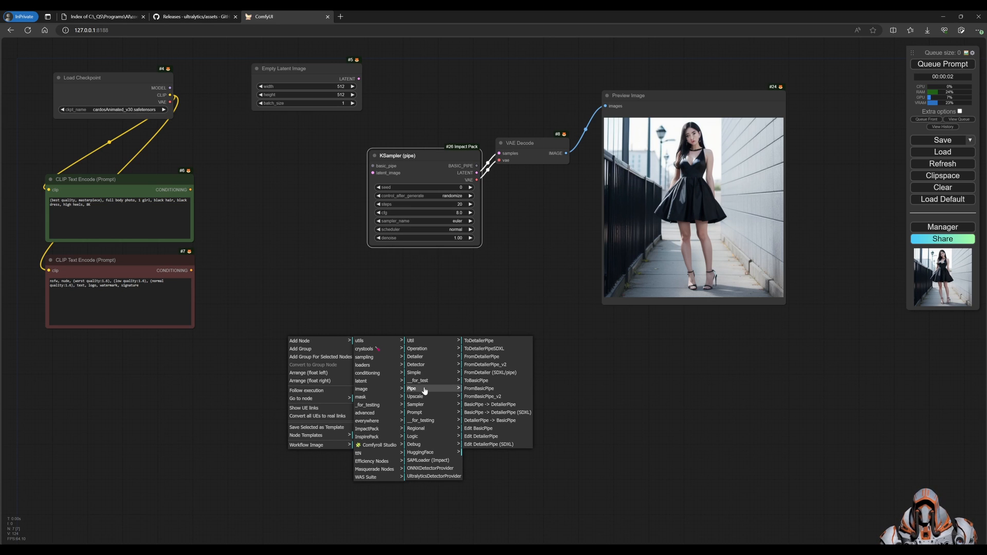
pyautogui.moveTo(479, 389)
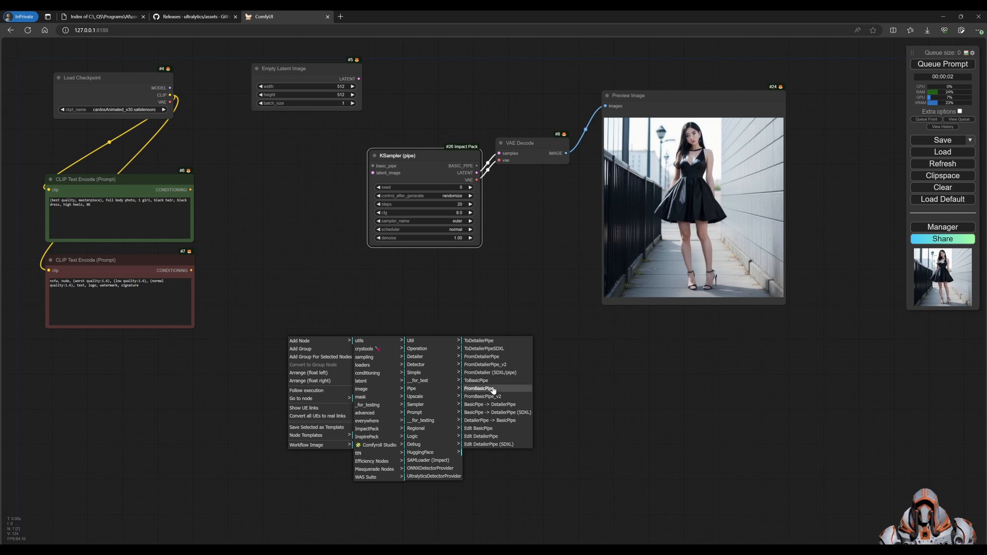
pyautogui.click(476, 381)
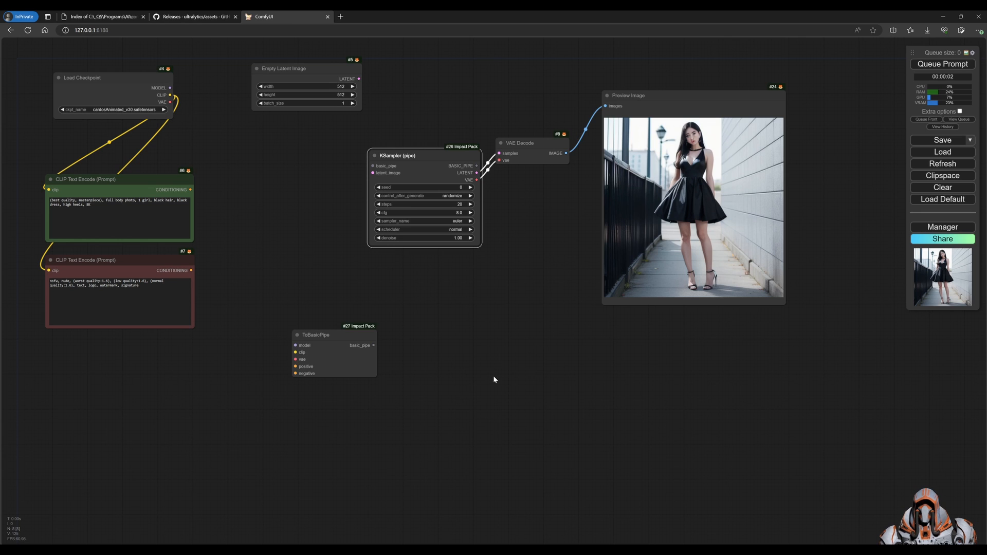
pyautogui.moveTo(315, 334); pyautogui.dragTo(286, 163)
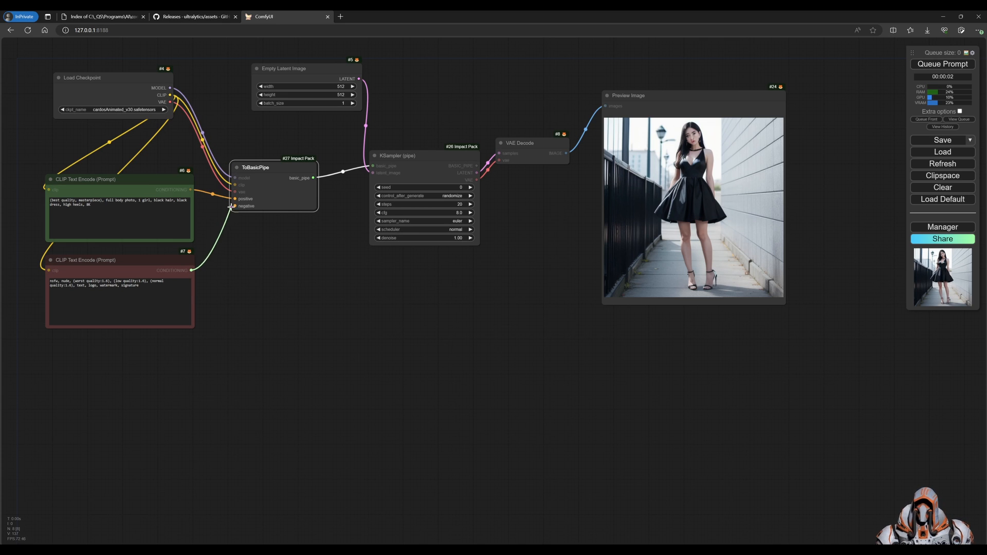
pyautogui.moveTo(396, 155); pyautogui.dragTo(384, 154)
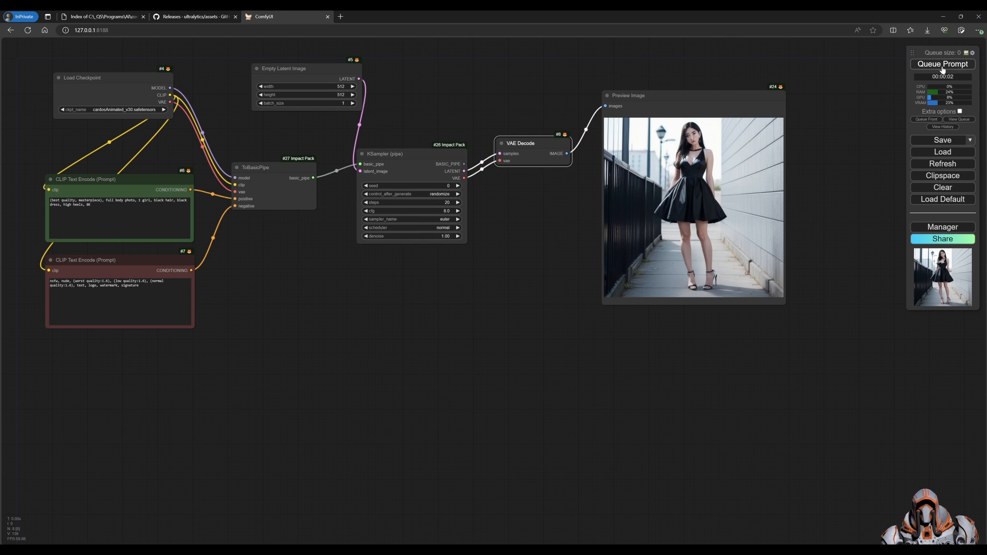
pyautogui.click(942, 64)
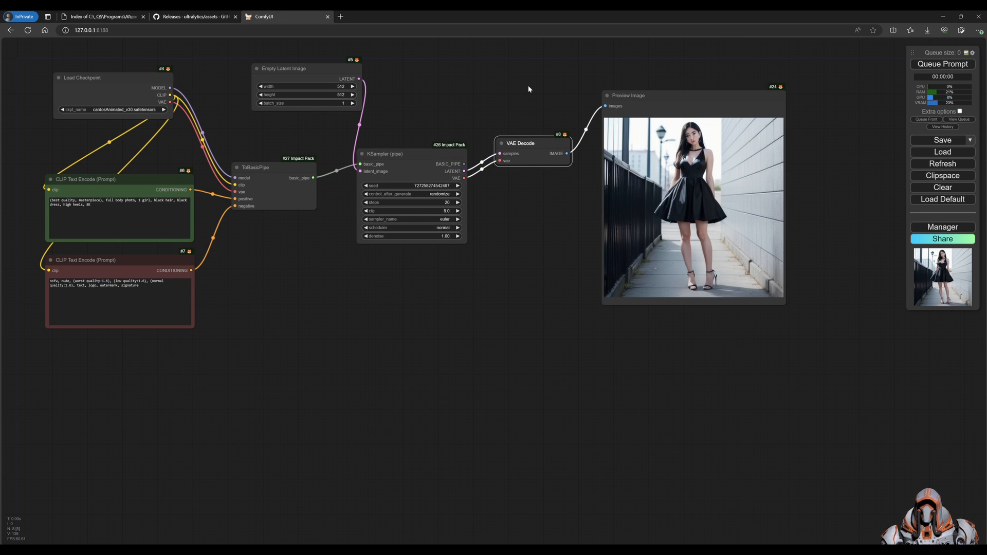
pyautogui.moveTo(496, 272)
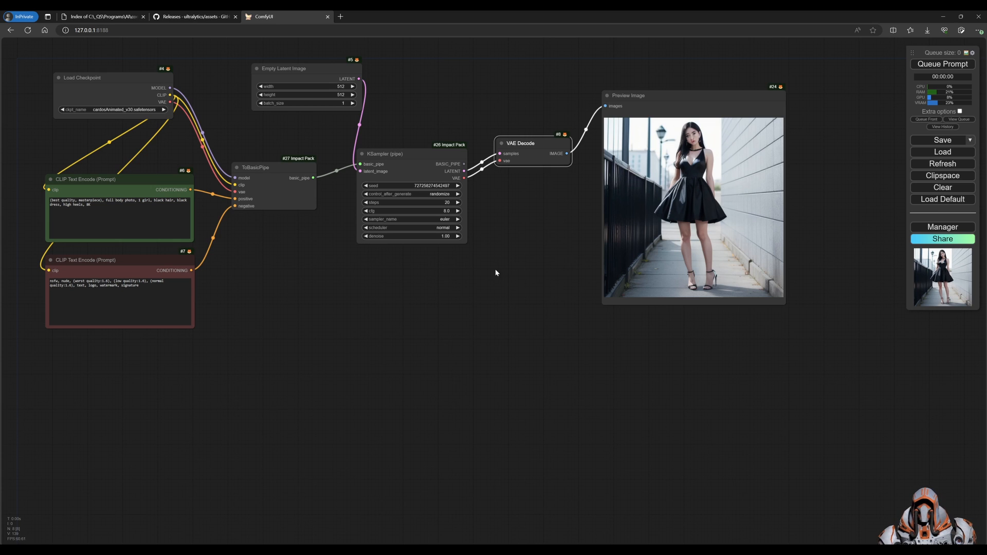
pyautogui.moveTo(519, 333)
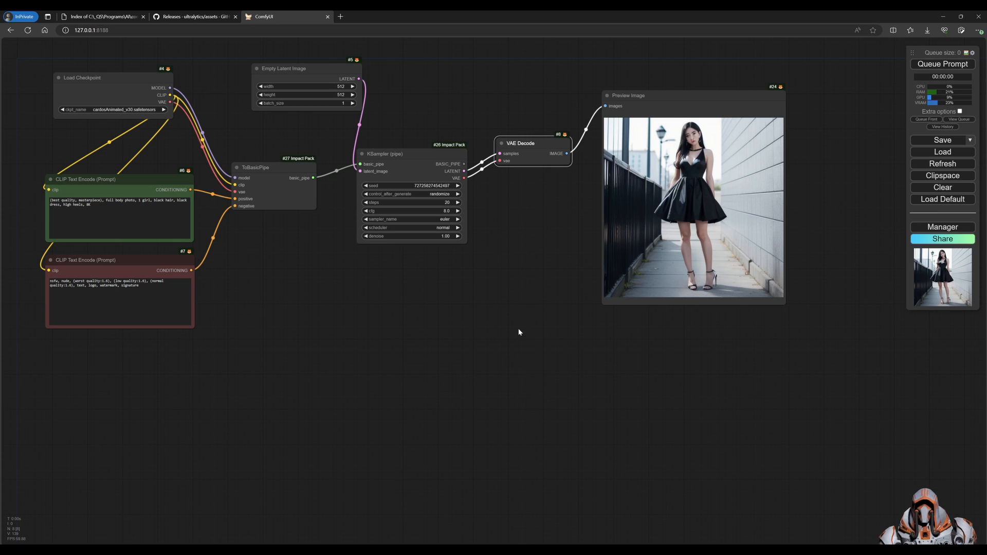
pyautogui.moveTo(421, 308)
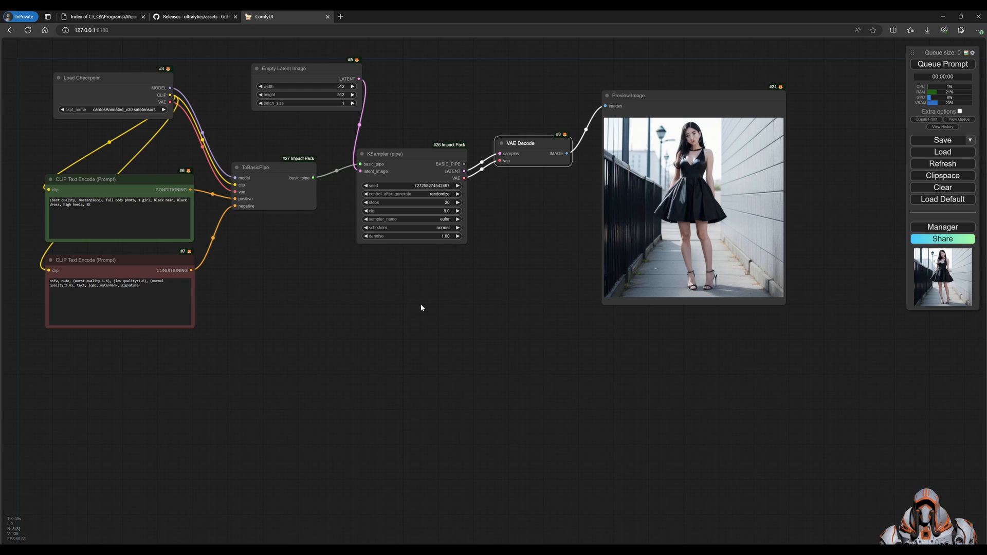
pyautogui.moveTo(530, 280)
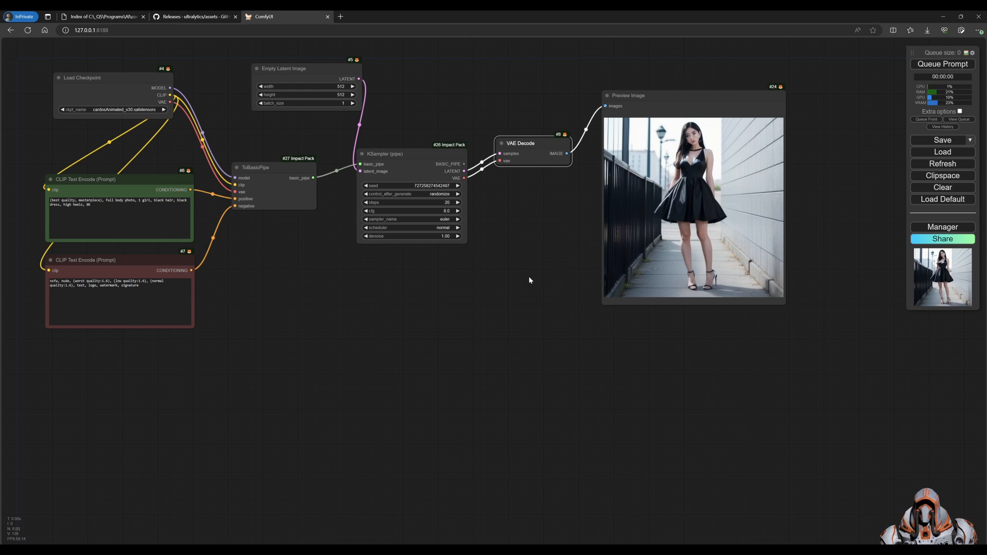
pyautogui.moveTo(452, 292)
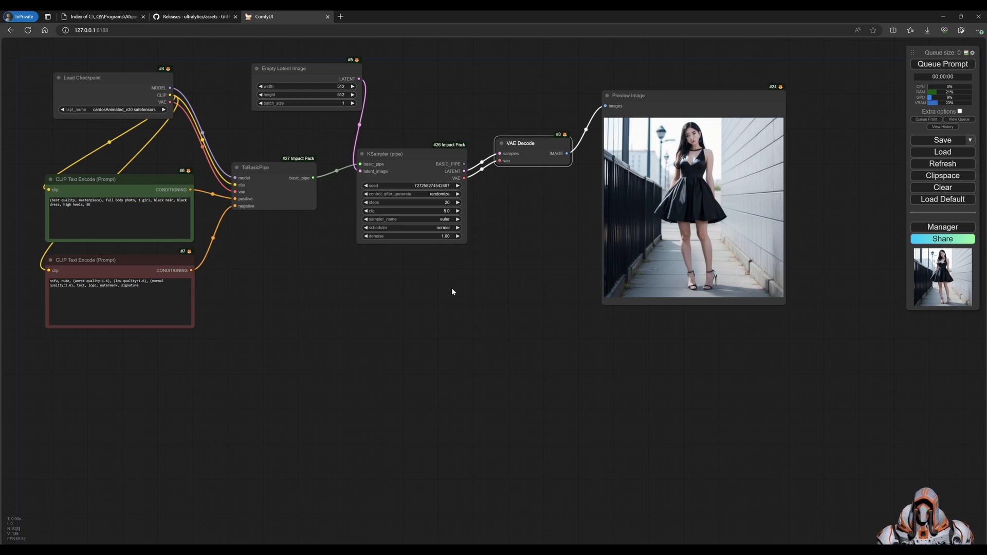
pyautogui.moveTo(415, 309)
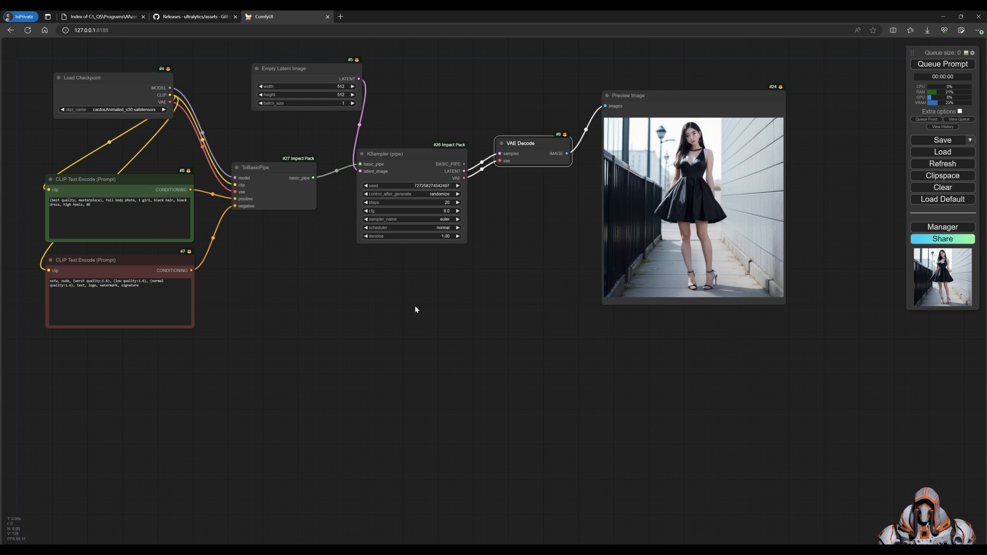
# Step: Add an Impact Pack FaceDetailer (pipe) node and dismiss the detailer_pipe suggestions
pyautogui.rightClick(415, 309)
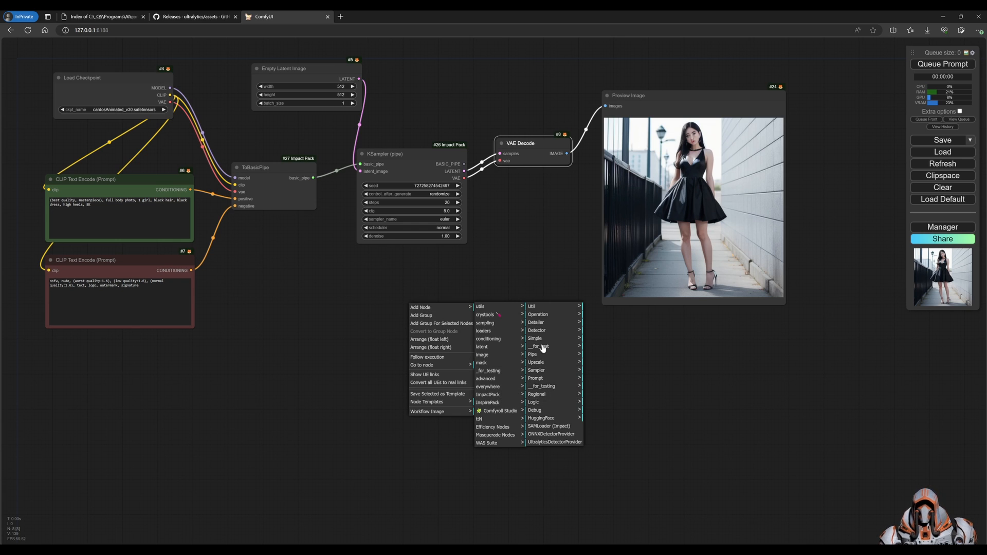
pyautogui.moveTo(536, 322)
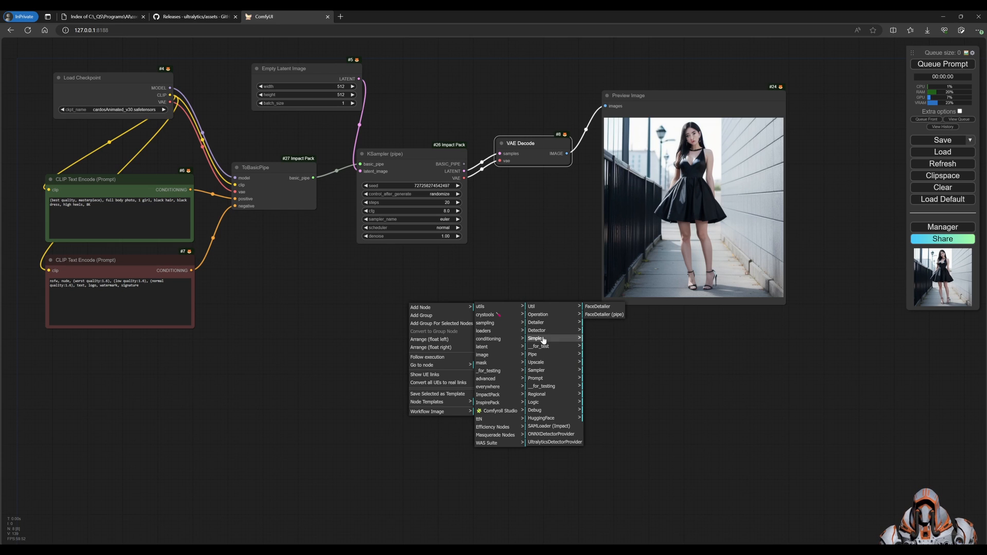
pyautogui.moveTo(604, 314)
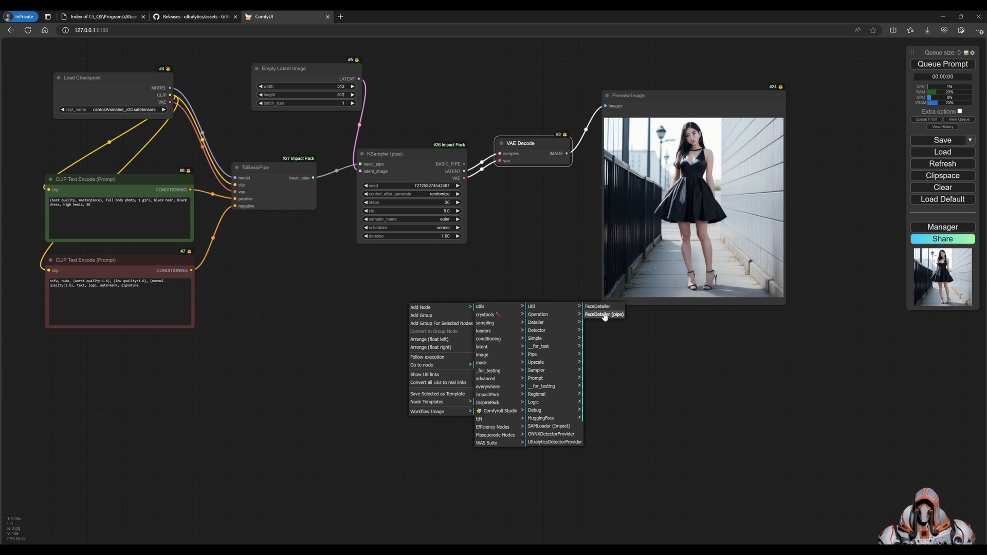
pyautogui.click(603, 314)
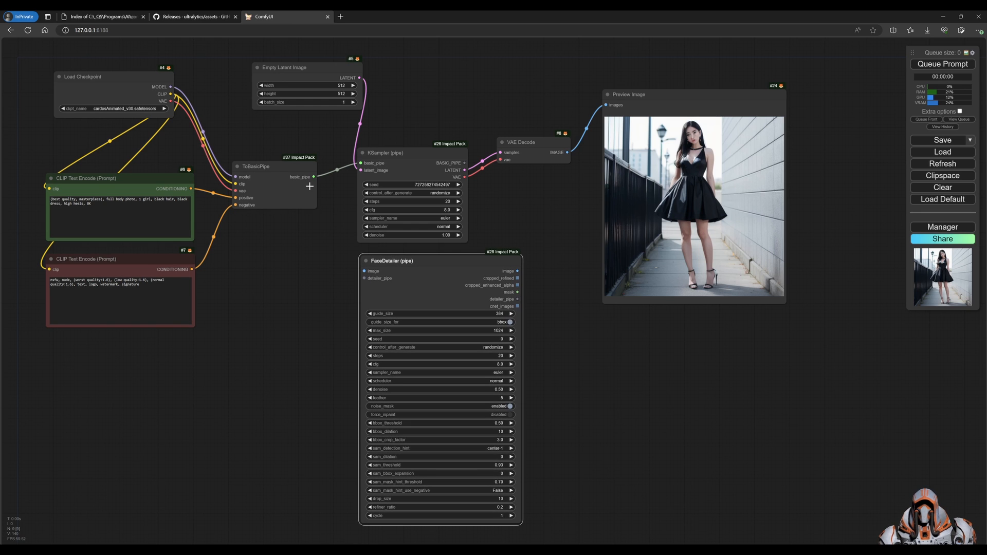
pyautogui.moveTo(447, 260)
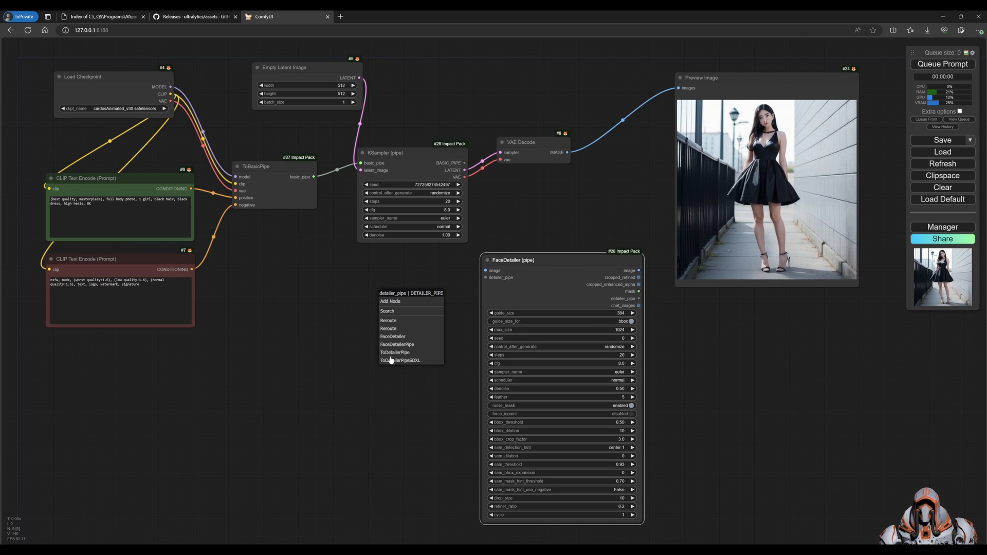
pyautogui.moveTo(394, 352)
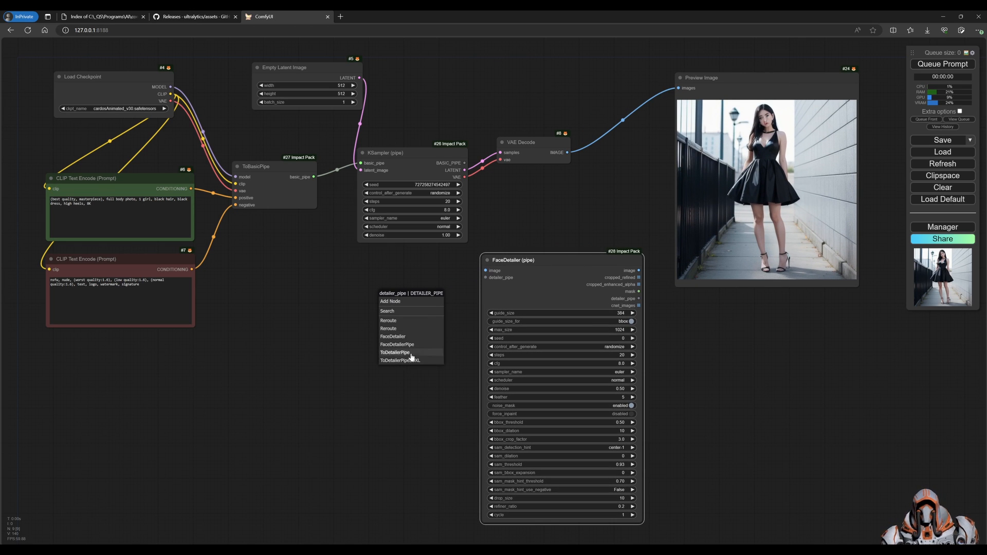
pyautogui.click(279, 328)
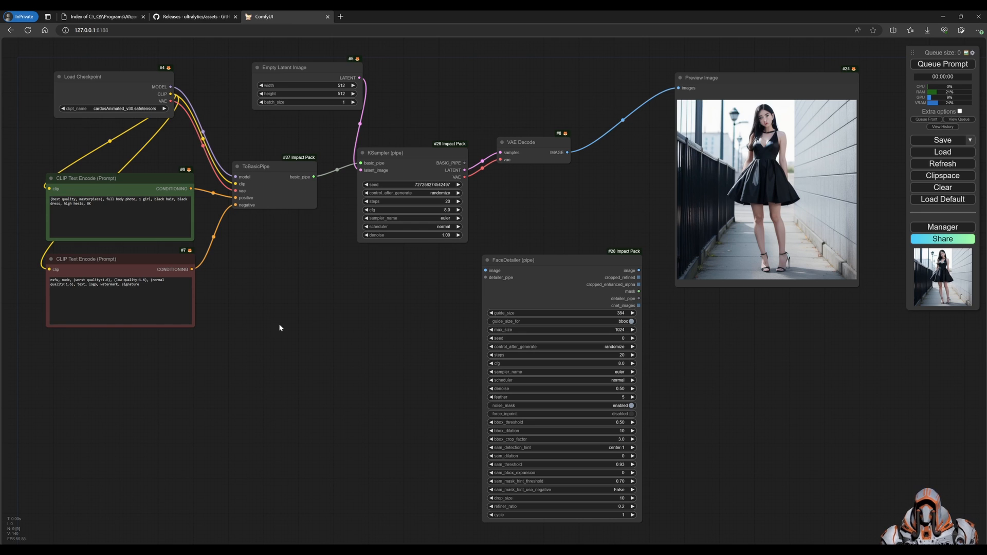
# Step: Add a BasicPipe -> DetailerPipe node and feed VAE Decode's image into FaceDetailer
pyautogui.rightClick(280, 328)
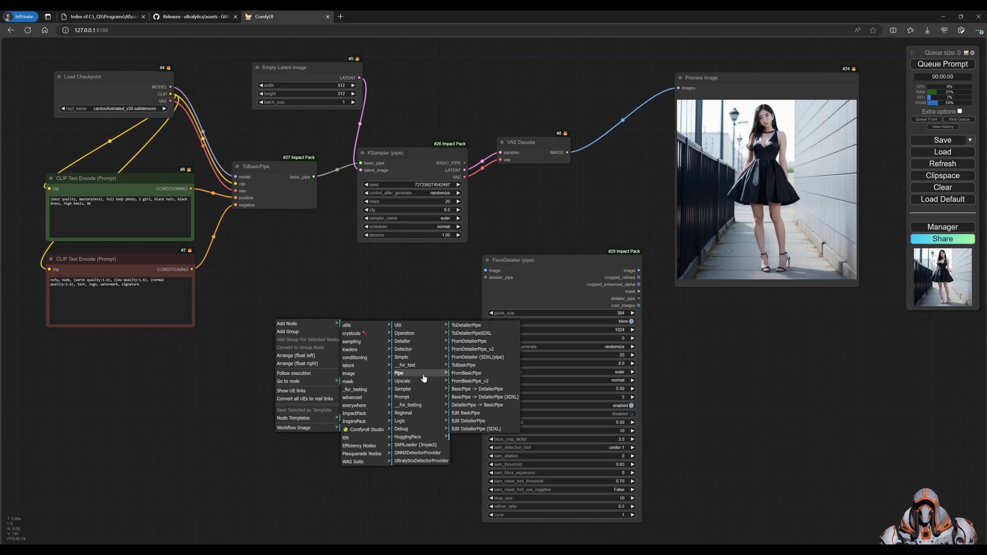
pyautogui.moveTo(463, 389)
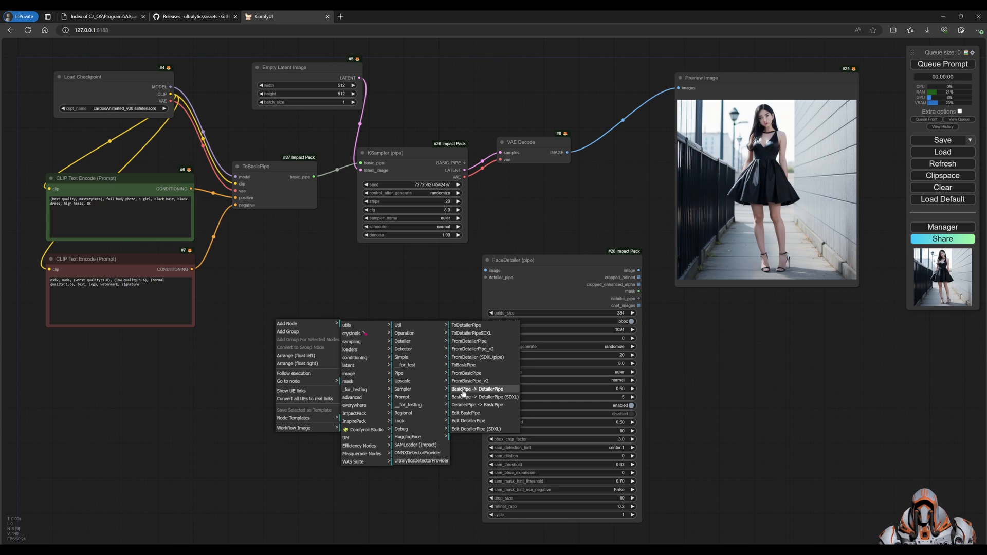
pyautogui.moveTo(488, 393)
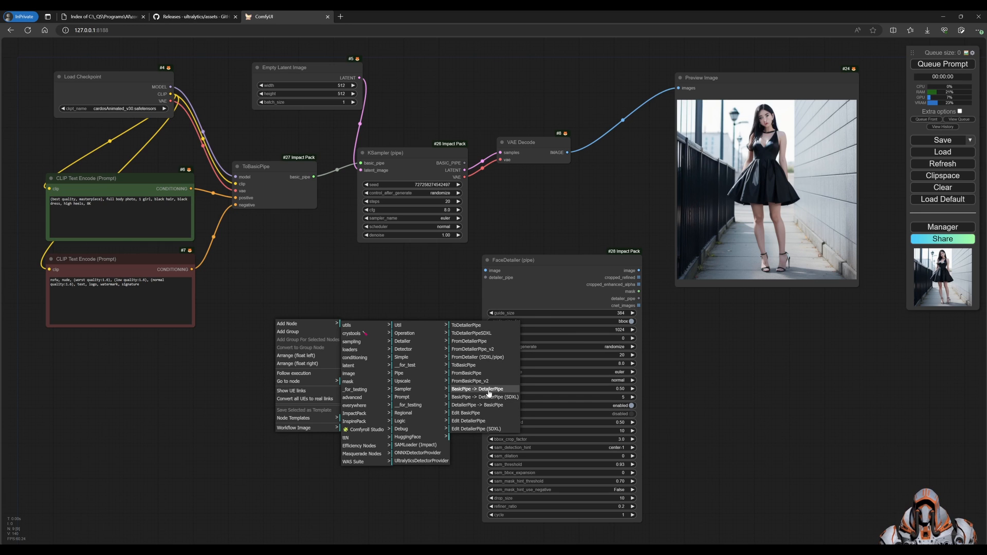
pyautogui.click(477, 389)
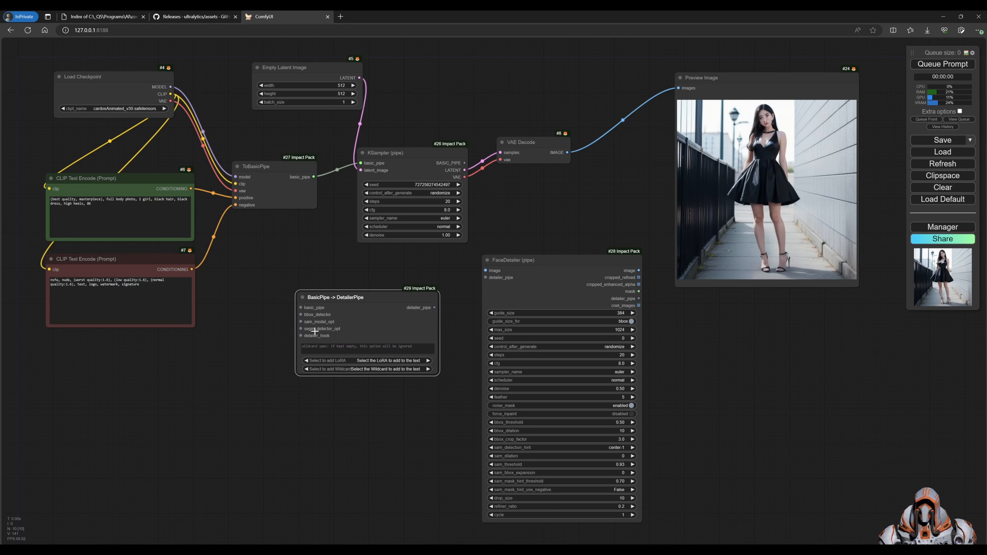
pyautogui.moveTo(354, 306)
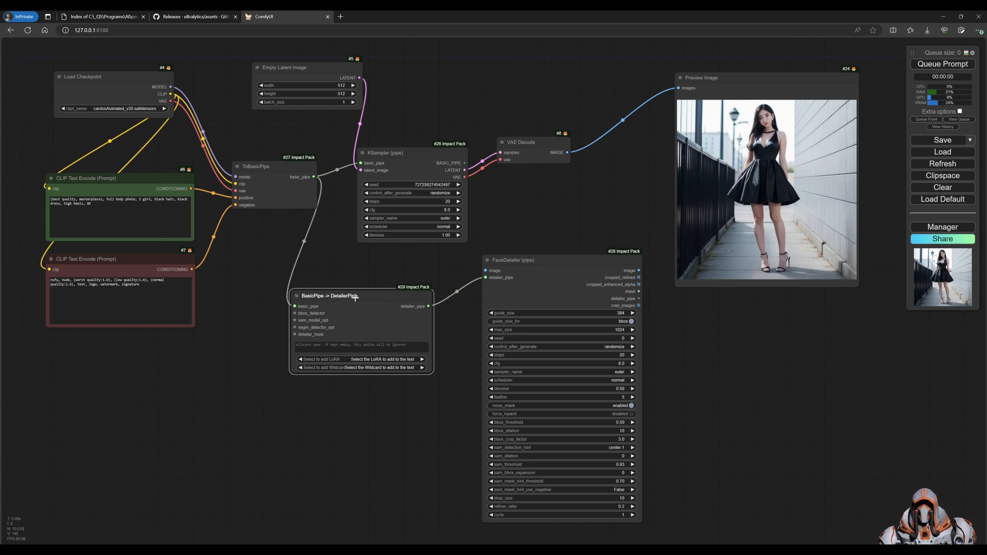
pyautogui.moveTo(340, 296); pyautogui.dragTo(283, 328)
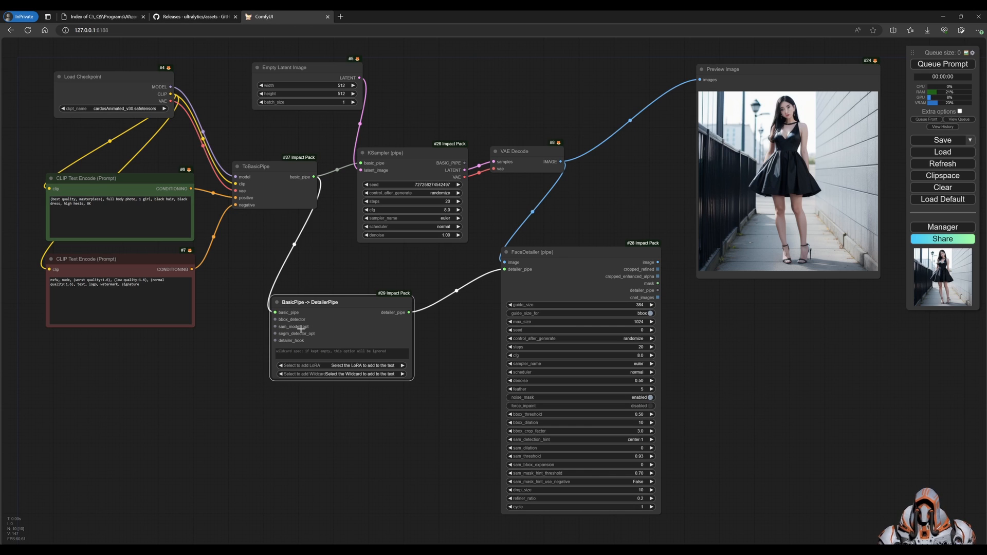
pyautogui.moveTo(297, 333)
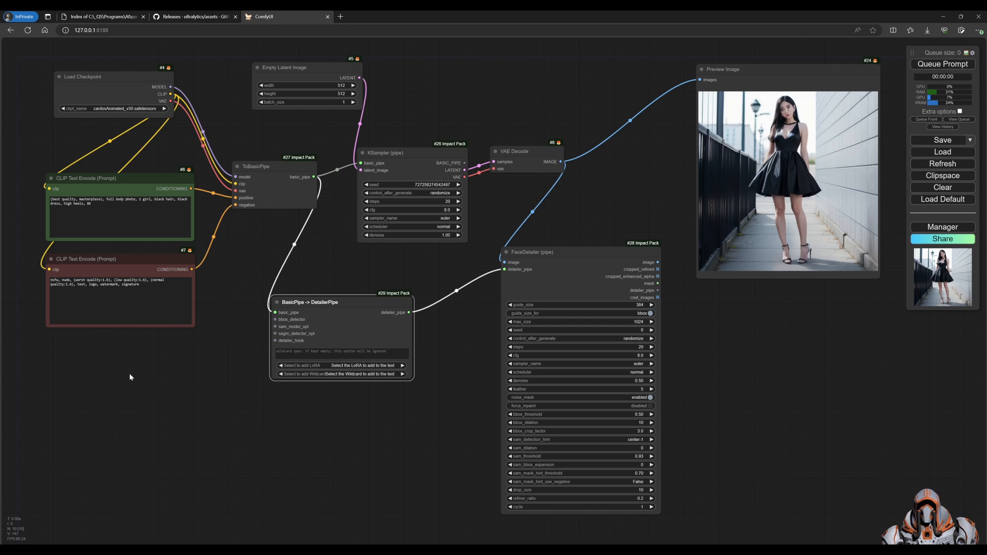
# Step: Add UltralyticsDetectorProvider nodes using the bbox face model and the face segmentation model
pyautogui.doubleClick(131, 376)
pyautogui.write('u')
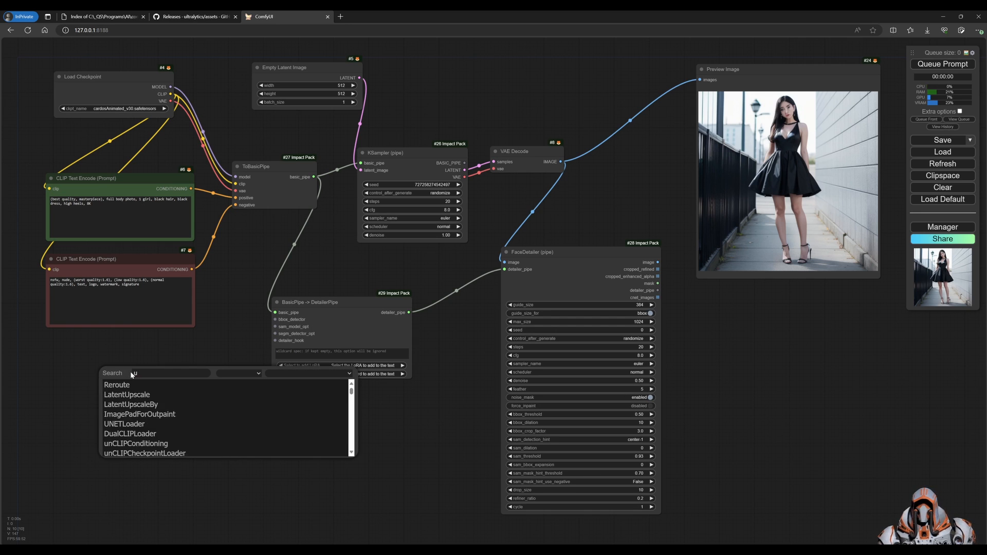
pyautogui.write('ltra')
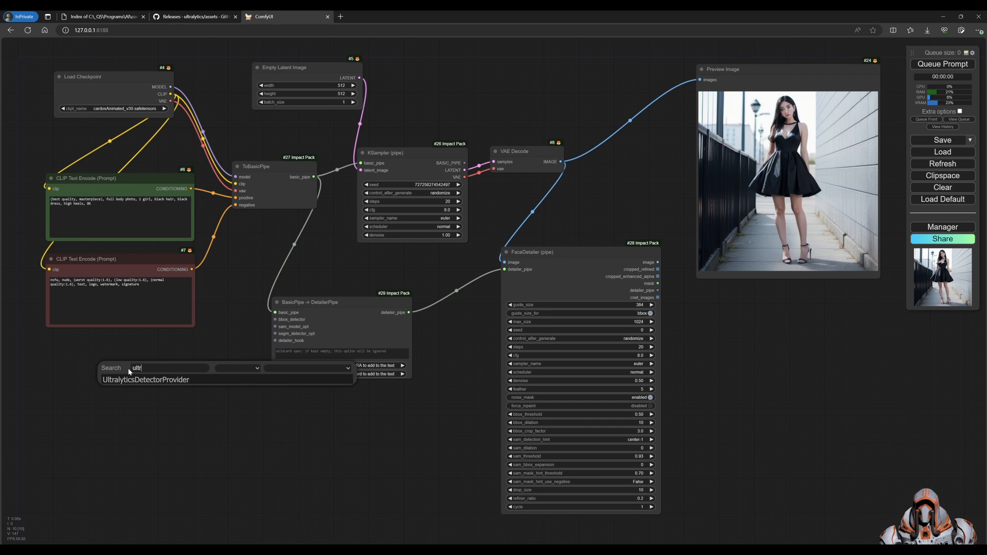
pyautogui.click(145, 379)
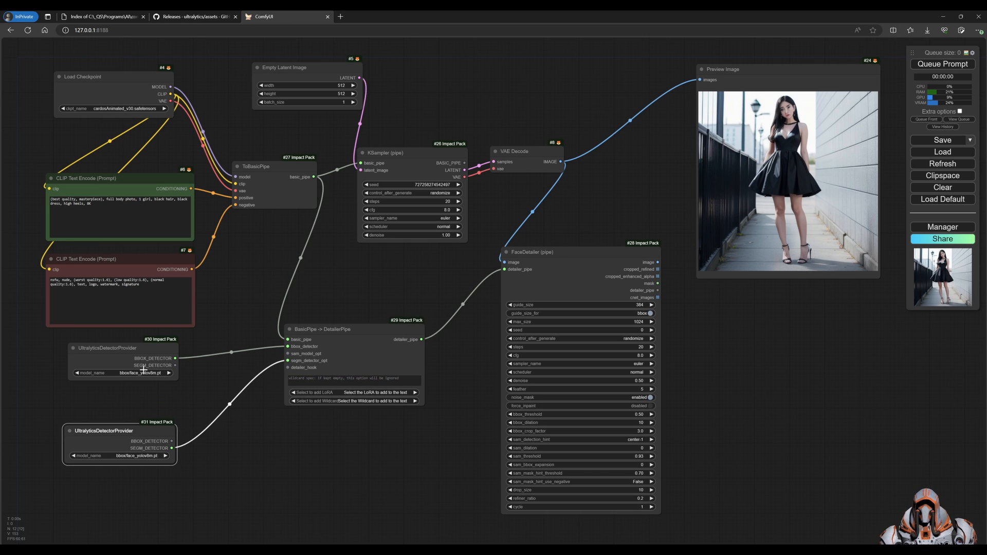
pyautogui.click(142, 373)
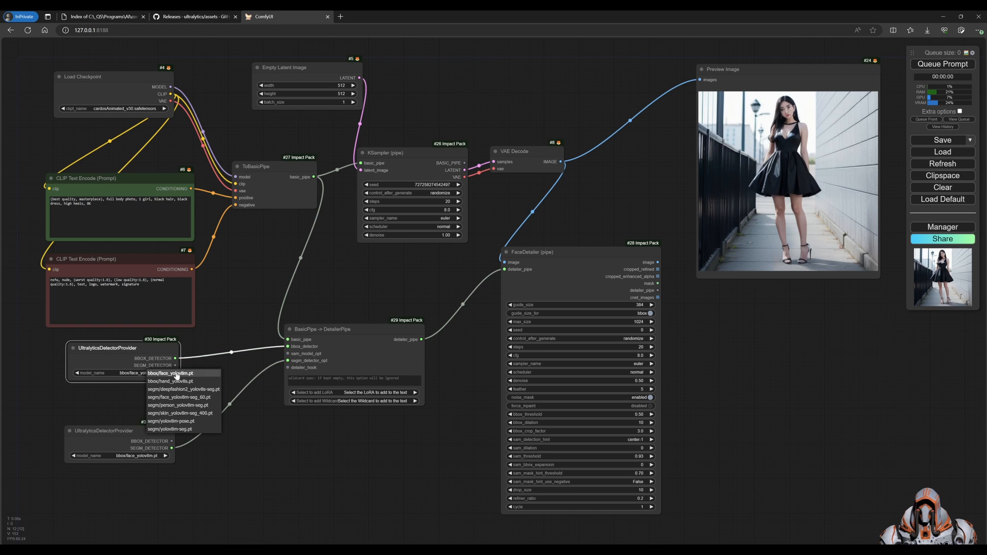
pyautogui.click(170, 373)
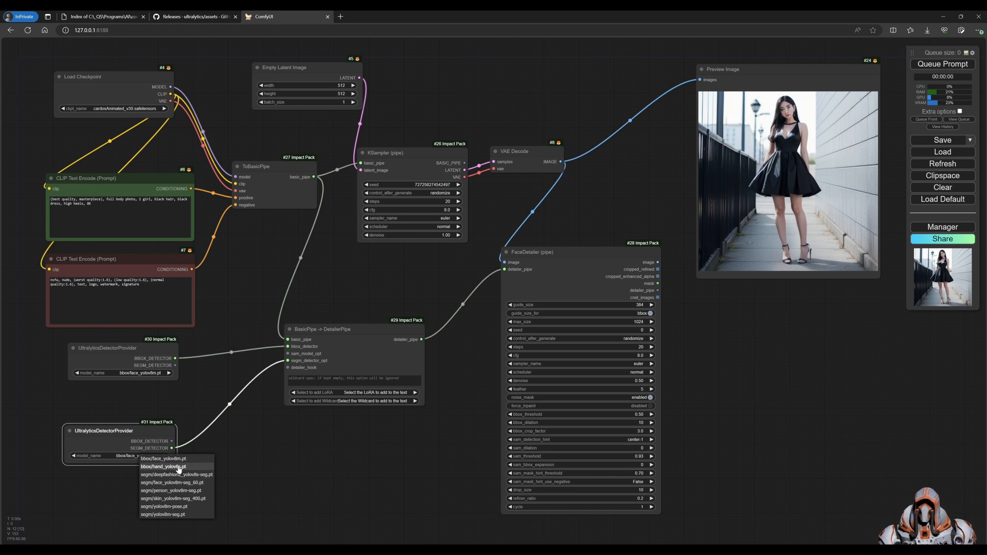
pyautogui.moveTo(185, 483)
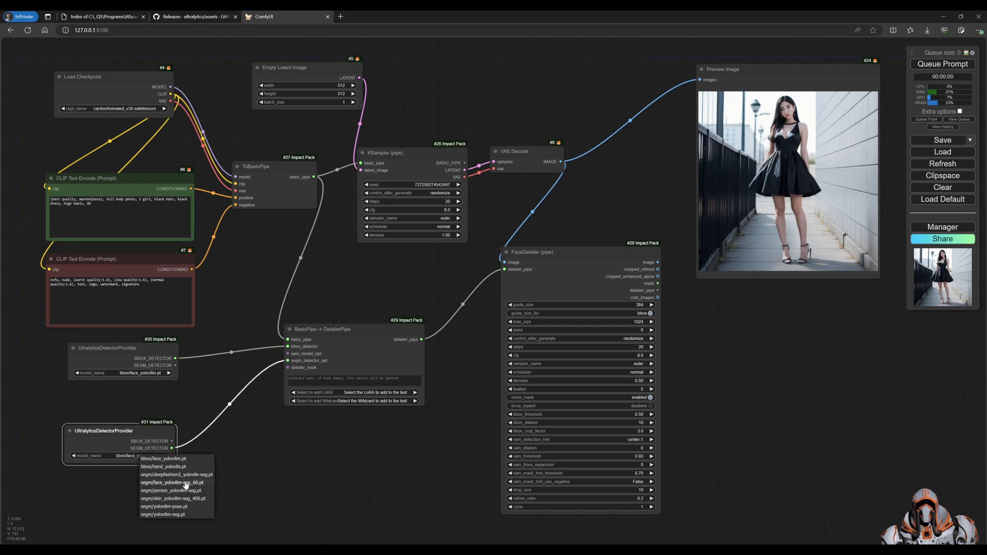
pyautogui.click(173, 482)
pyautogui.write('samlo')
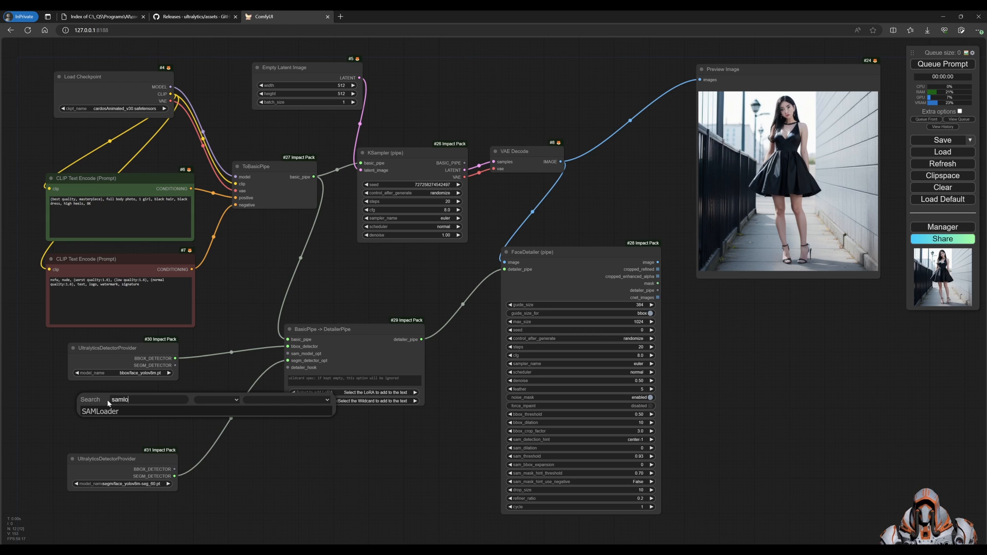
# Step: Add a SAMLoader node and shift the FaceDetailer node slightly left
pyautogui.click(99, 411)
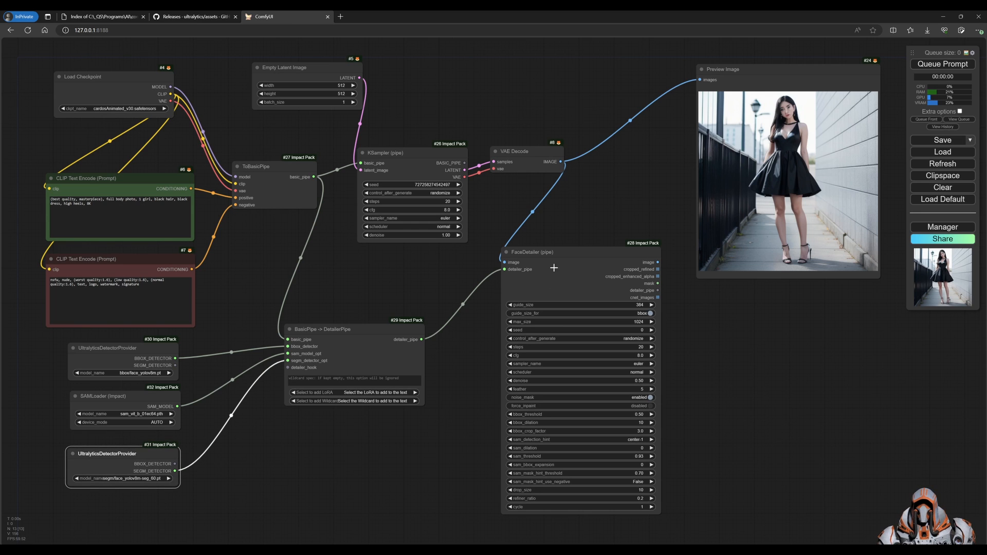
pyautogui.moveTo(532, 252); pyautogui.dragTo(527, 254)
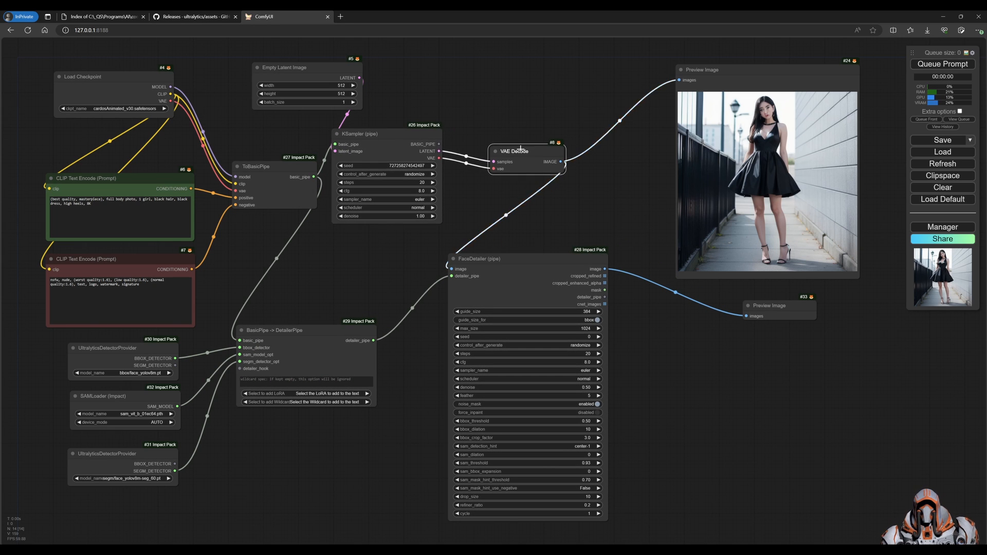
# Step: Move VAE Decode above the sampler and queue a new image generation
pyautogui.moveTo(516, 151); pyautogui.dragTo(442, 81)
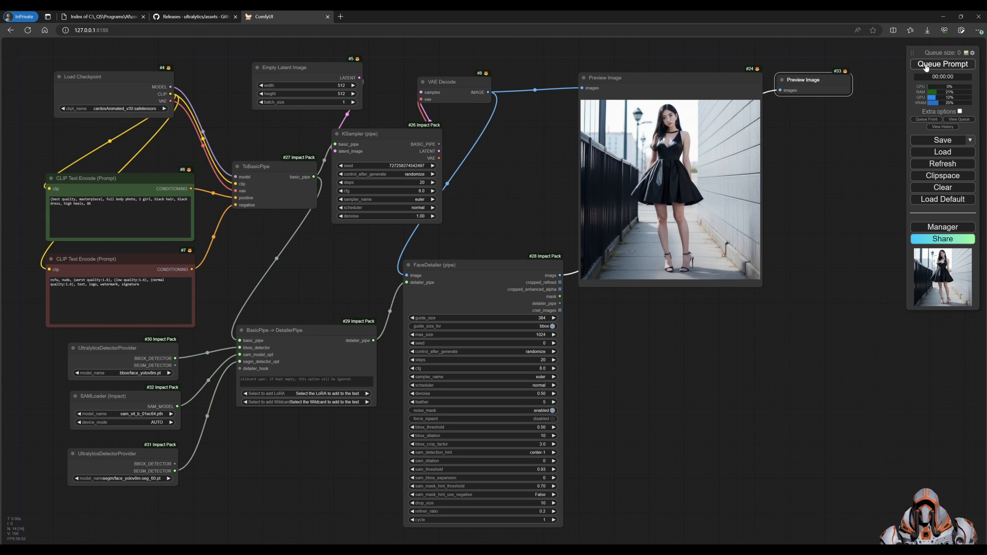
pyautogui.click(942, 64)
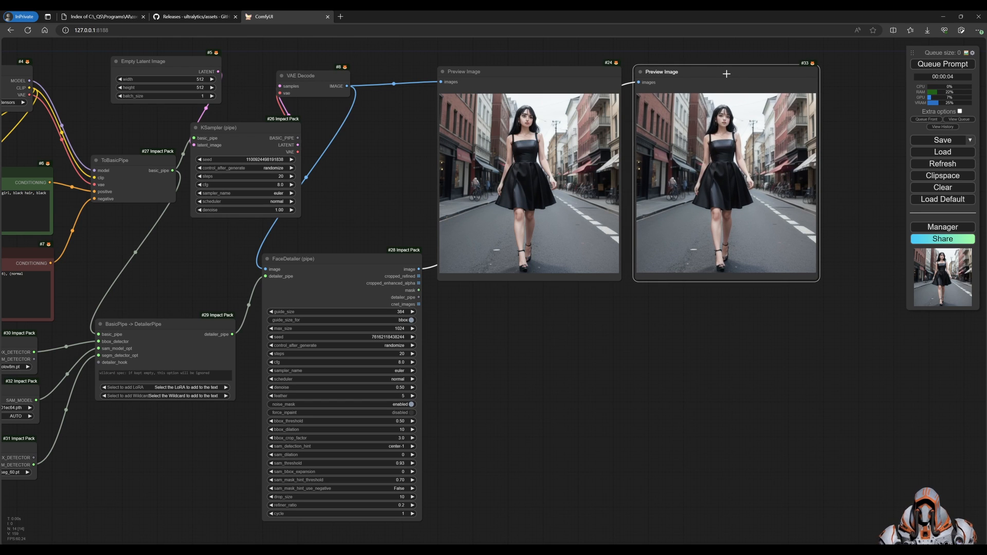
pyautogui.moveTo(608, 393)
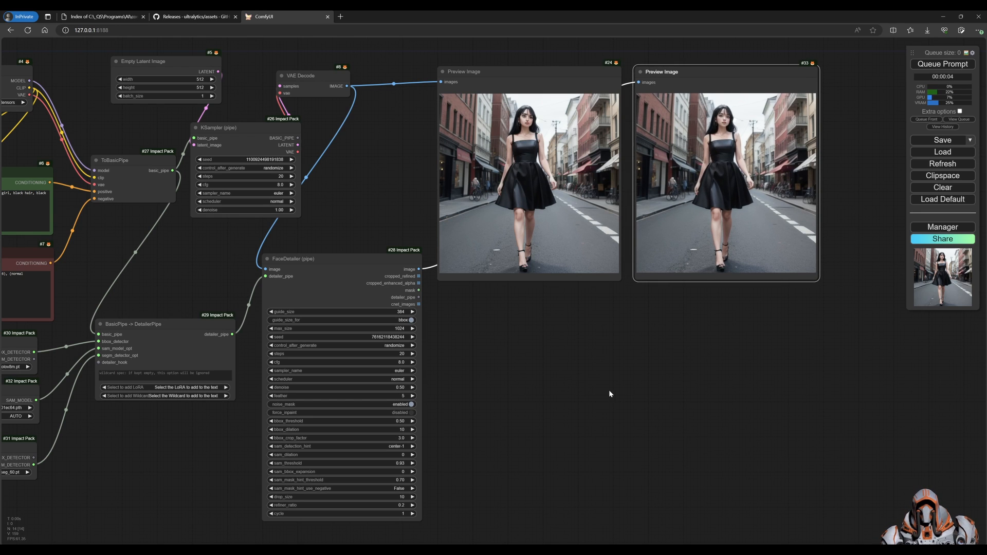
pyautogui.moveTo(619, 384)
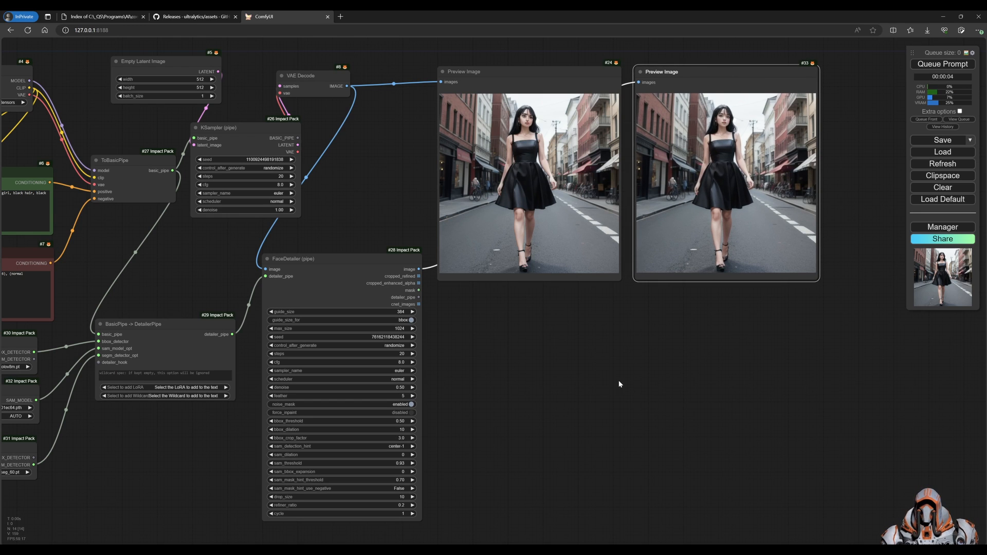
pyautogui.moveTo(464, 316)
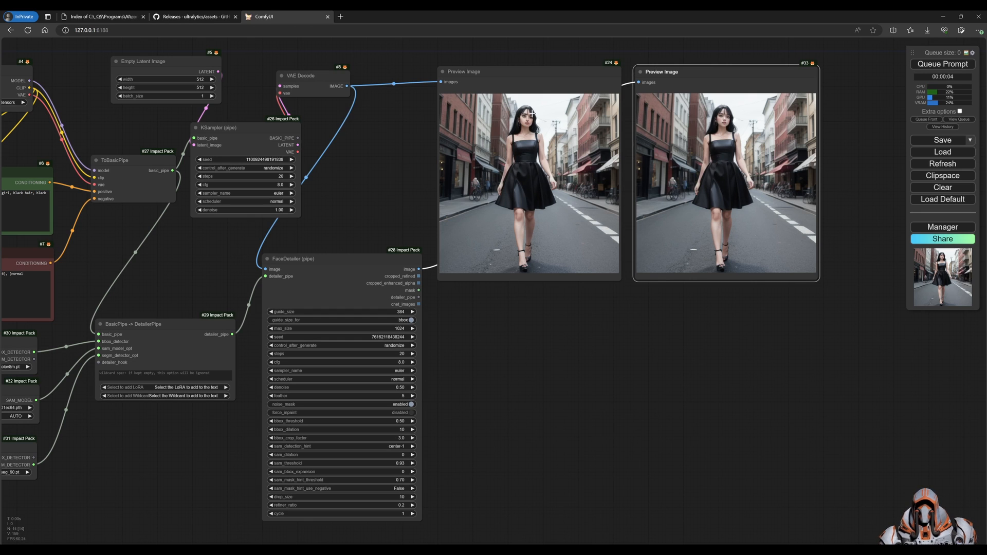
pyautogui.moveTo(547, 249)
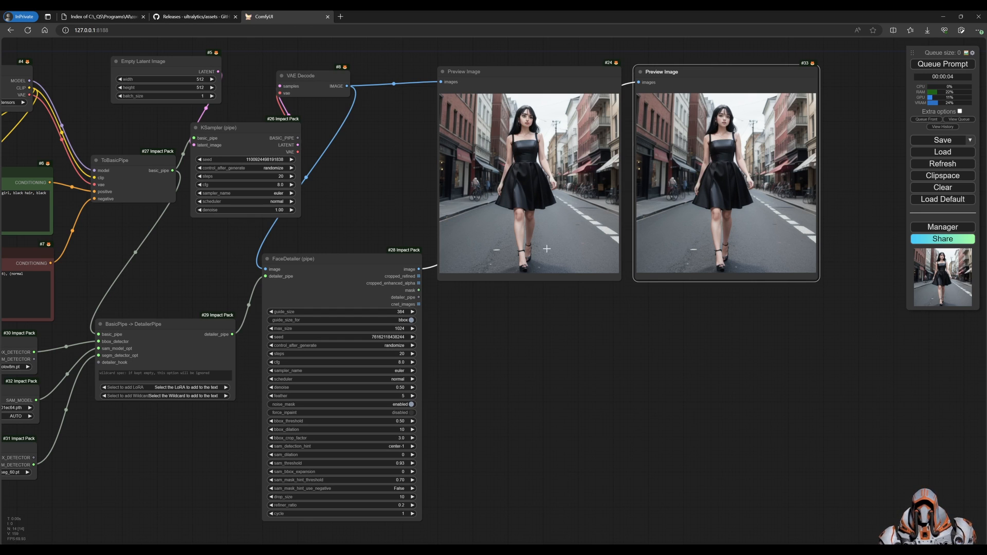
pyautogui.moveTo(448, 302)
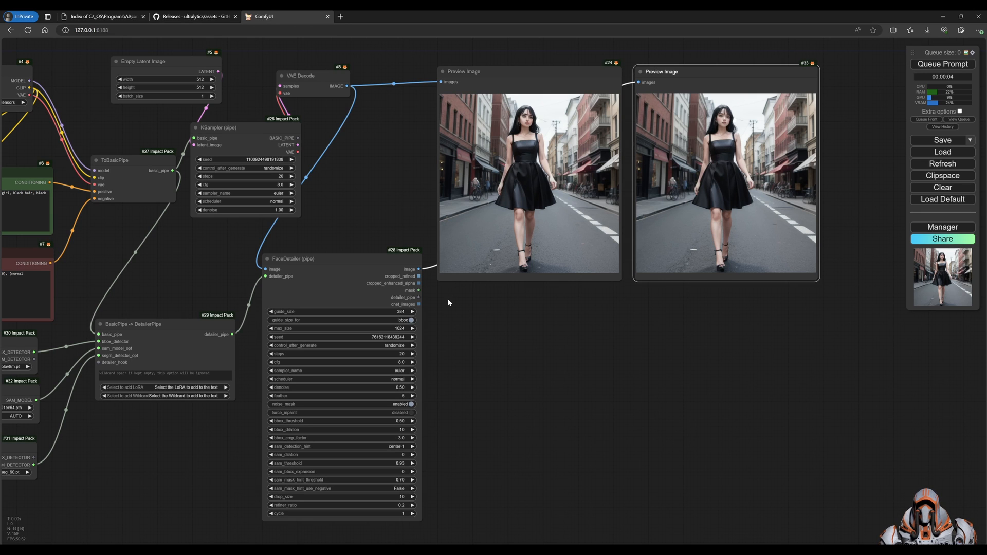
pyautogui.moveTo(426, 292)
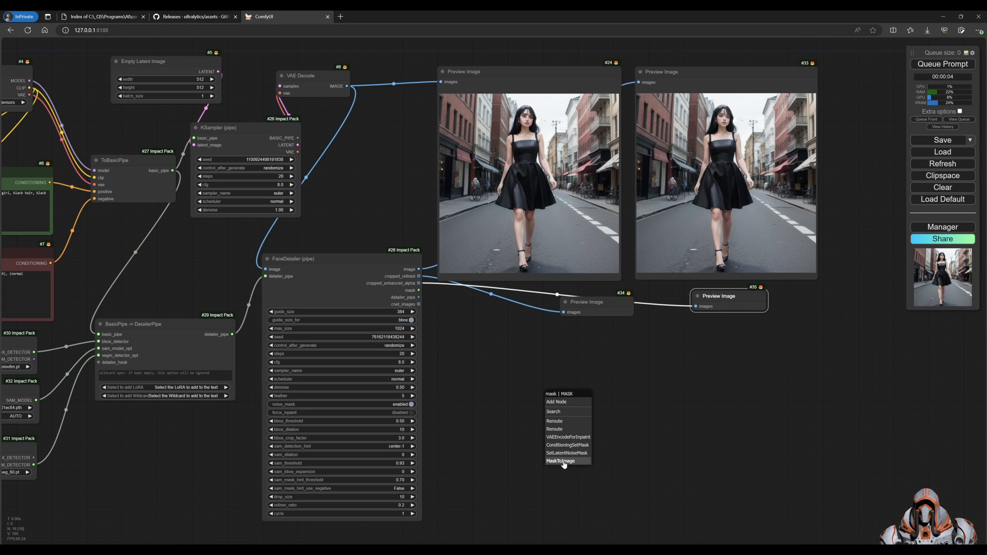
# Step: Convert the detailer mask with MaskToImage and rerun to preview the face mask
pyautogui.click(560, 460)
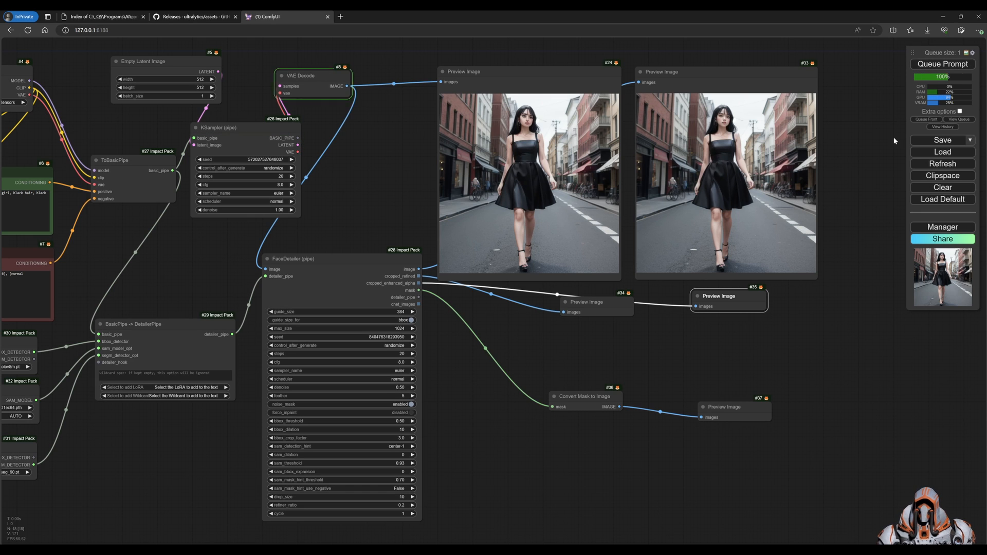
pyautogui.click(942, 64)
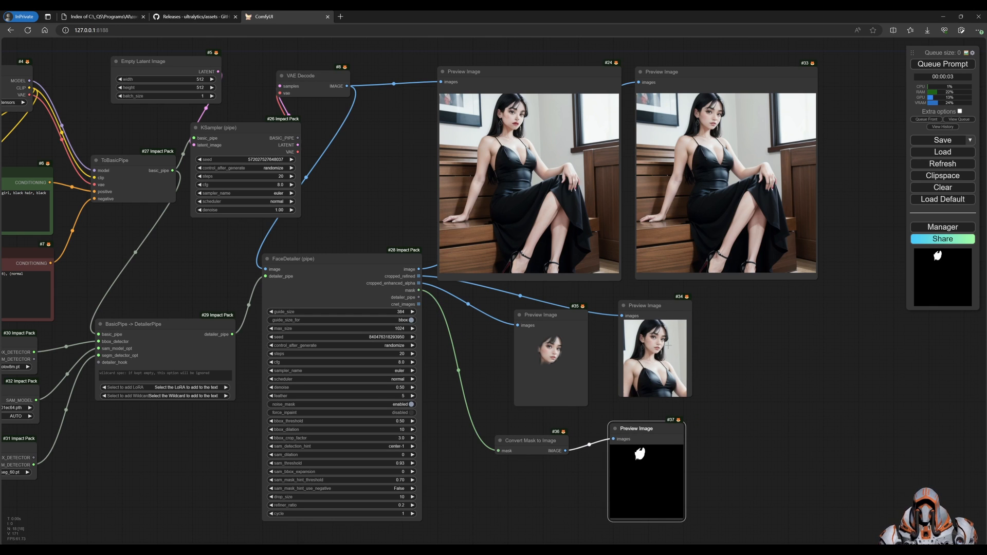
pyautogui.moveTo(695, 351)
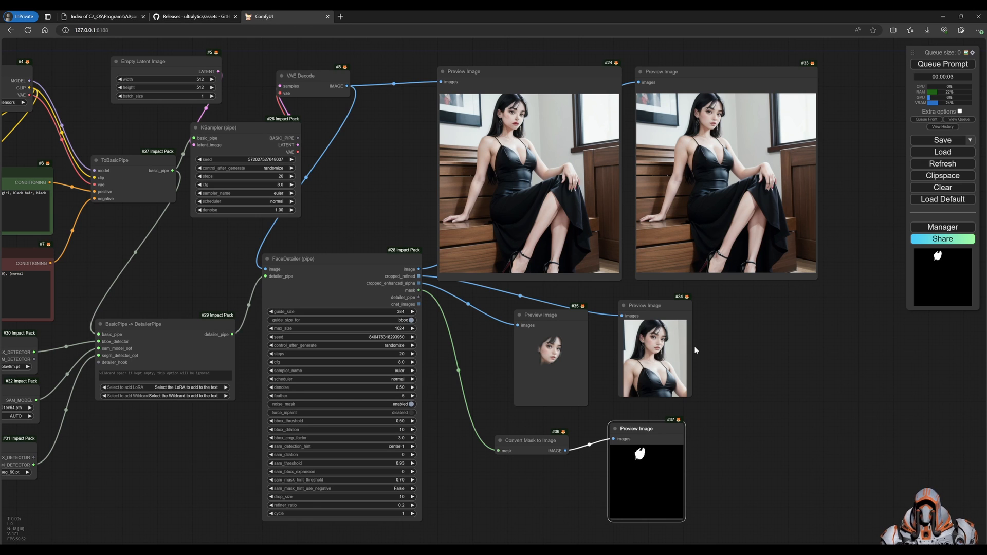
pyautogui.moveTo(713, 343)
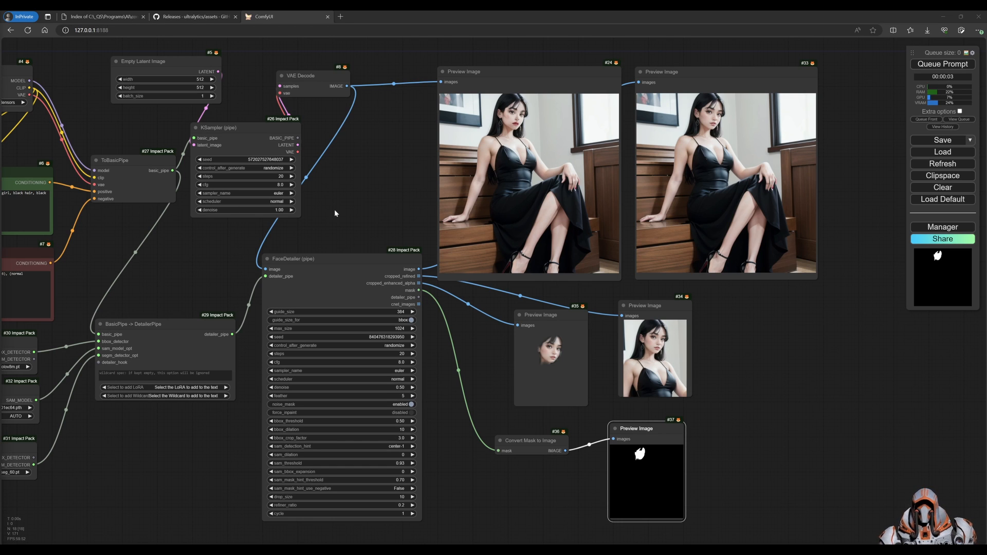
pyautogui.moveTo(641, 241)
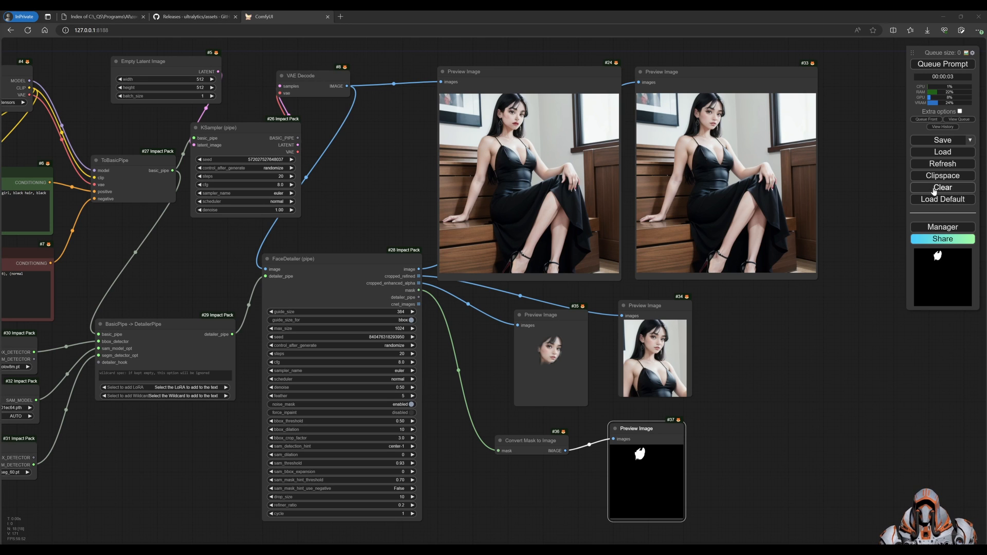
# Step: Clear the canvas and load woman_with_handbag.png into a Load Image node
pyautogui.click(943, 188)
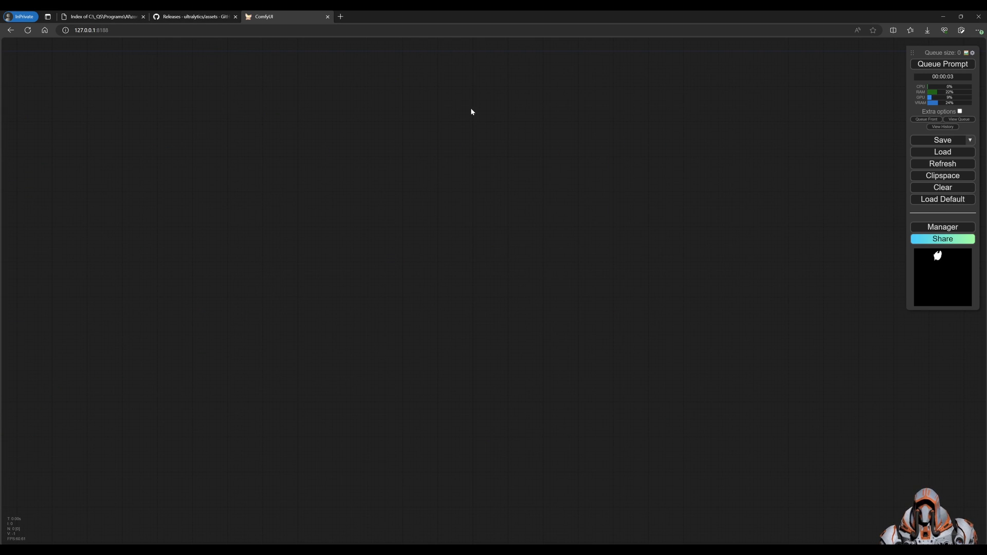
pyautogui.moveTo(143, 238)
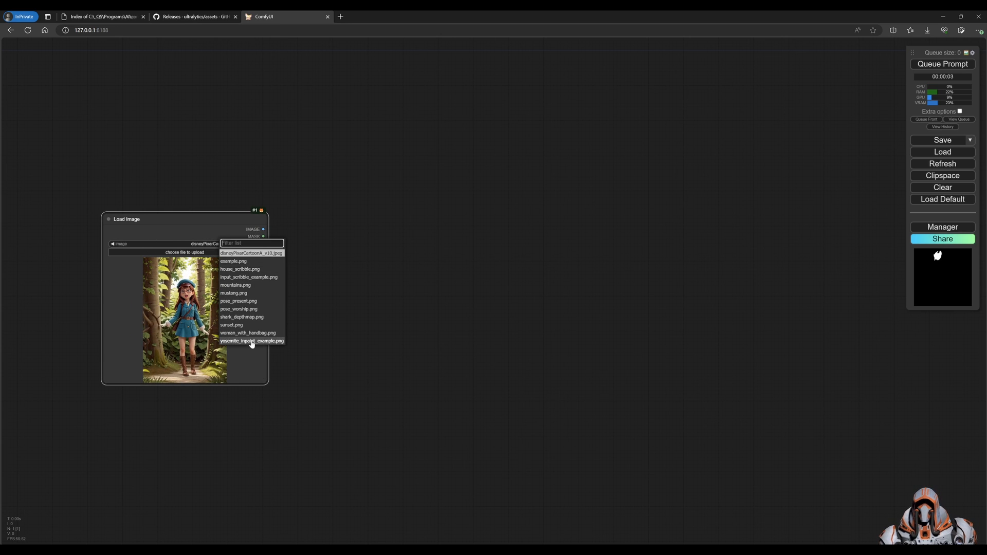
pyautogui.moveTo(255, 338)
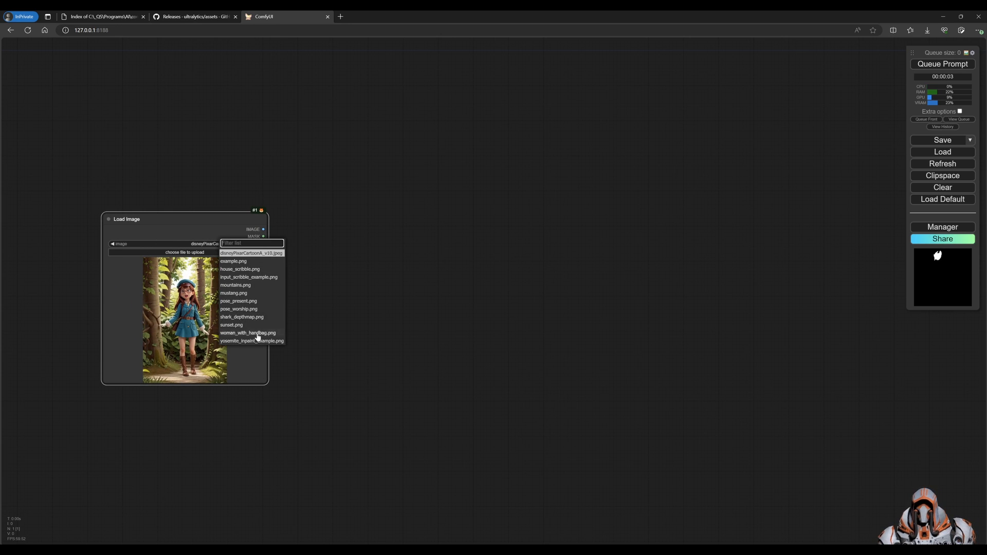
pyautogui.click(248, 333)
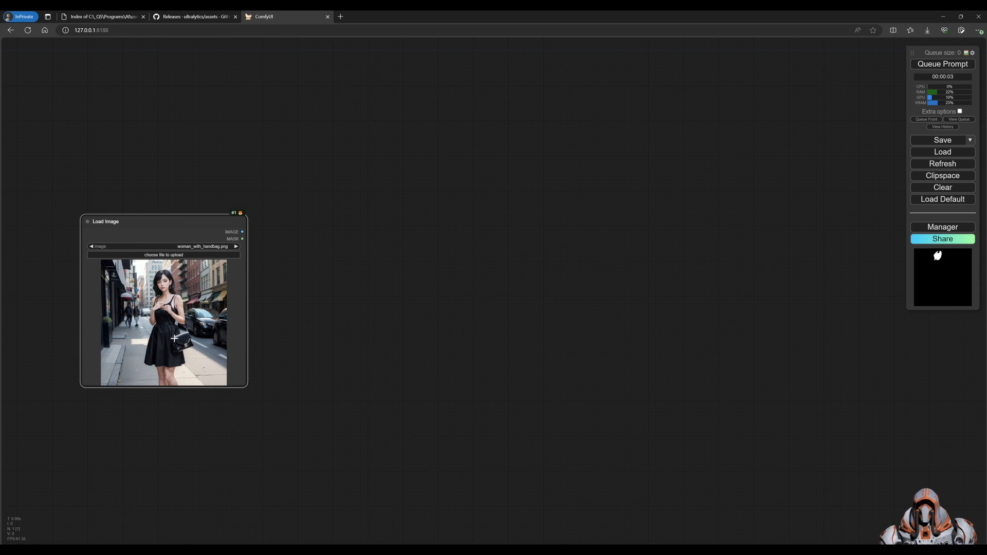
pyautogui.moveTo(127, 325)
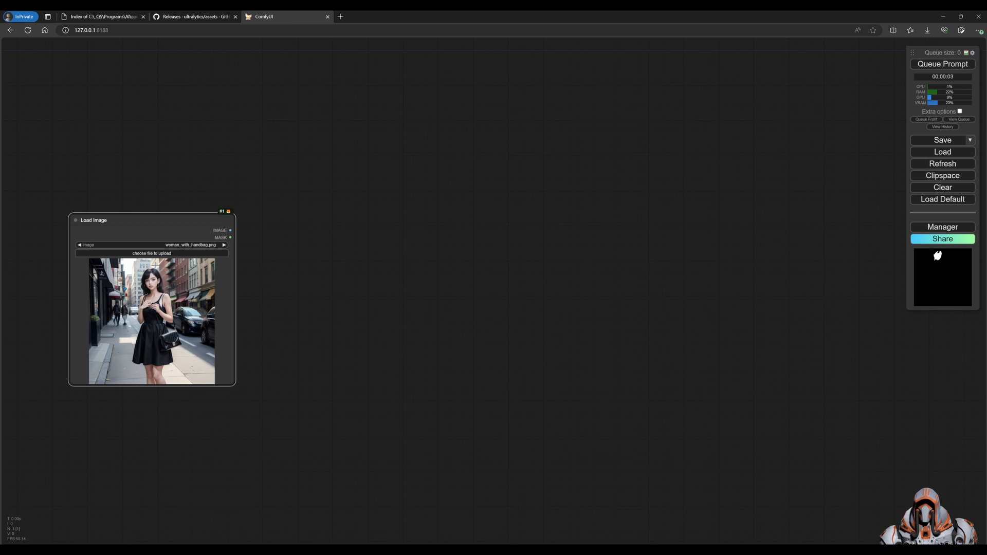
pyautogui.moveTo(255, 162)
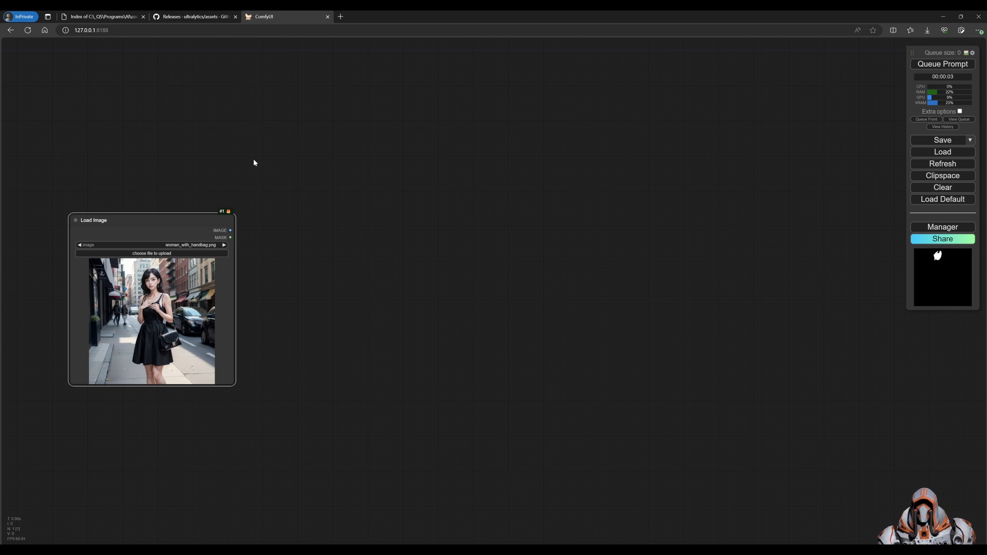
pyautogui.moveTo(303, 159)
pyautogui.write('SEG')
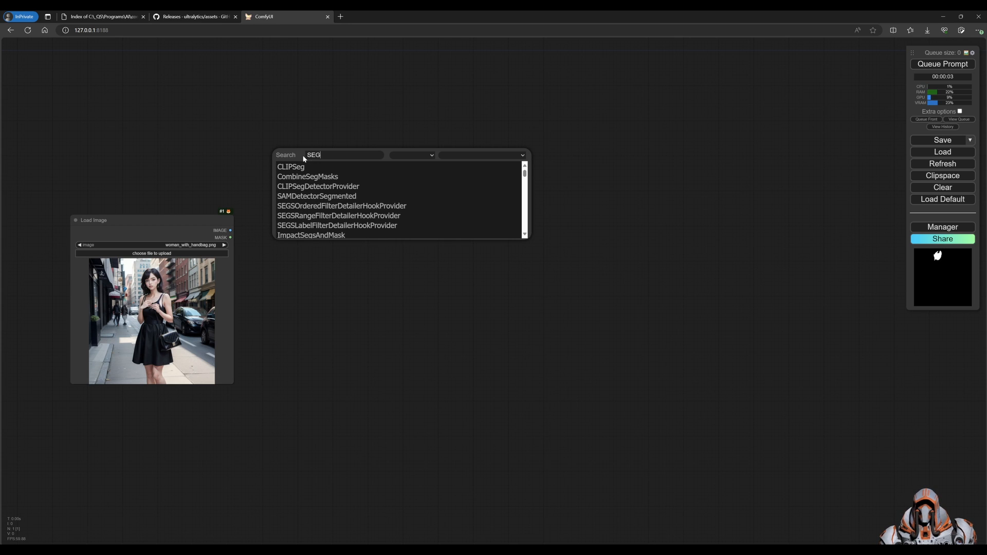
# Step: Add a SEGM Detector (SEGS) node fed by the loaded photo's IMAGE
pyautogui.write('M')
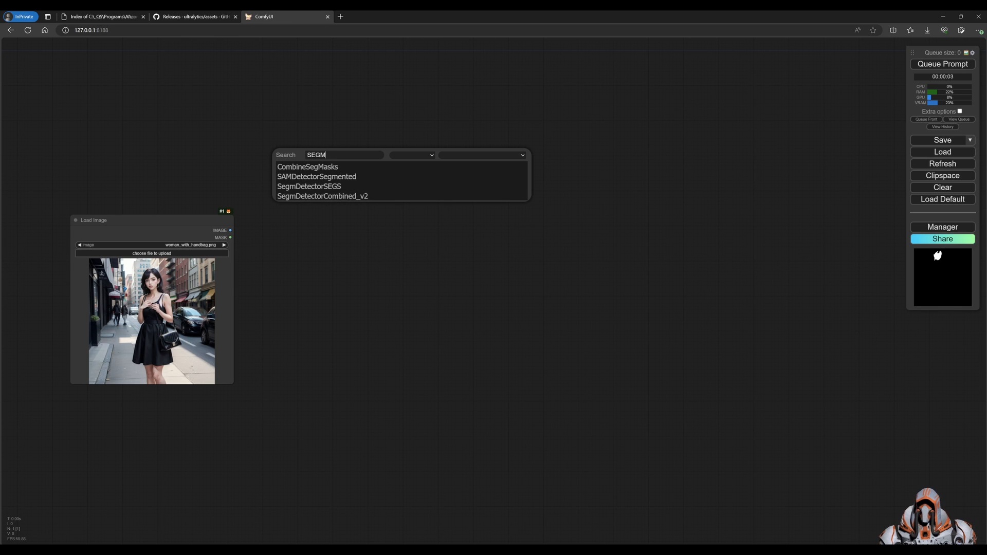
pyautogui.click(309, 186)
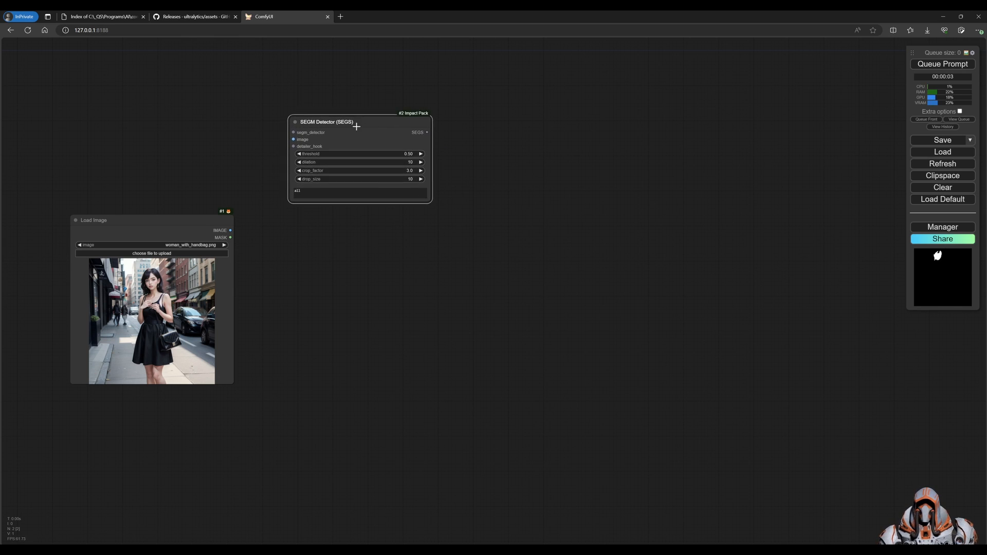
pyautogui.moveTo(230, 230); pyautogui.dragTo(294, 139)
pyautogui.write('Ult')
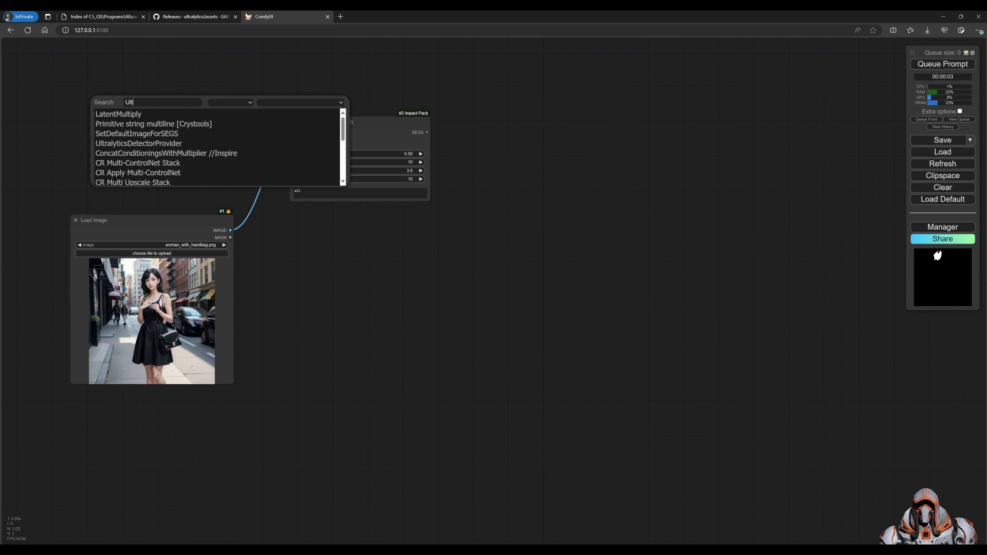
# Step: Add UltralyticsDetectorProvider set to segm/yolov8m-seg.pt, briefly checking the Ultralytics releases page
pyautogui.click(139, 143)
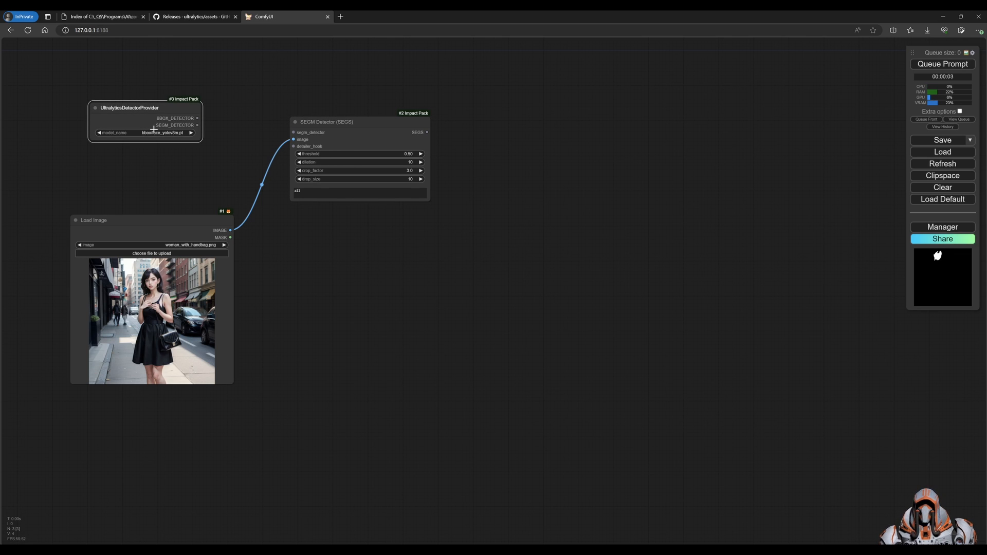
pyautogui.click(143, 133)
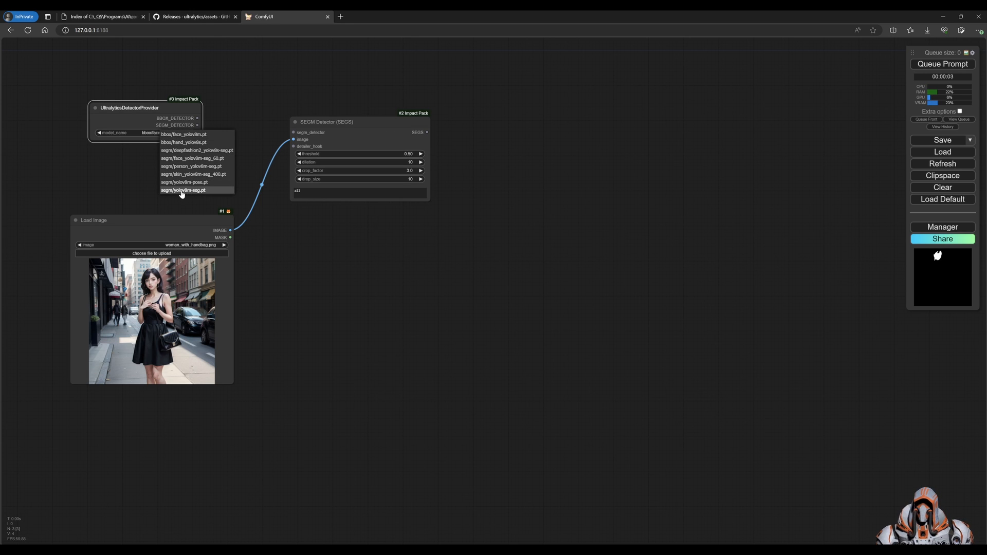
pyautogui.moveTo(187, 191)
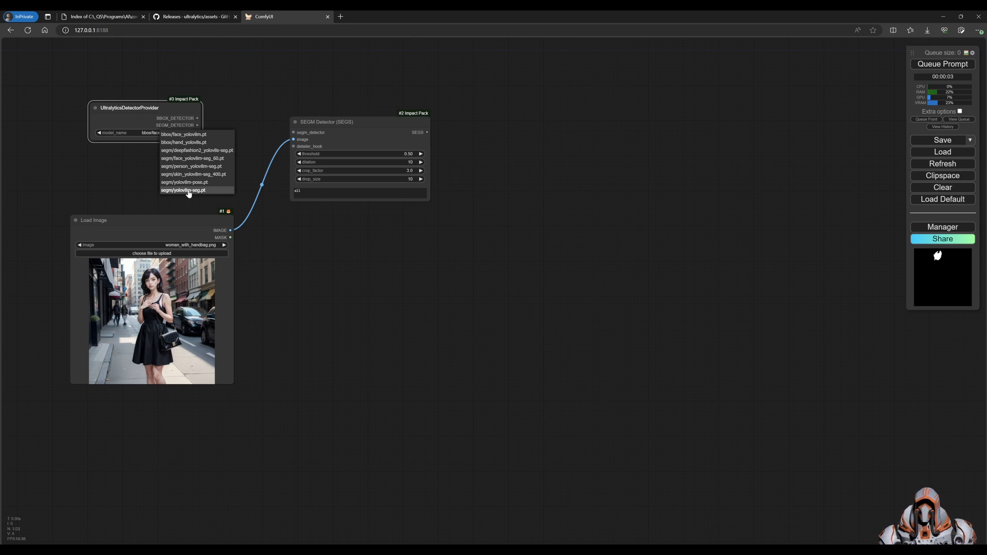
pyautogui.click(182, 190)
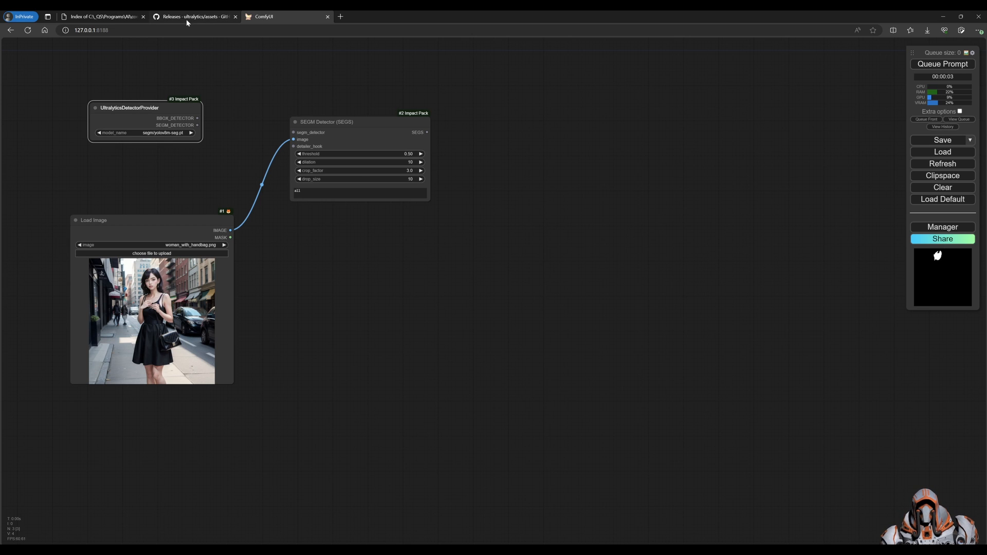
pyautogui.click(194, 17)
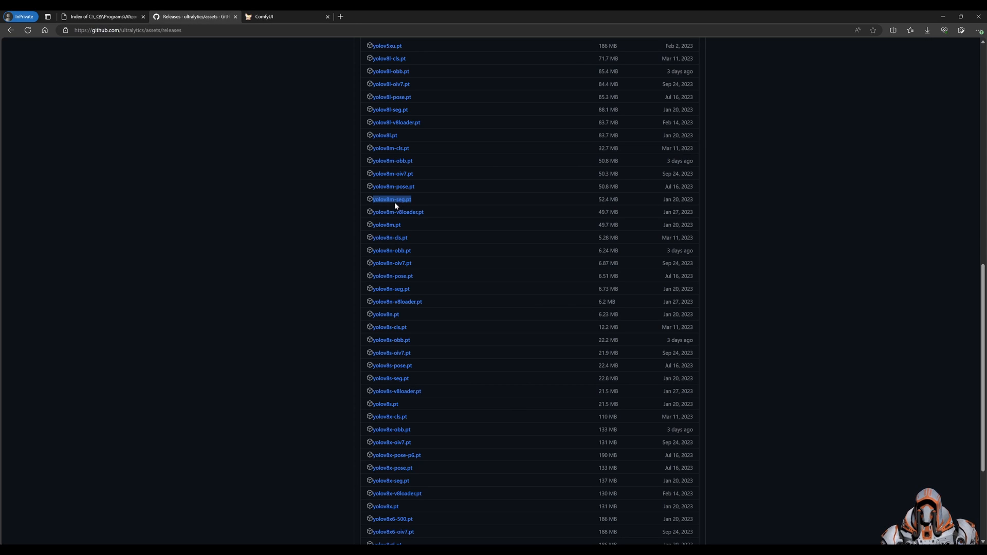
pyautogui.click(287, 17)
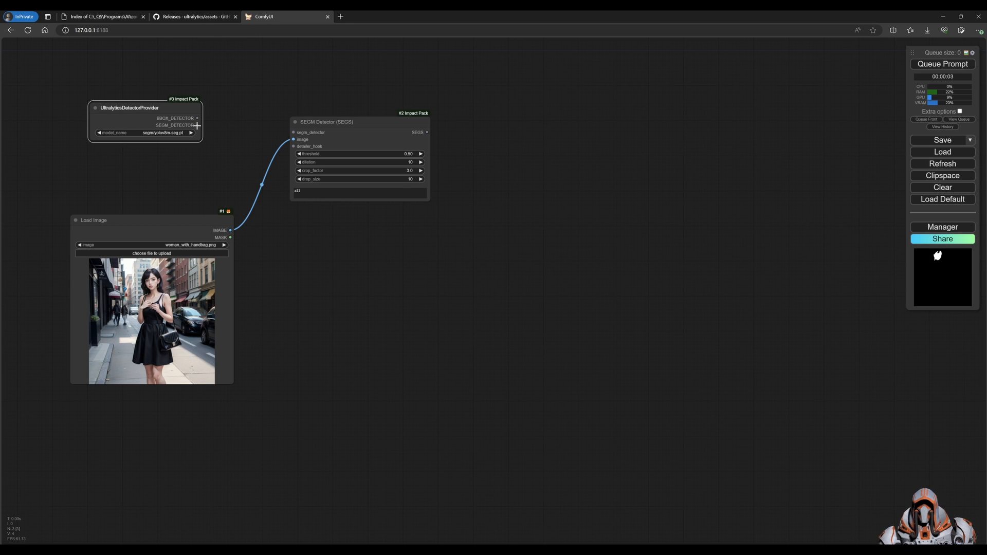
# Step: Link the provider's SEGM_DETECTOR output to the SEGM Detector's segm_detector input
pyautogui.moveTo(197, 125); pyautogui.dragTo(293, 132)
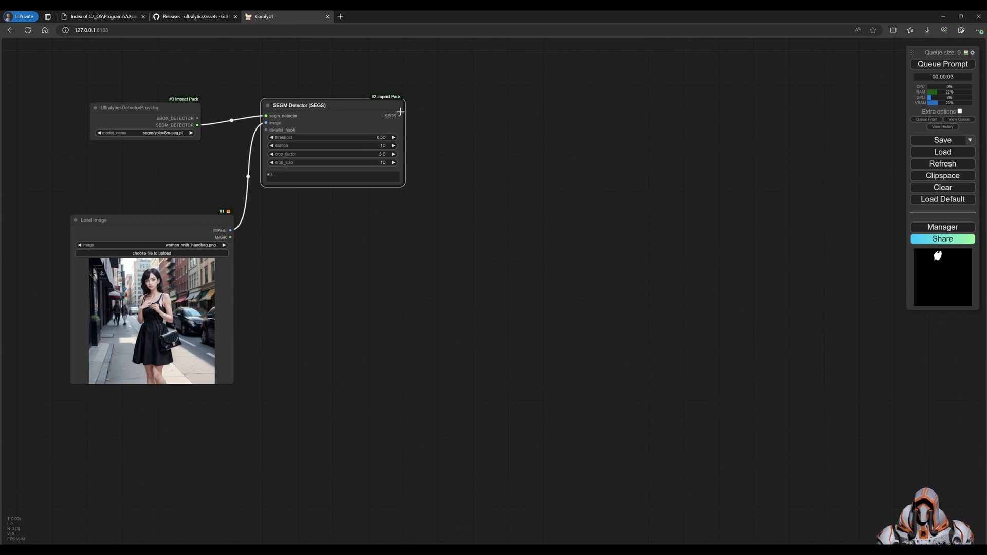
pyautogui.moveTo(417, 127)
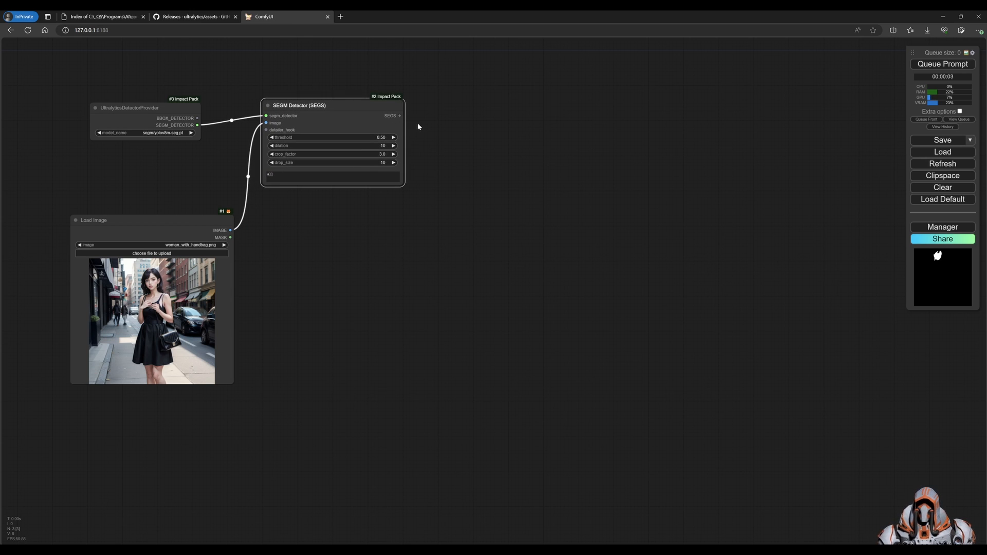
pyautogui.moveTo(424, 122)
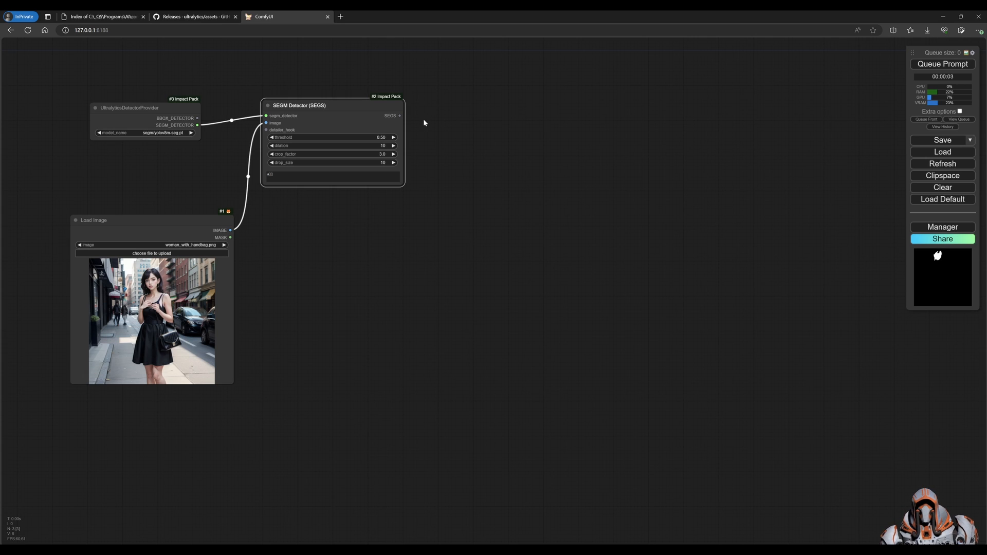
pyautogui.moveTo(460, 124)
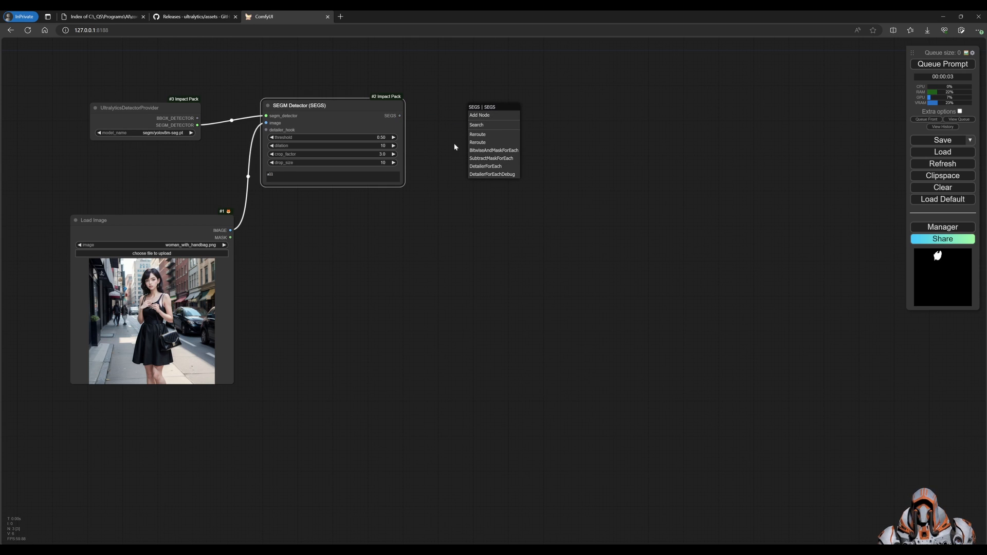
# Step: Attach ImpactDecomposeSEGS to the detector's SEGS, then ImpactFrom_SEG_ELT to its SEG_ELT output
pyautogui.click(476, 125)
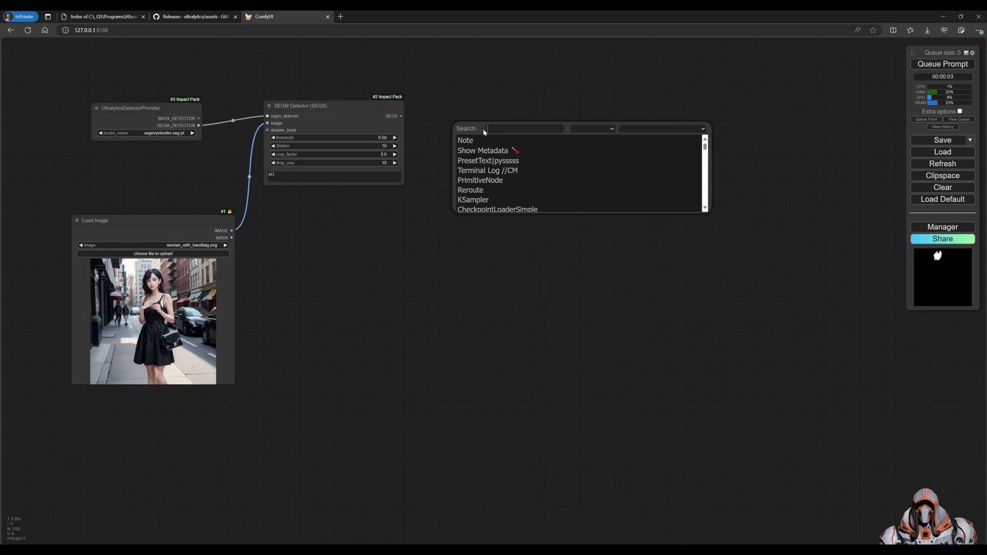
pyautogui.write('decom')
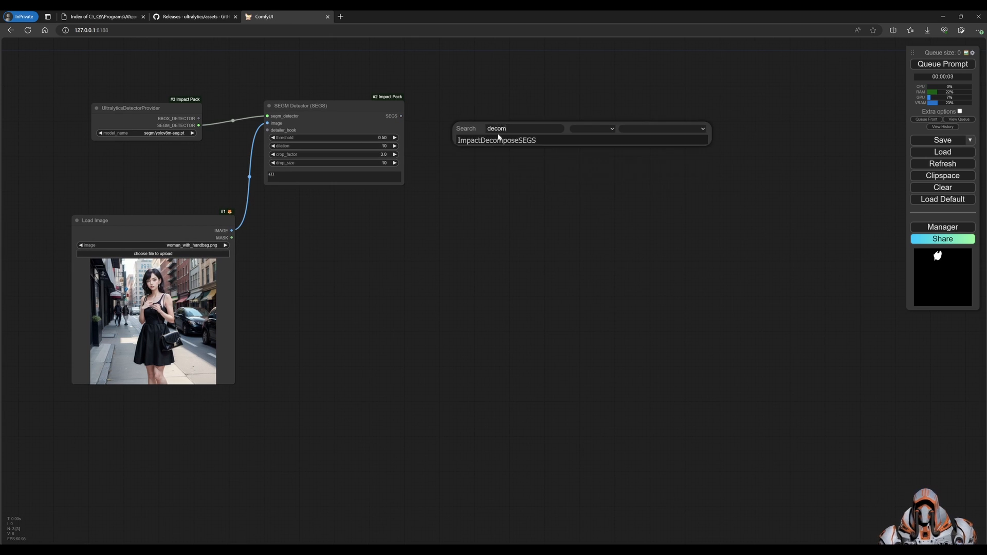
pyautogui.click(496, 140)
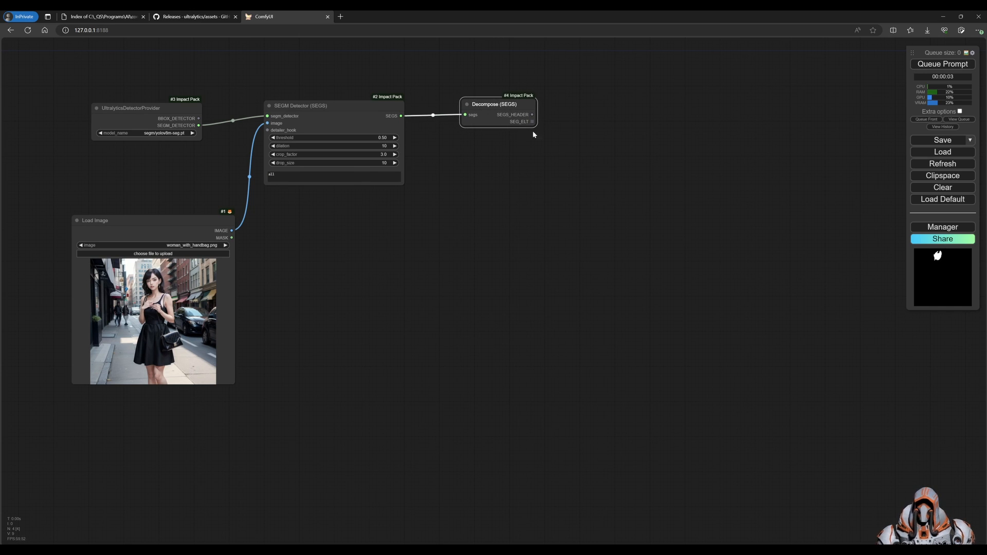
pyautogui.click(533, 122)
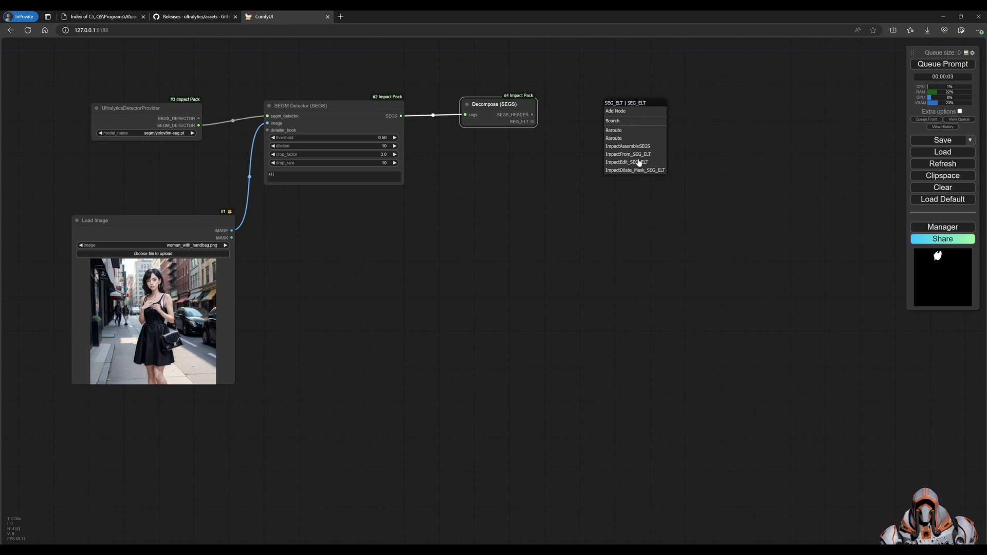
pyautogui.moveTo(636, 154)
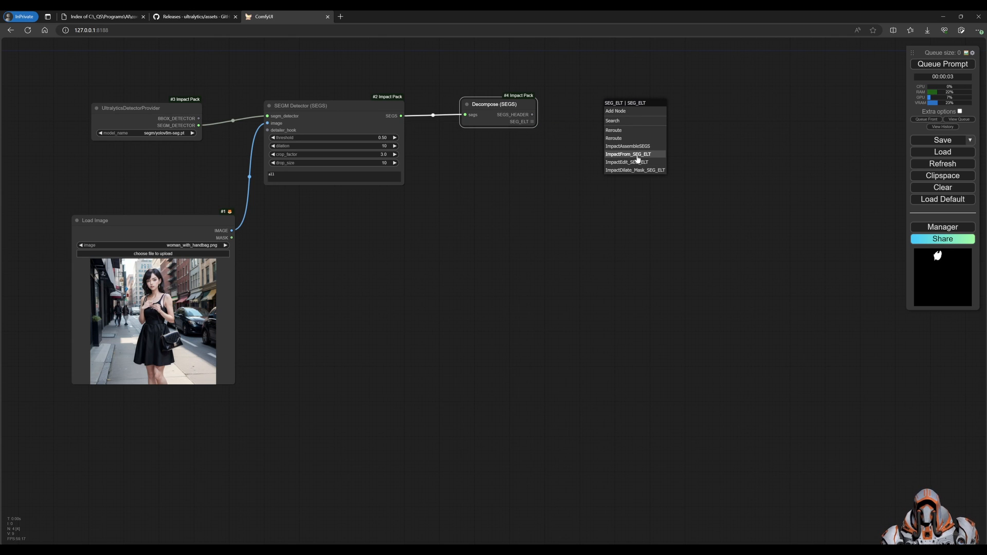
pyautogui.click(627, 154)
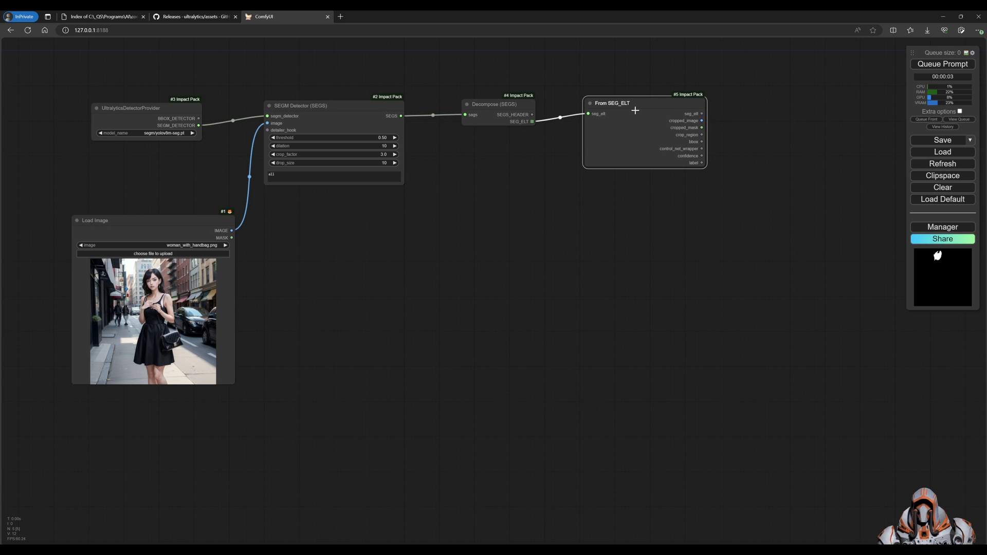
pyautogui.moveTo(652, 153)
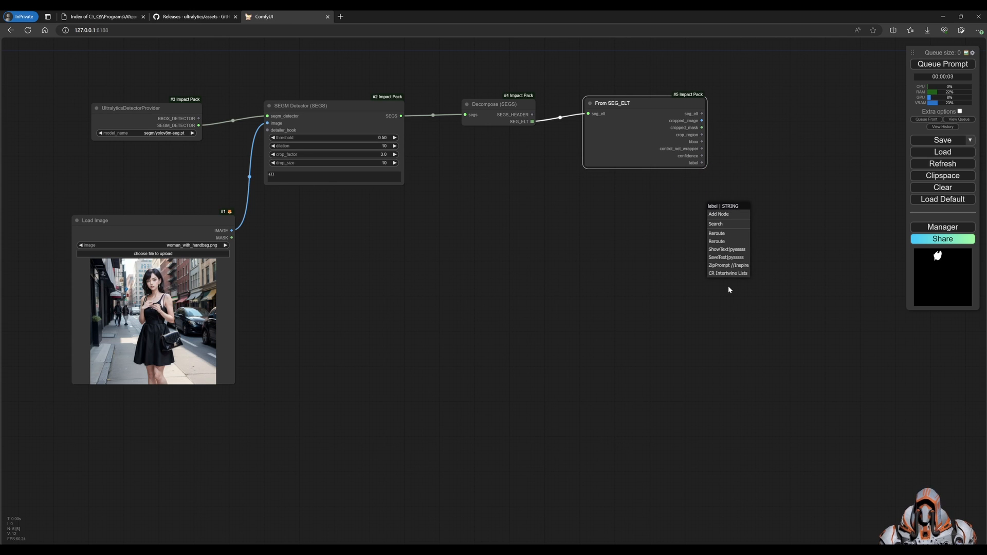
pyautogui.moveTo(725, 258)
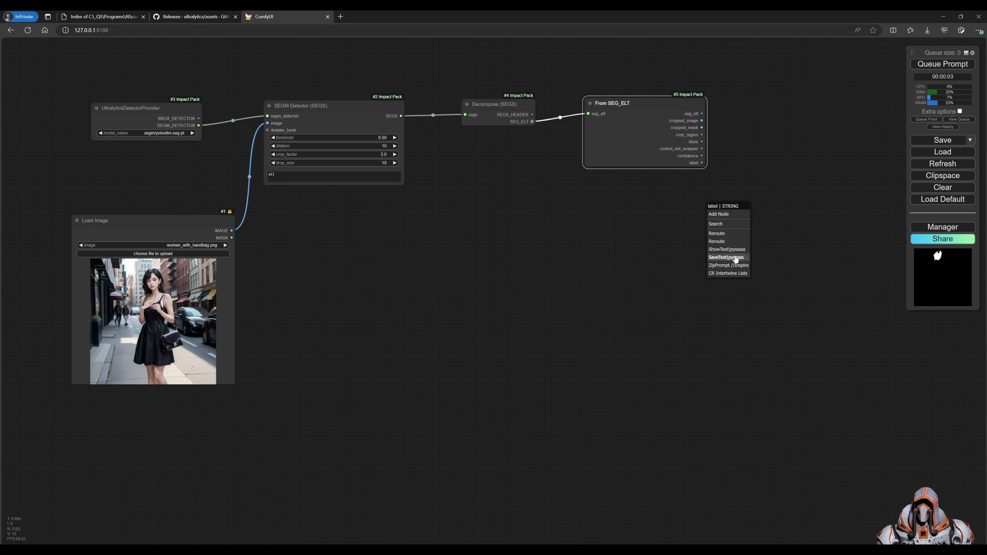
pyautogui.moveTo(737, 258)
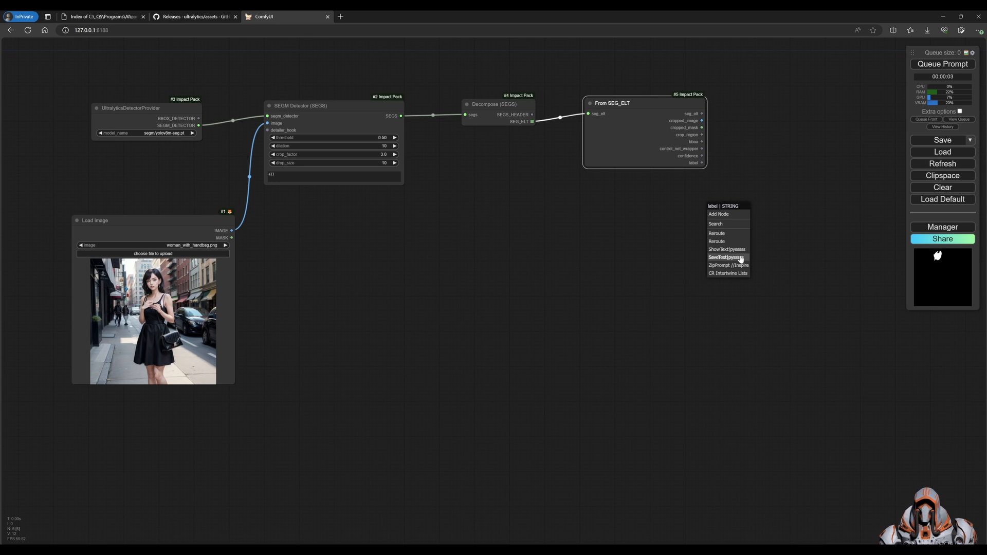
pyautogui.moveTo(726, 249)
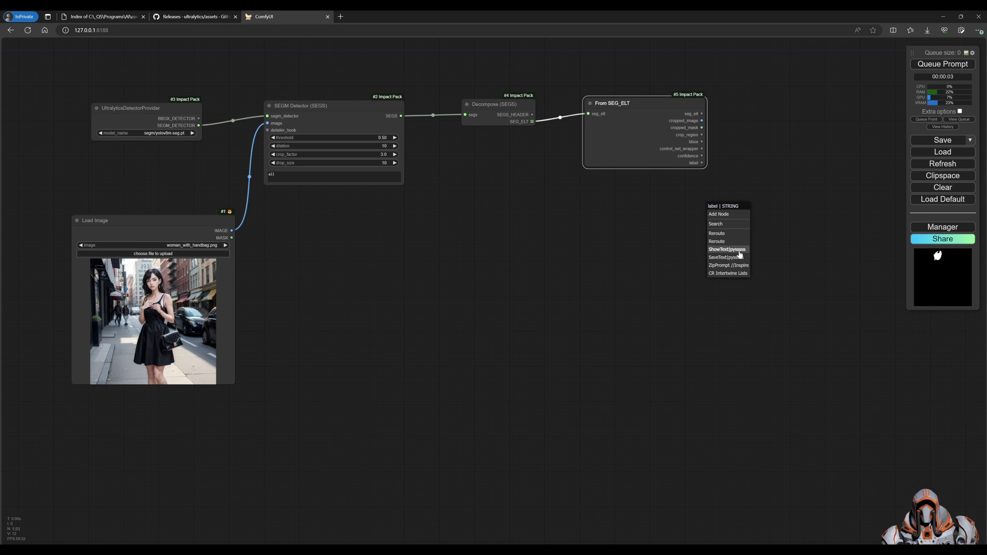
pyautogui.moveTo(725, 257)
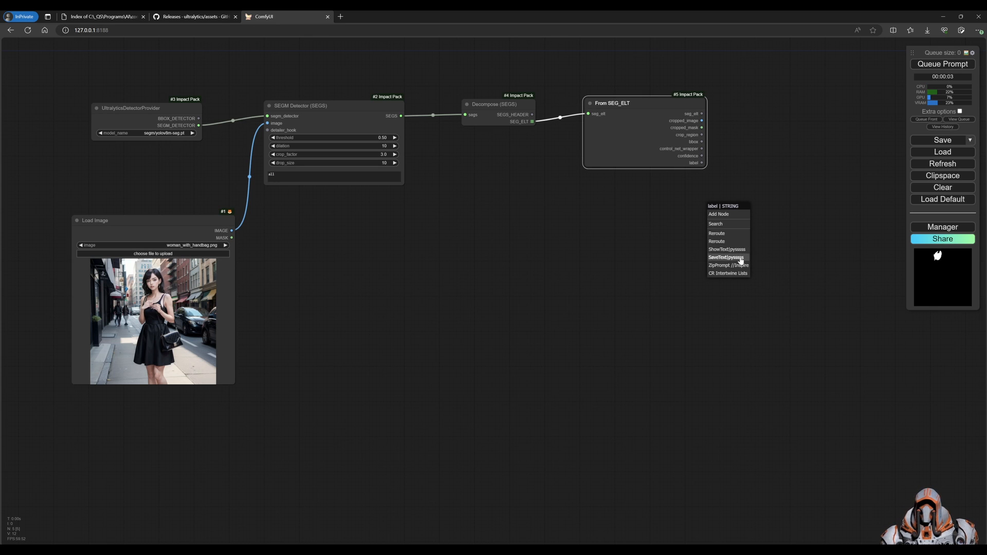
# Step: Attach a ShowText|pysssss node to the From SEG_ELT label output
pyautogui.click(726, 248)
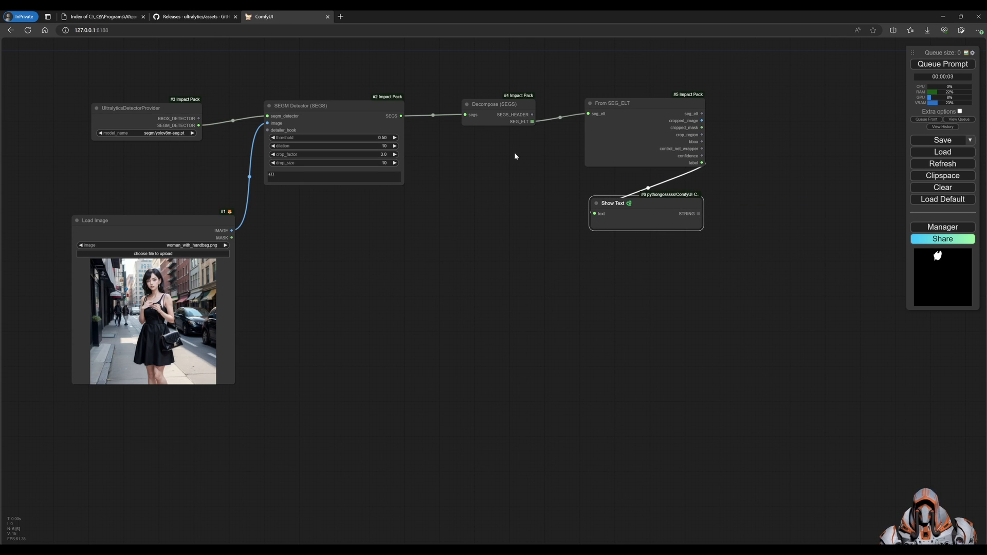
pyautogui.moveTo(505, 160)
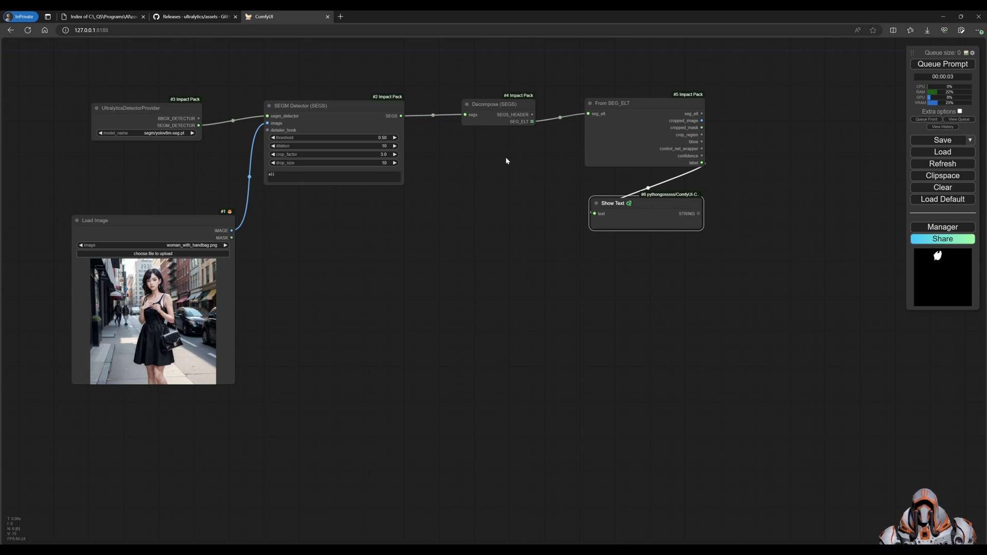
pyautogui.moveTo(628, 197)
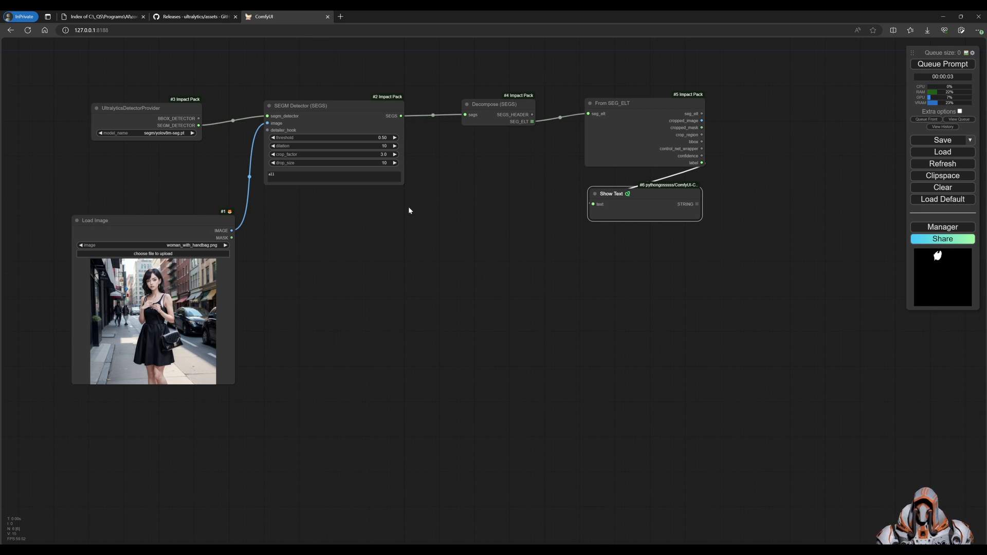
pyautogui.moveTo(401, 180)
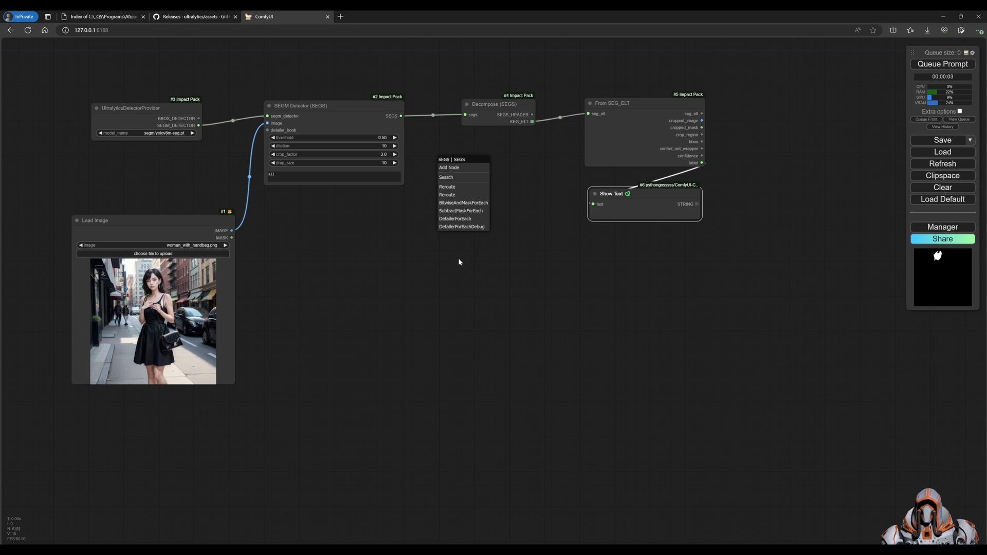
# Step: Attach an ImpactSEGSToMaskList node to the SEGM Detector's SEGS output via a 'SEgS' search
pyautogui.click(447, 177)
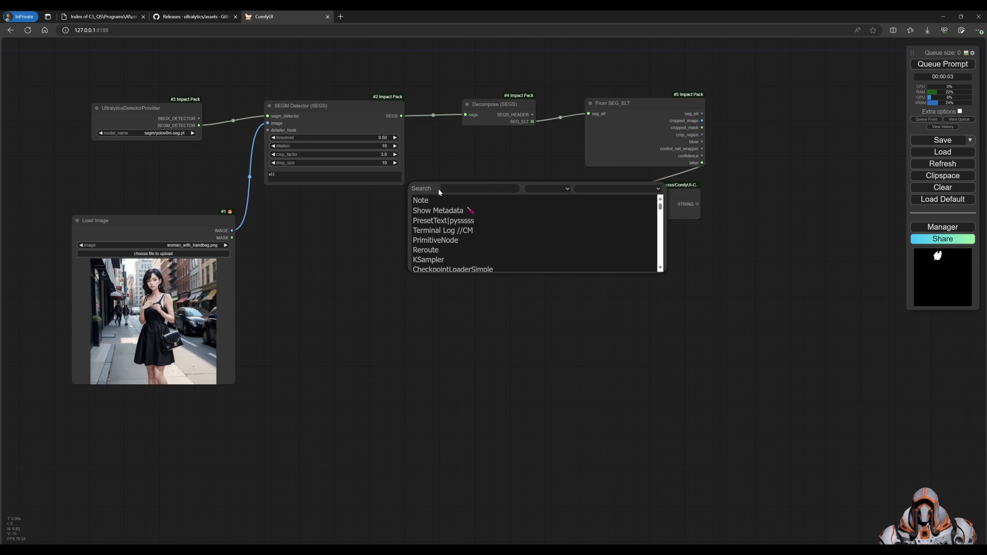
pyautogui.write('SE')
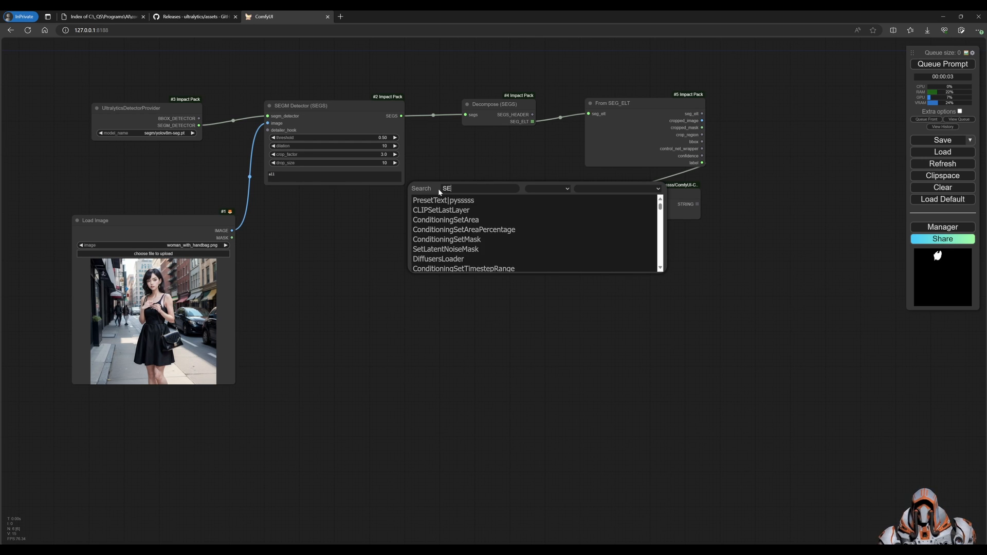
pyautogui.write('g')
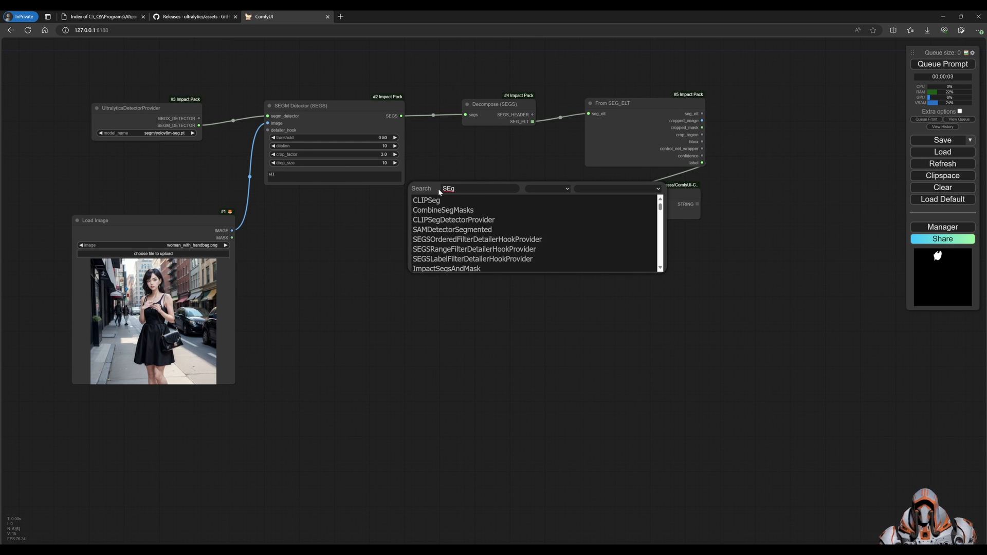
pyautogui.write('S')
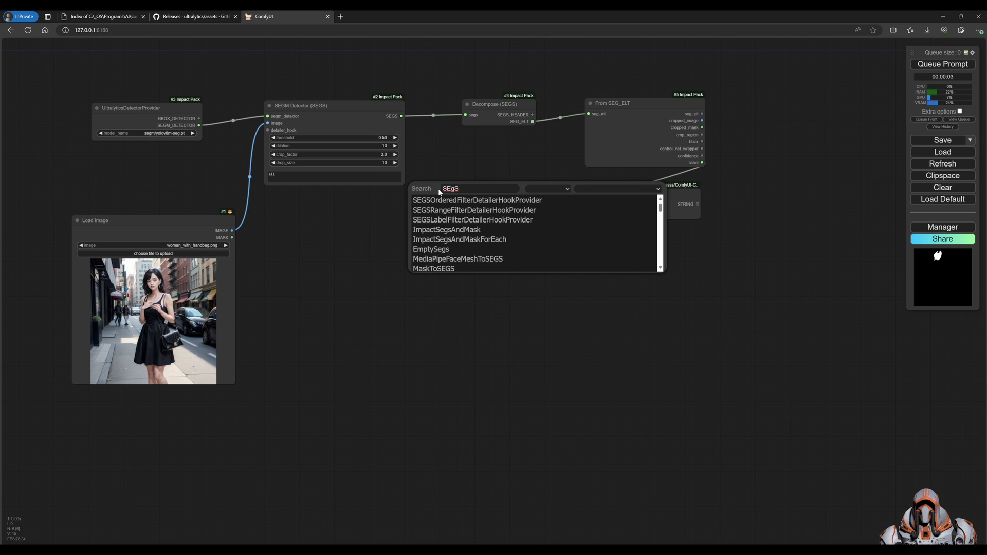
pyautogui.moveTo(446, 230)
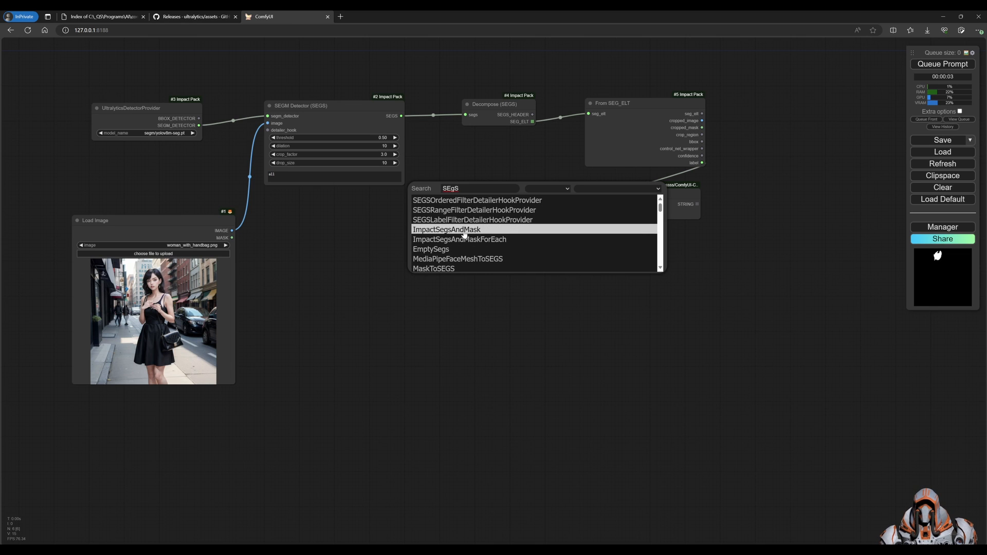
pyautogui.scroll(-3)
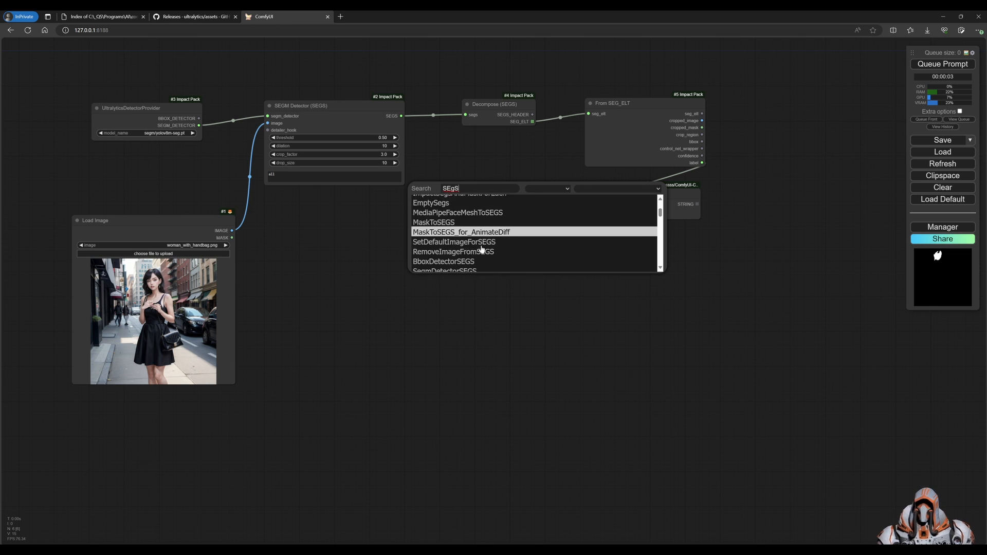
pyautogui.scroll(-3)
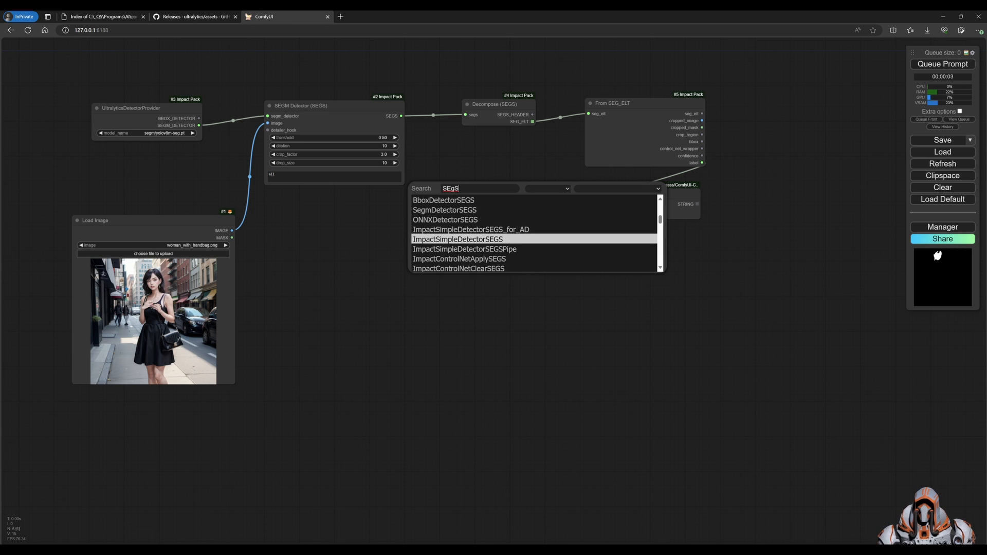
pyautogui.scroll(-3)
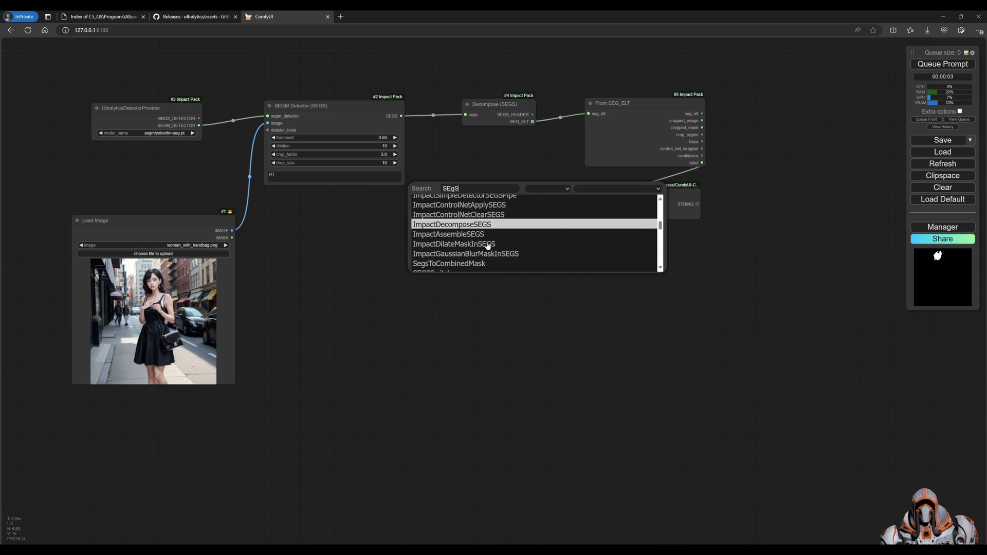
pyautogui.scroll(-3)
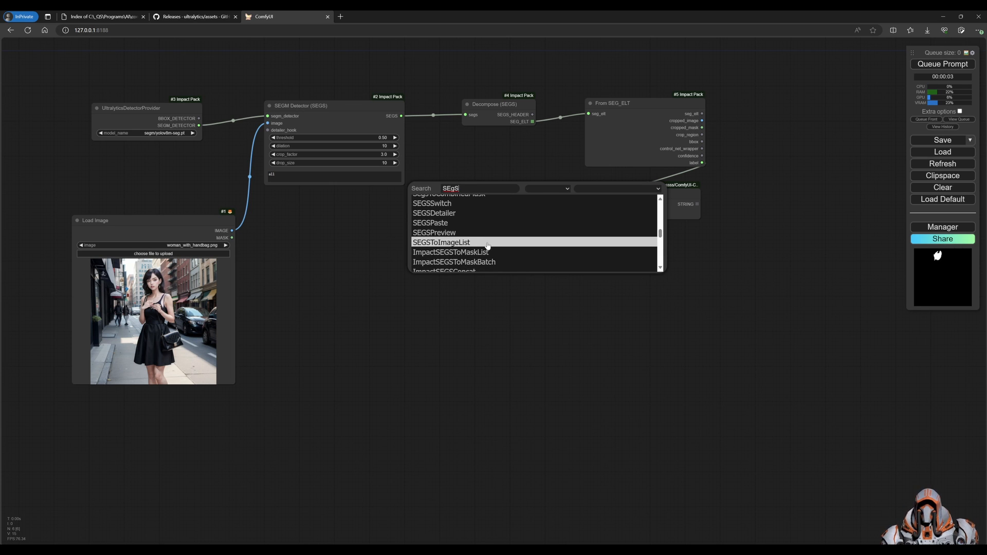
pyautogui.moveTo(464, 246)
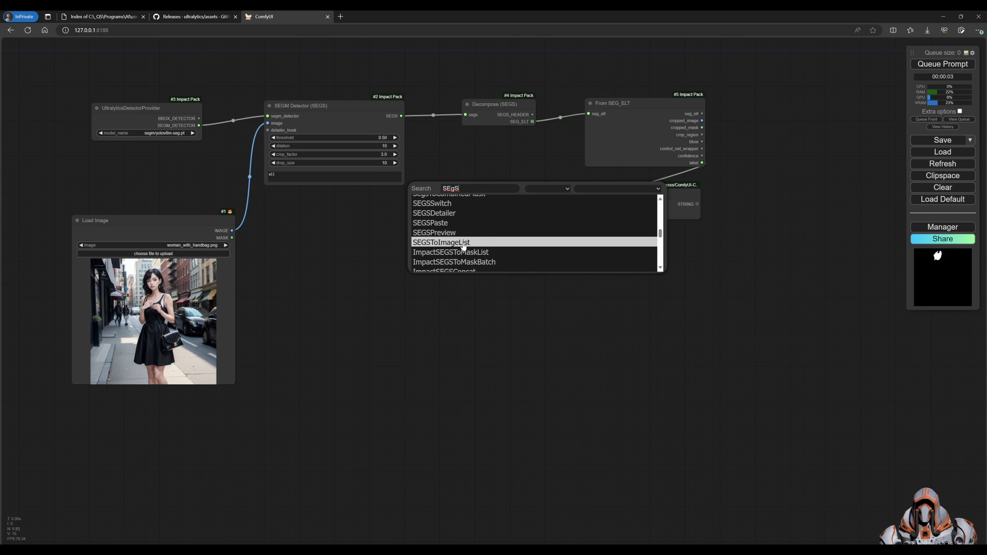
pyautogui.scroll(-3)
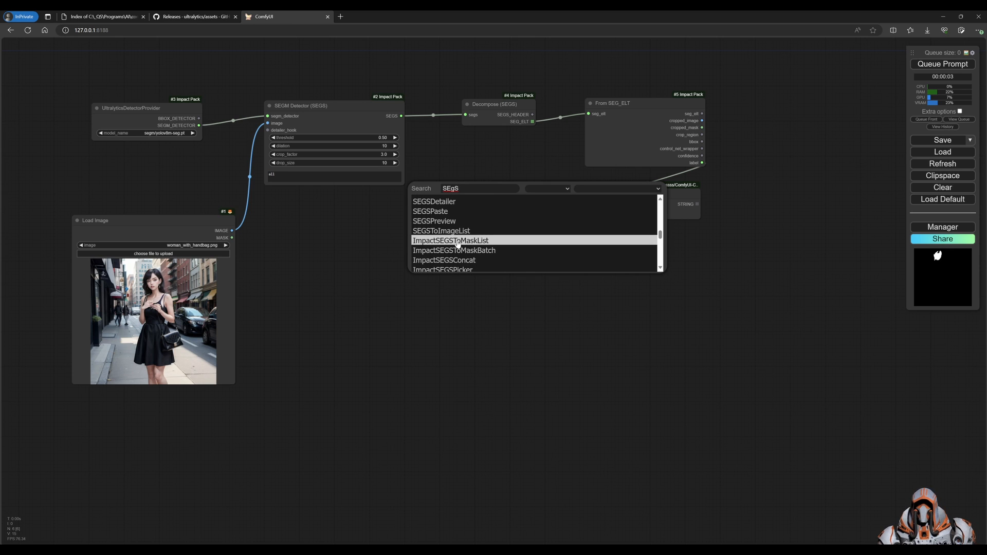
pyautogui.click(451, 240)
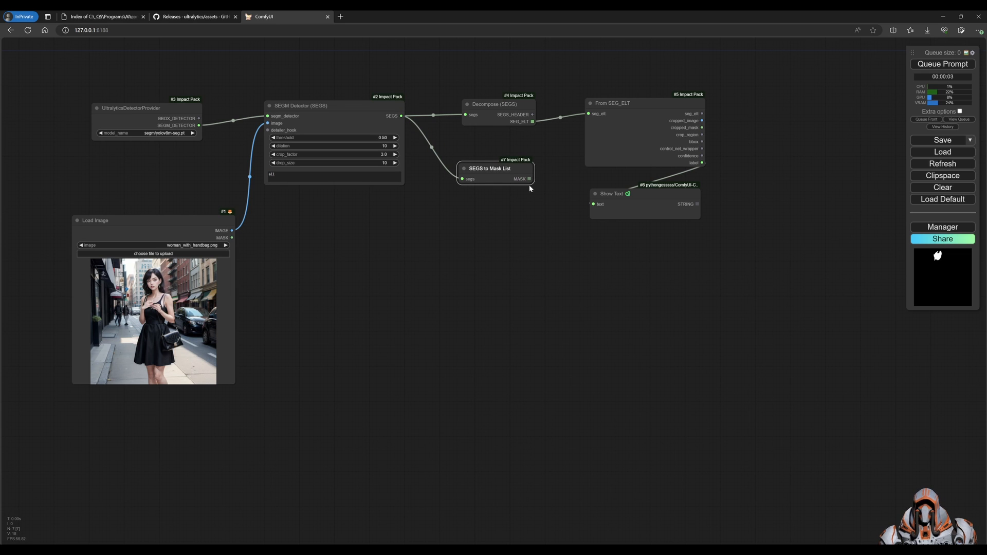
pyautogui.moveTo(530, 199)
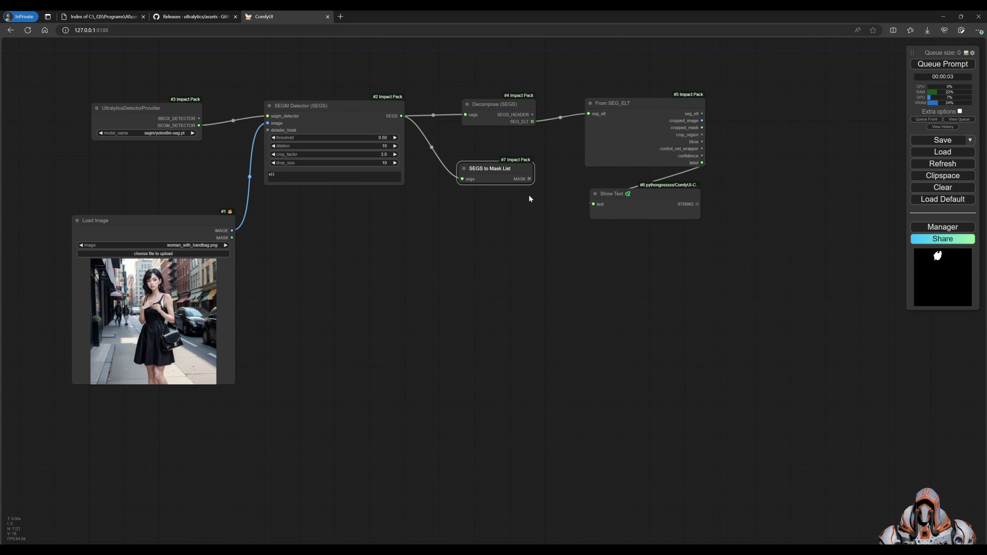
pyautogui.moveTo(531, 198)
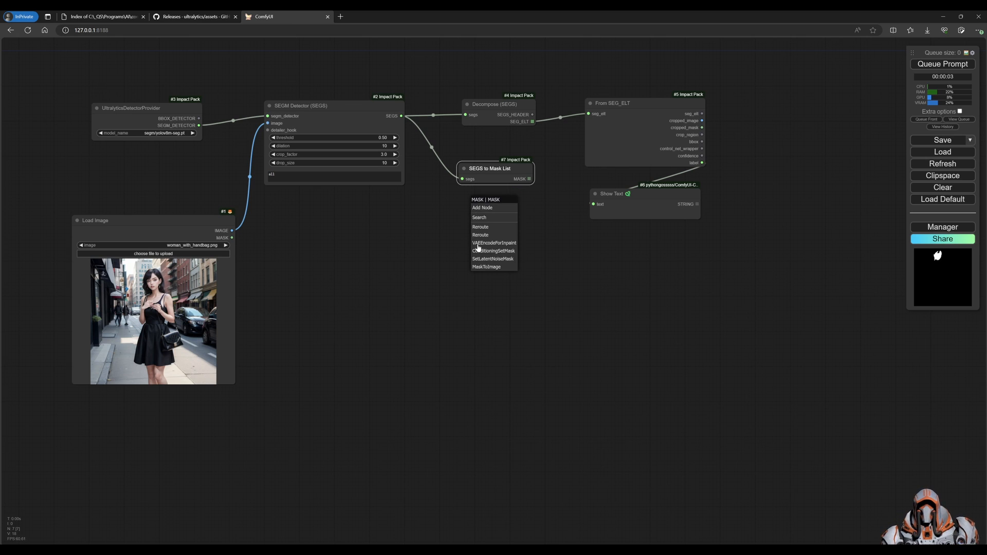
# Step: Feed Convert Mask to Image's output into a new Preview Image placed below the detector
pyautogui.click(485, 267)
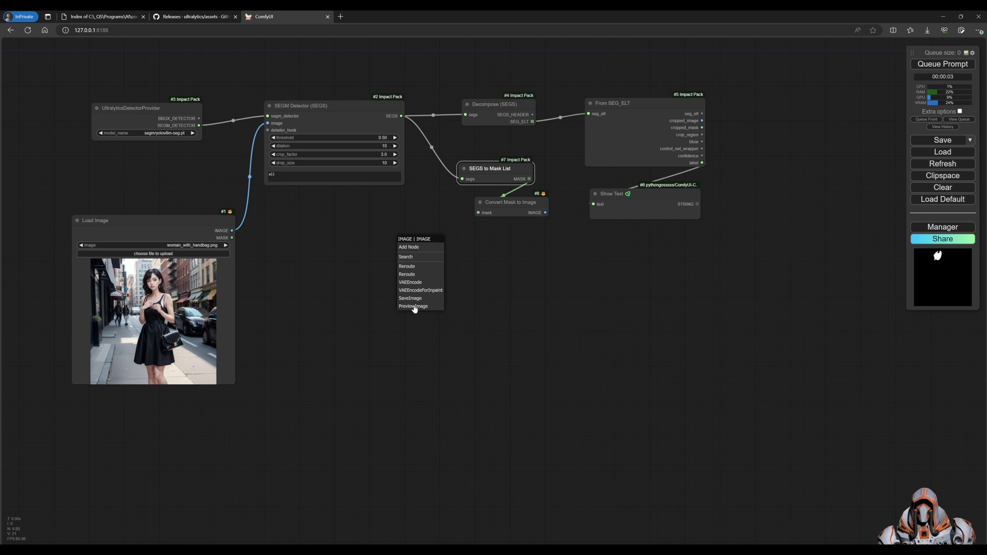
pyautogui.click(413, 306)
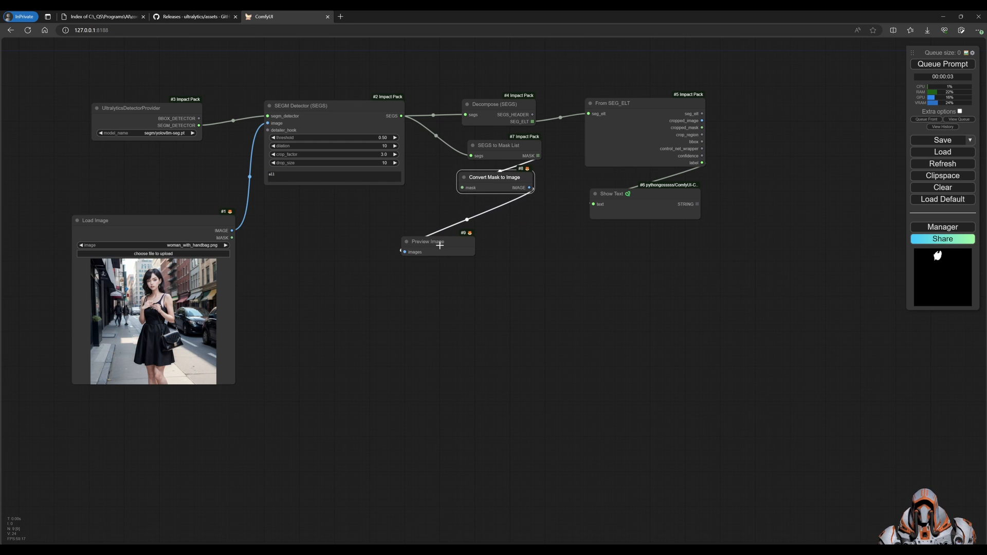
pyautogui.moveTo(428, 242); pyautogui.dragTo(356, 227)
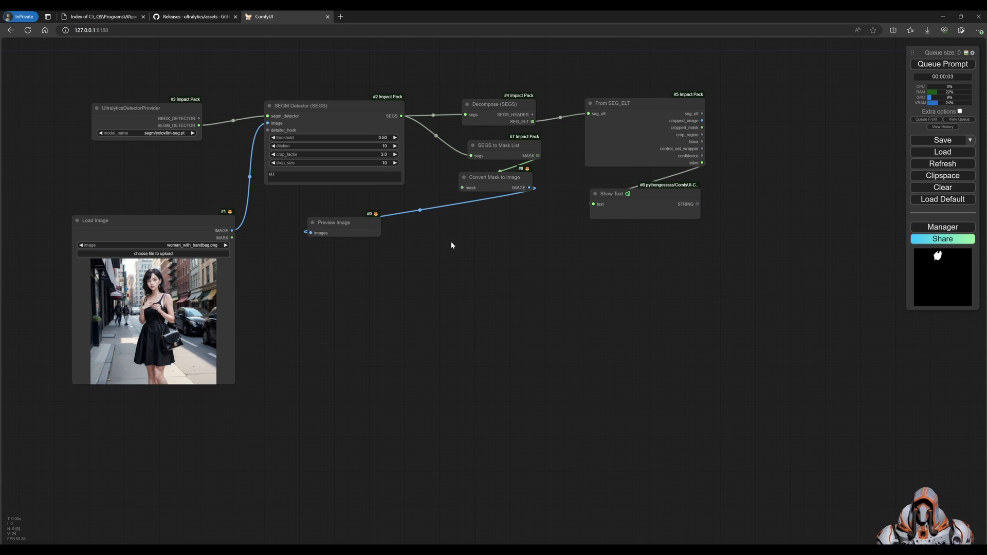
pyautogui.moveTo(469, 230)
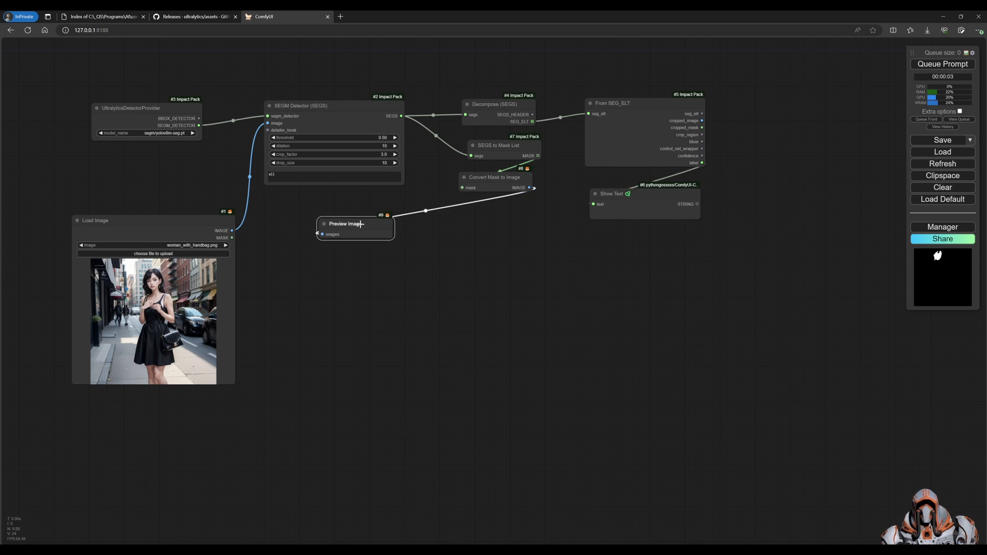
pyautogui.moveTo(465, 227)
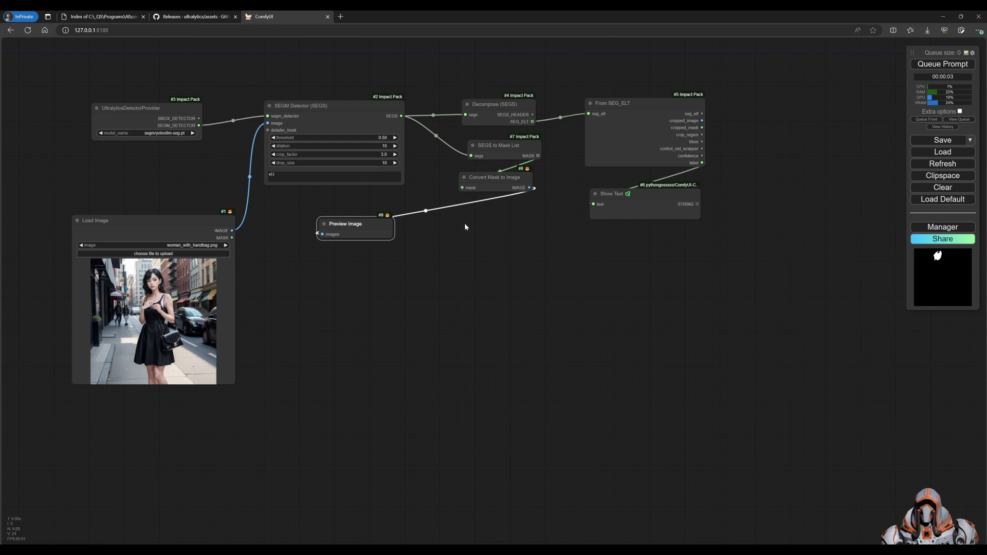
# Step: Connect a new SEGSPreview node to the SEGM Detector's SEGS output via search 'SEGSP', then run
pyautogui.rightClick(459, 225)
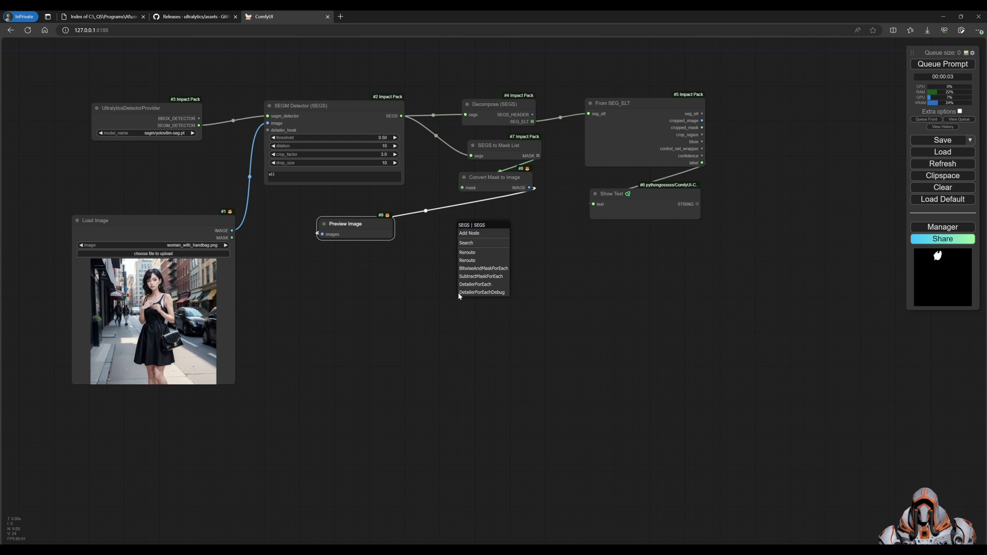
pyautogui.click(465, 244)
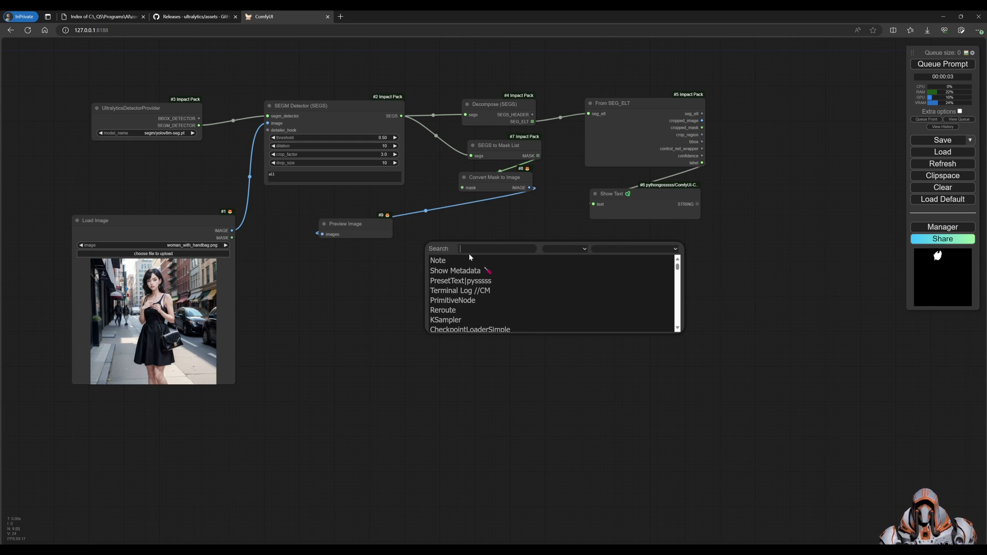
pyautogui.write('SEGS')
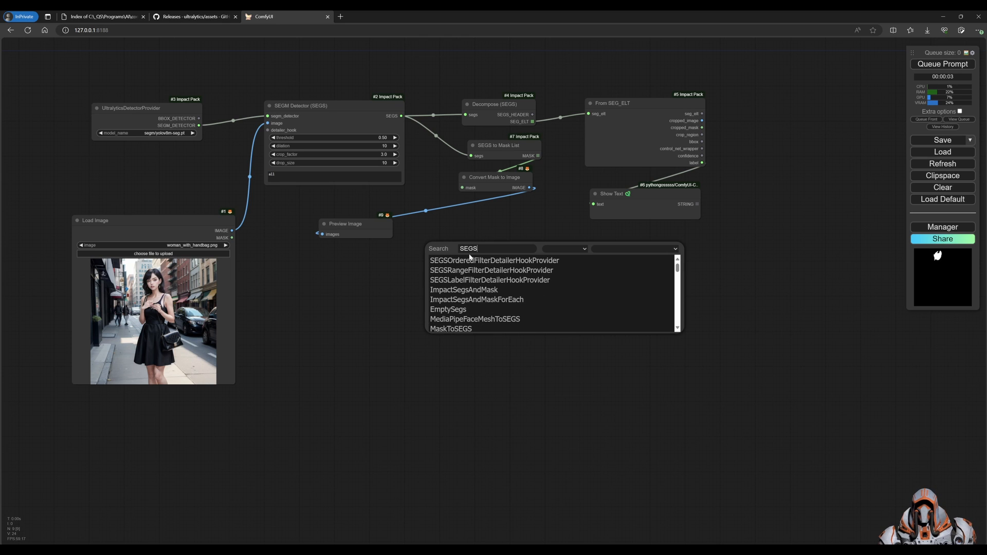
pyautogui.write('P')
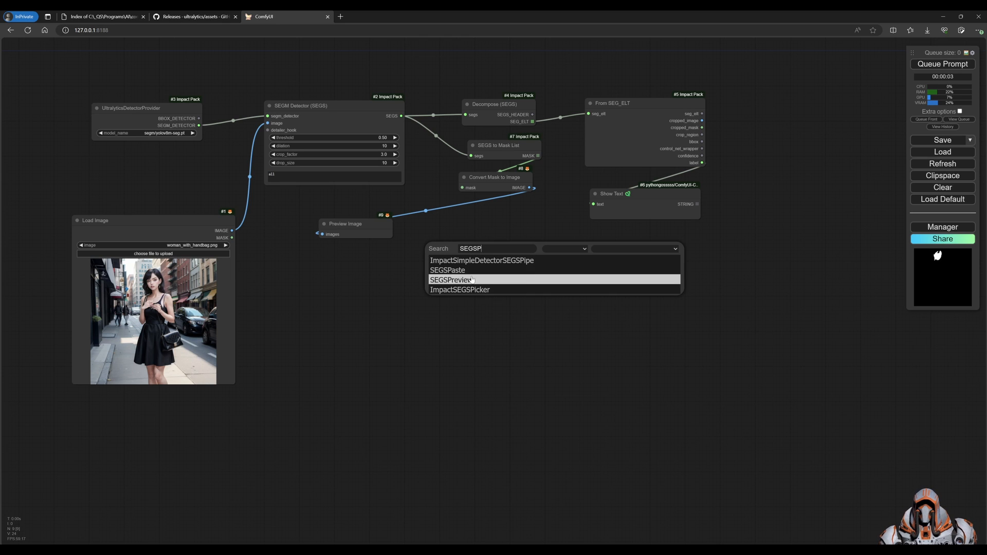
pyautogui.click(453, 279)
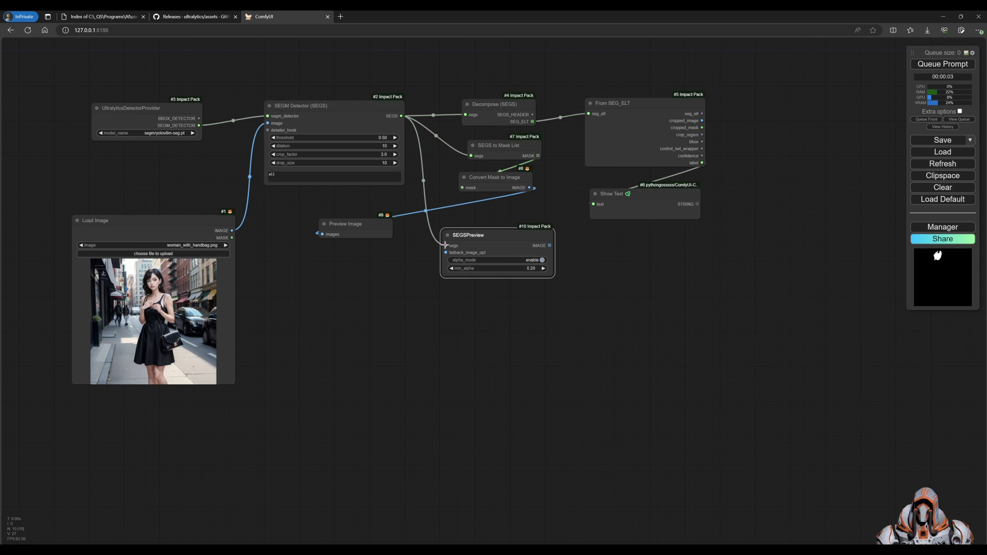
pyautogui.moveTo(714, 210)
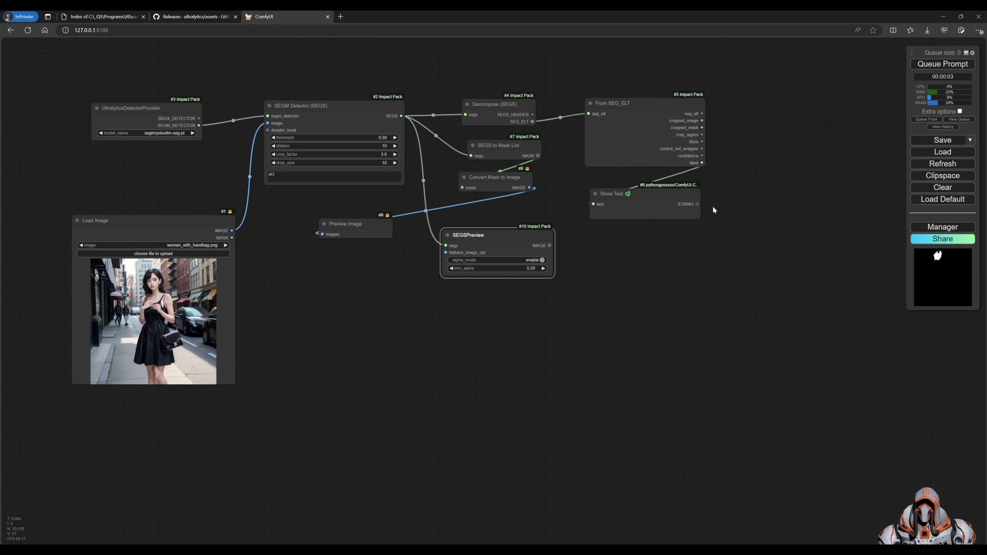
pyautogui.click(941, 64)
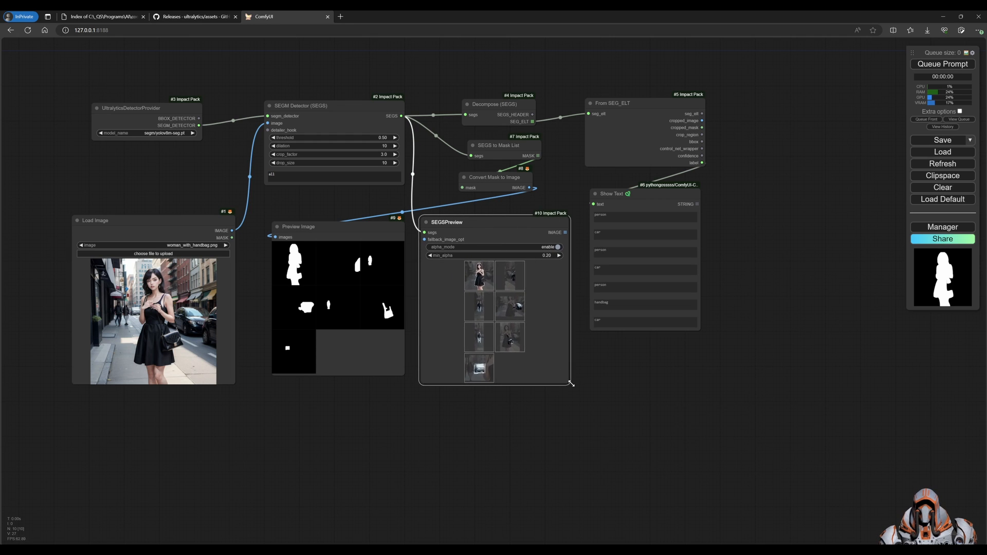
# Step: Browse the detected object crops one by one, then move the label list right of the crops
pyautogui.click(479, 275)
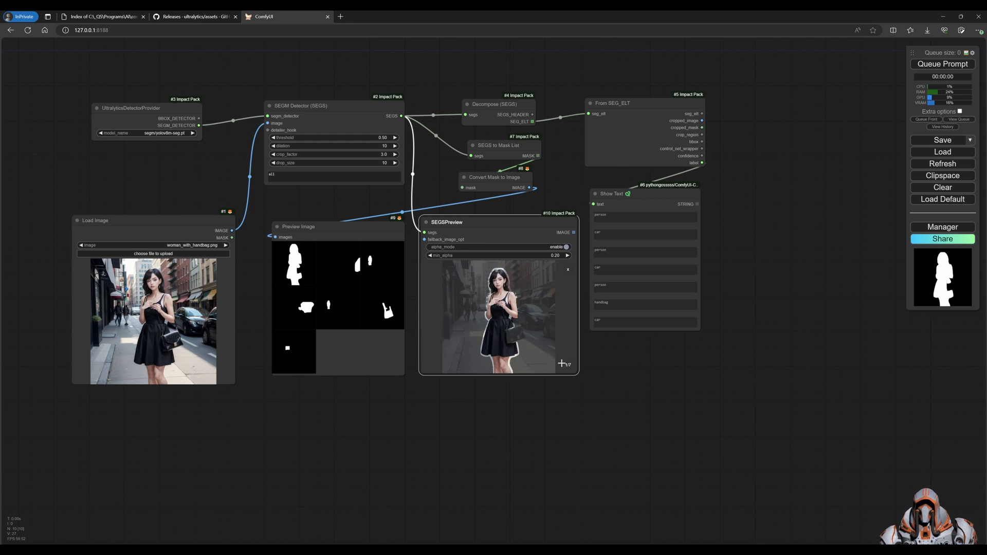
pyautogui.moveTo(566, 367)
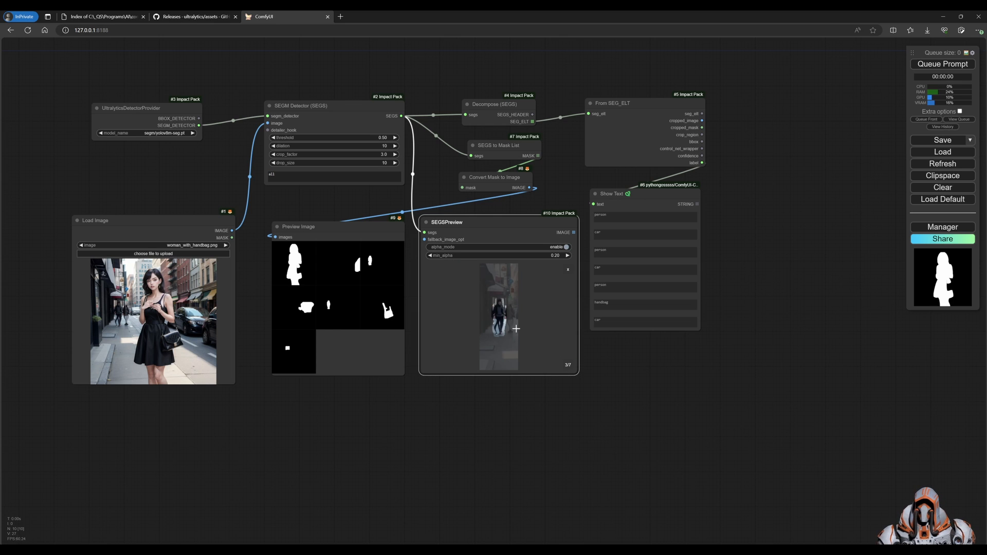
pyautogui.click(567, 366)
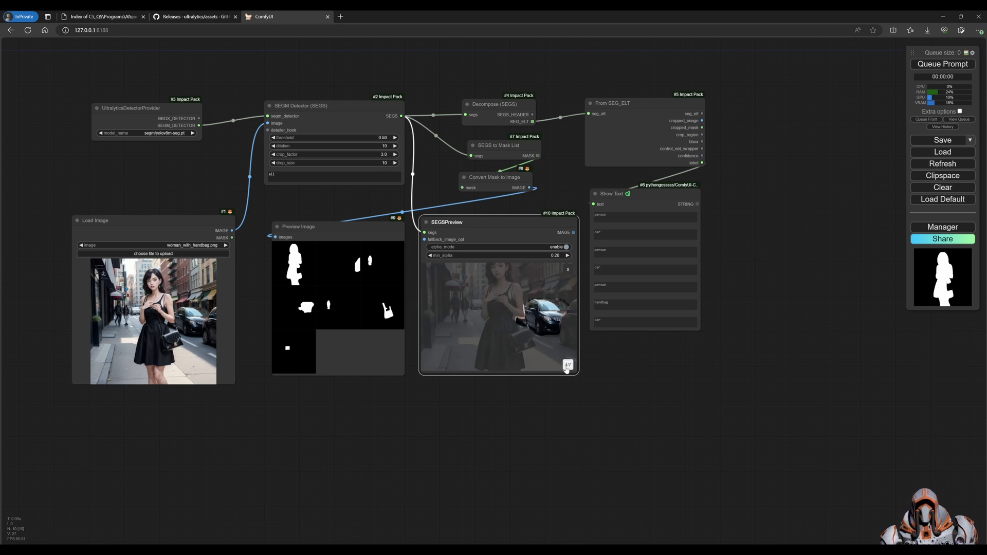
pyautogui.moveTo(535, 334)
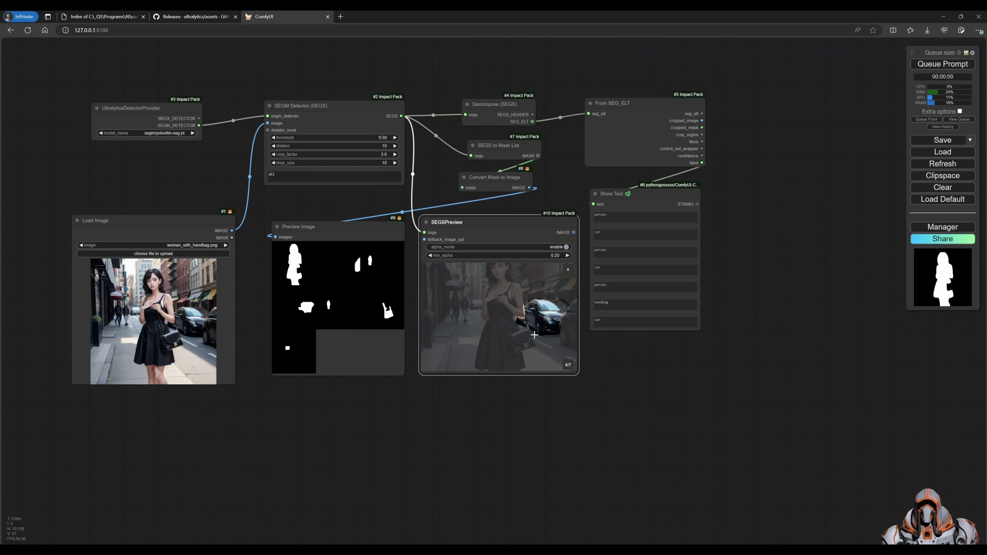
pyautogui.moveTo(533, 315)
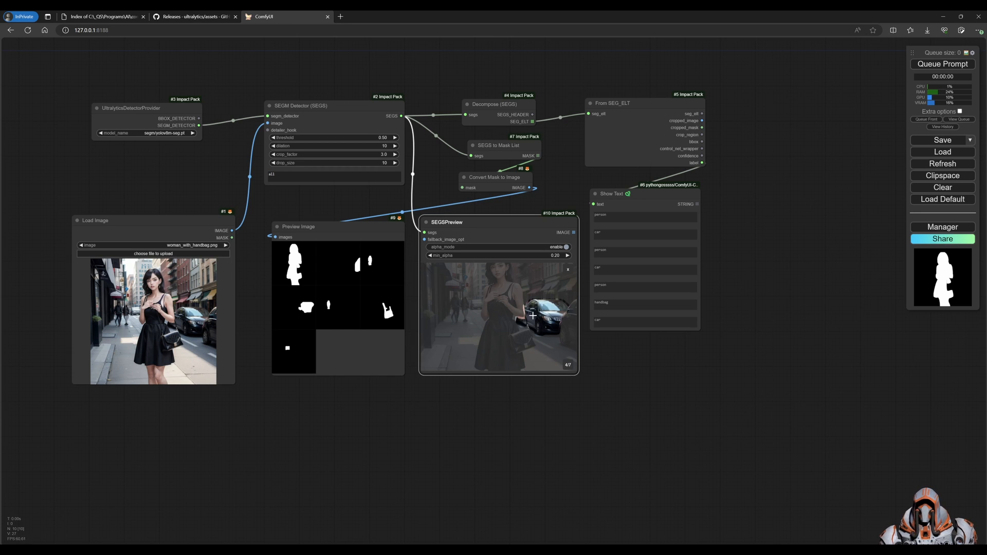
pyautogui.click(567, 366)
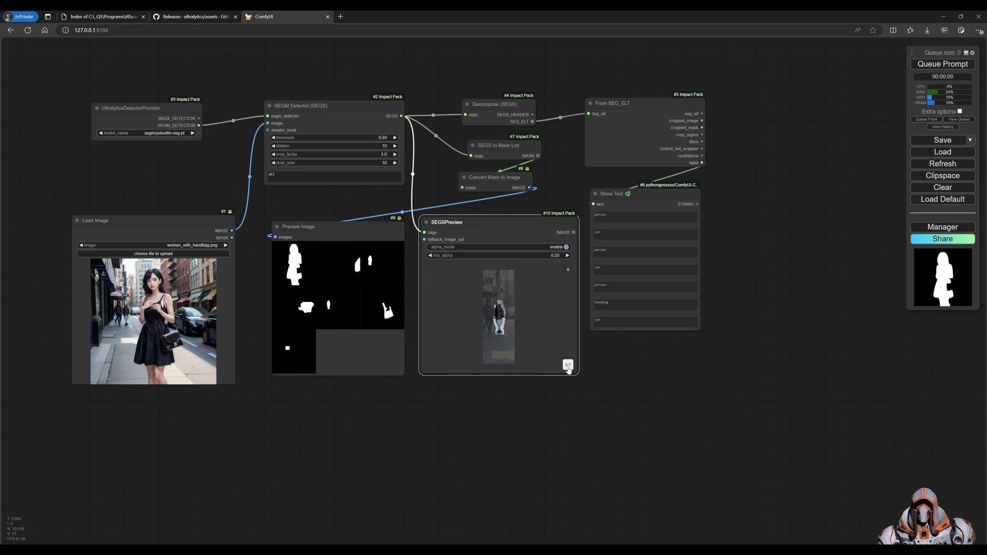
pyautogui.click(567, 365)
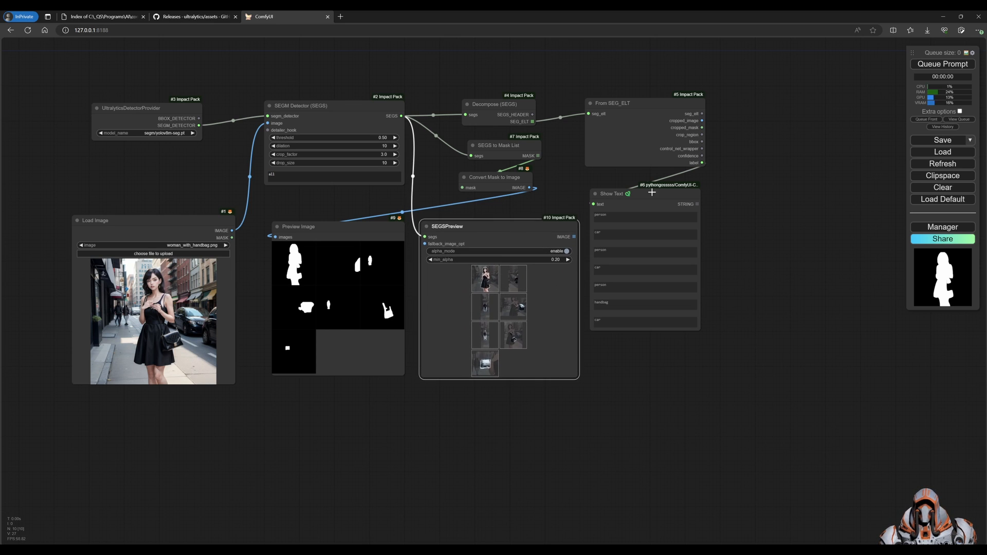
pyautogui.moveTo(611, 193); pyautogui.dragTo(634, 227)
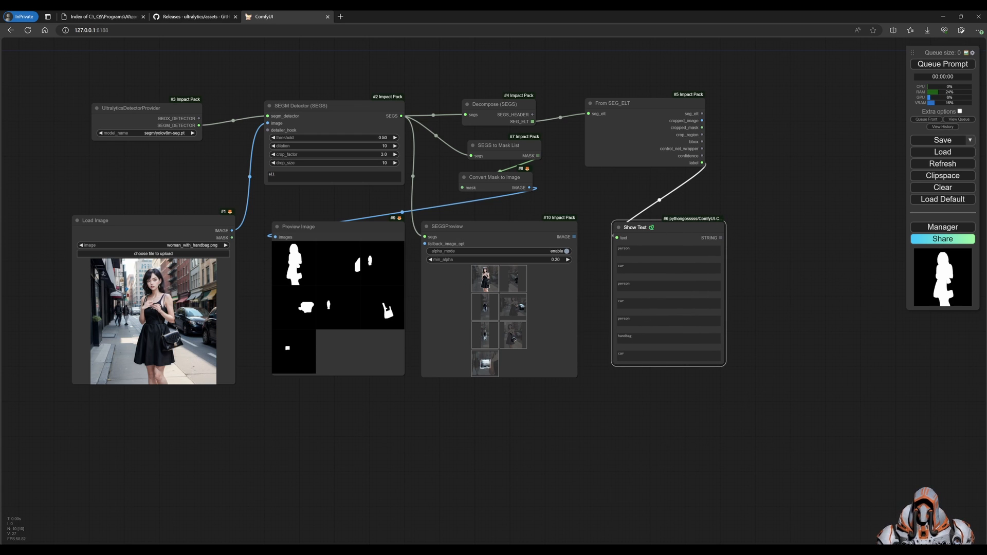
pyautogui.moveTo(637, 345)
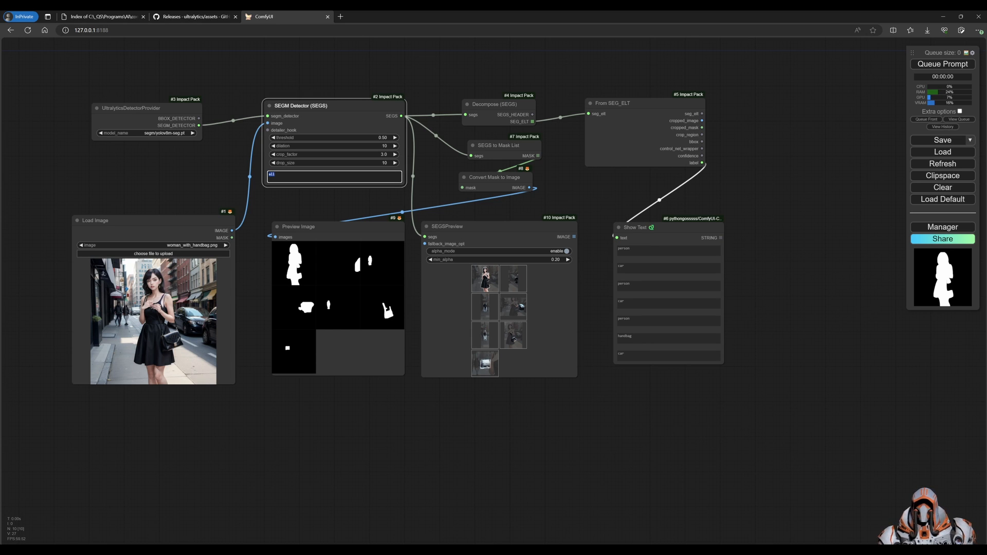
# Step: Enter 'handbag' as the SEGM Detector's label filter
pyautogui.write('handbag')
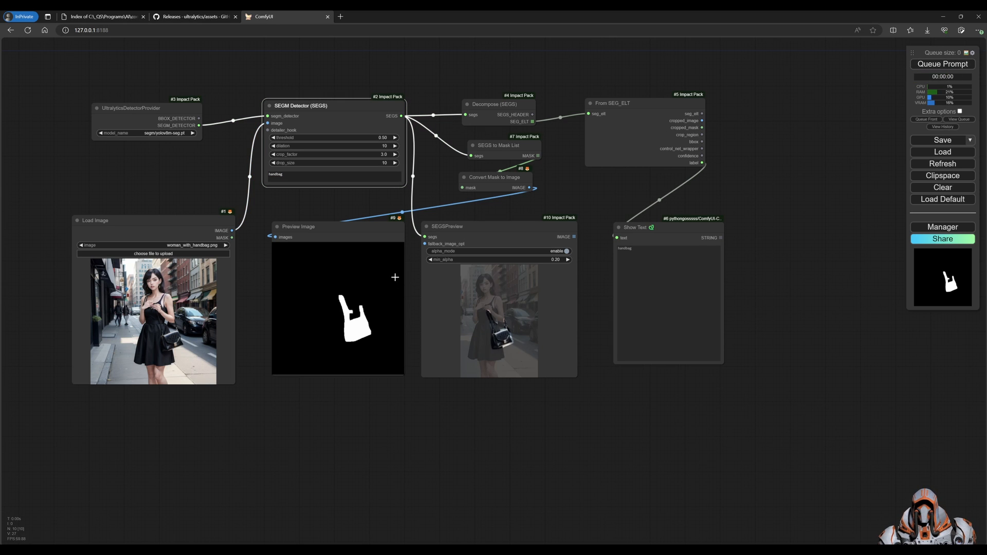
pyautogui.moveTo(427, 317)
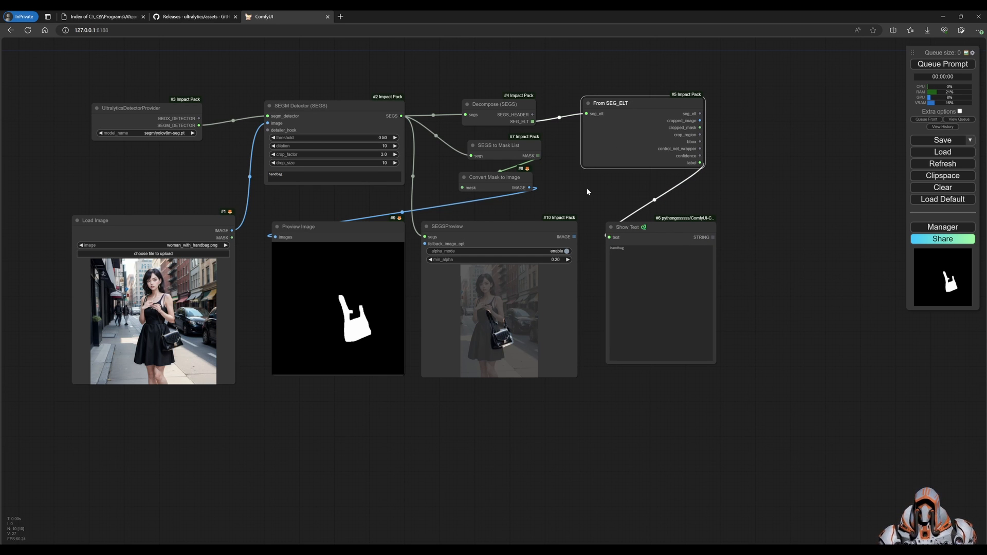
pyautogui.moveTo(382, 201)
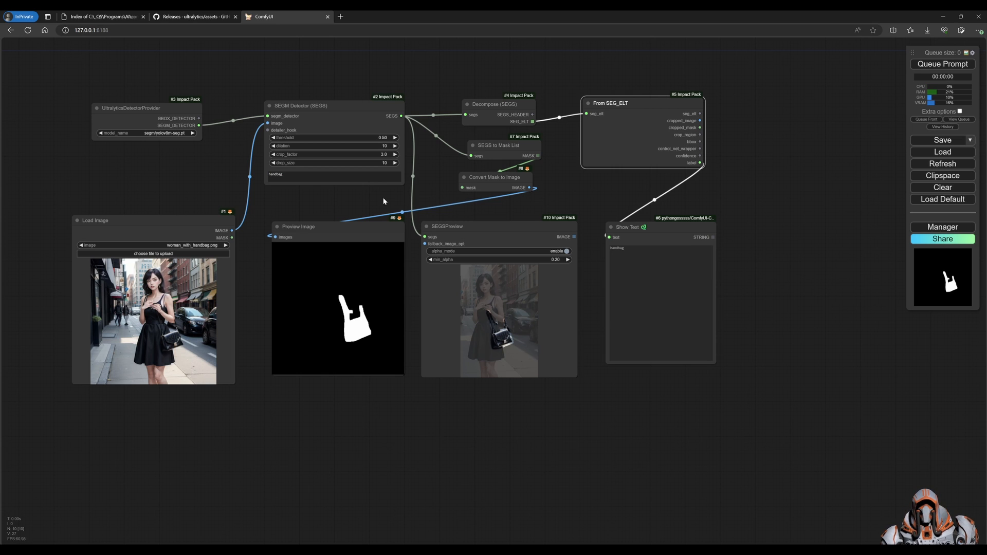
pyautogui.moveTo(230, 169)
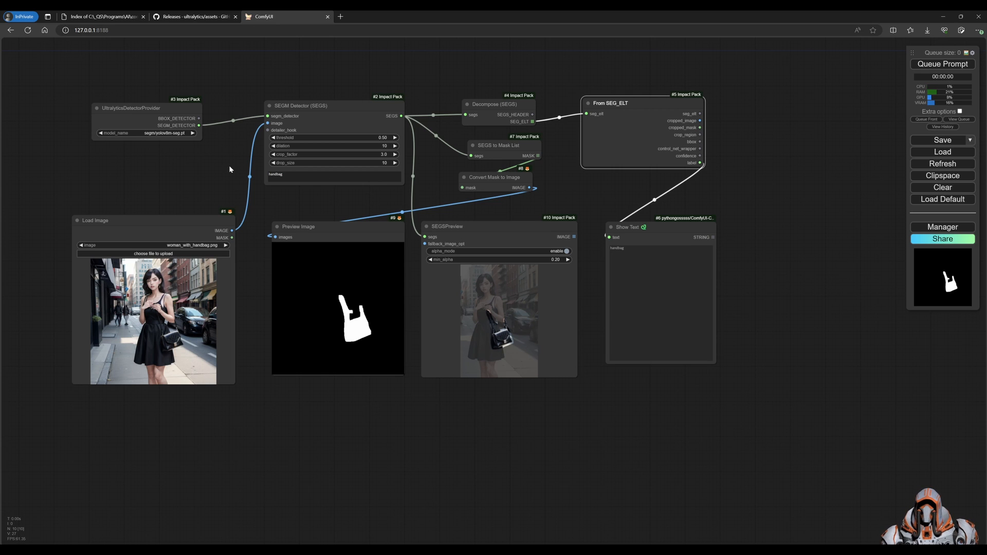
pyautogui.moveTo(372, 207)
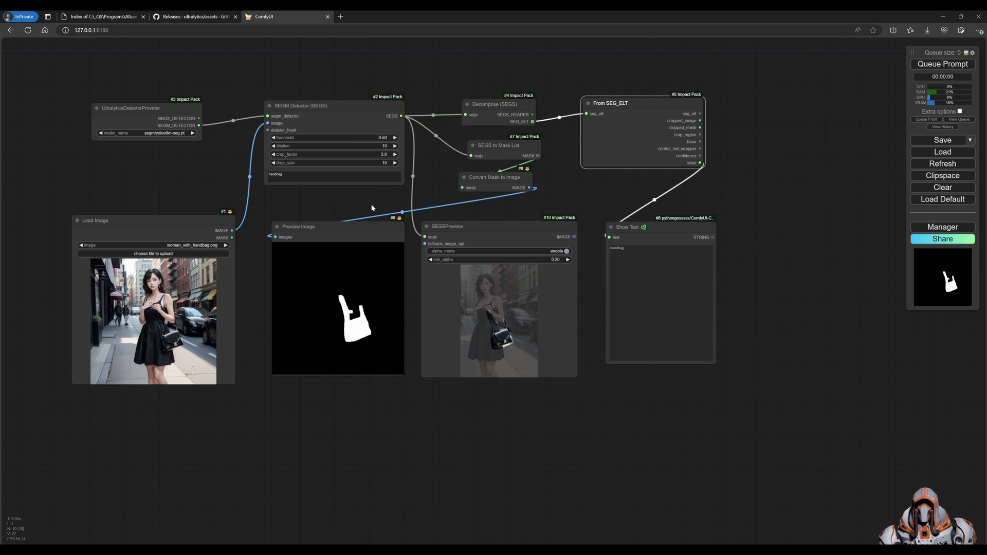
pyautogui.moveTo(372, 205)
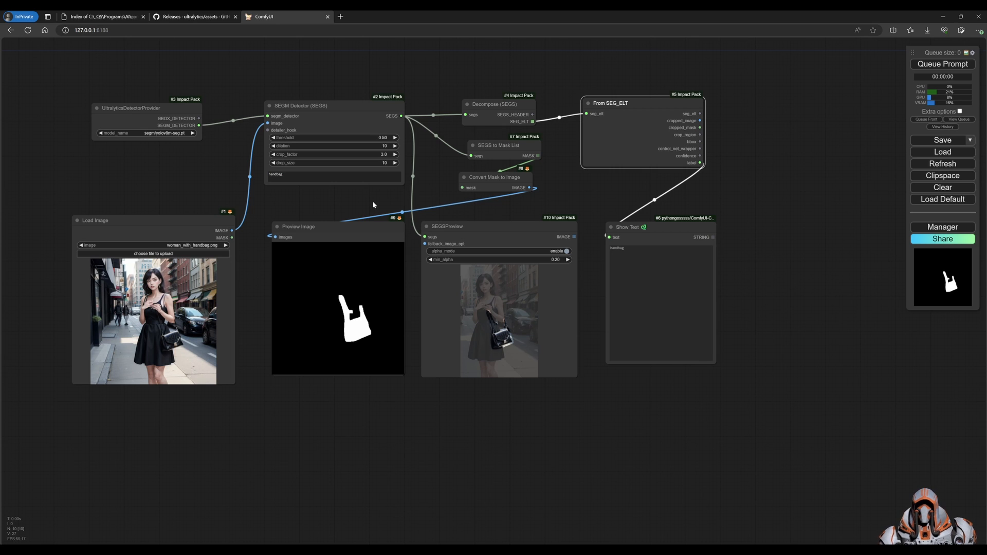
pyautogui.moveTo(346, 218)
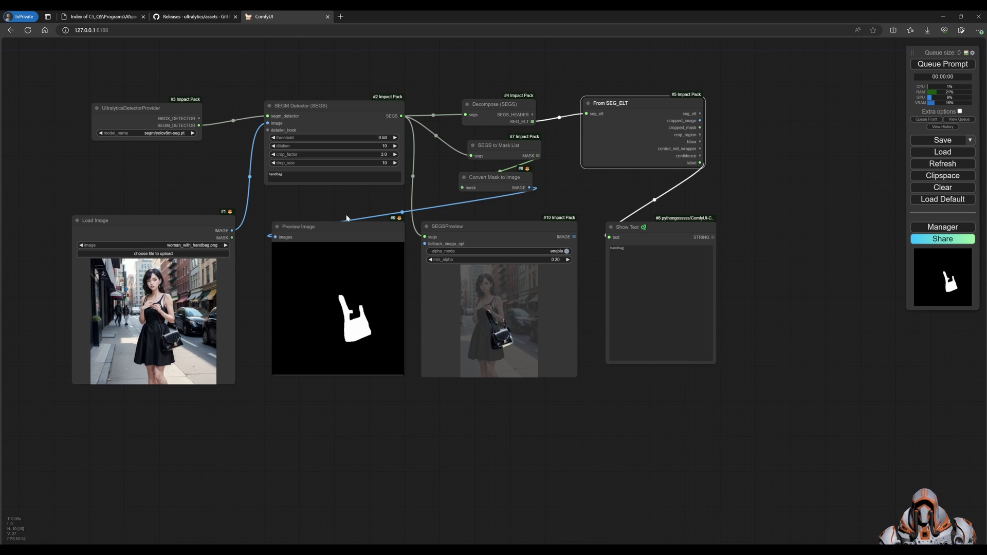
pyautogui.moveTo(346, 219)
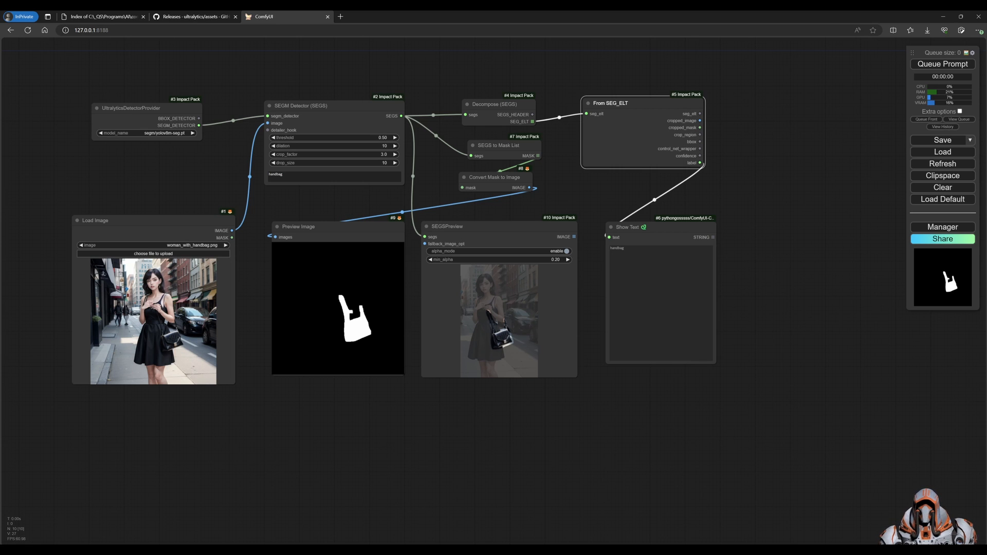